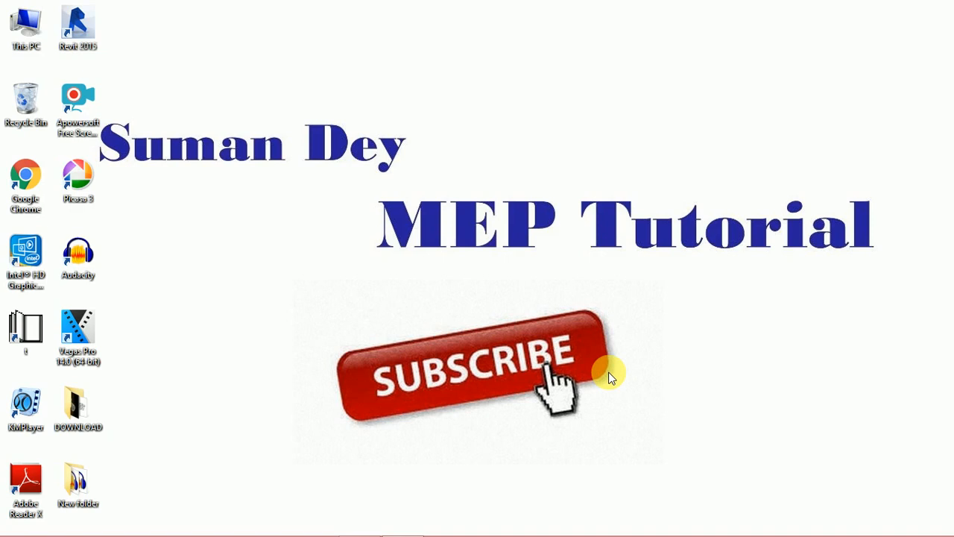
pyautogui.moveTo(636, 340)
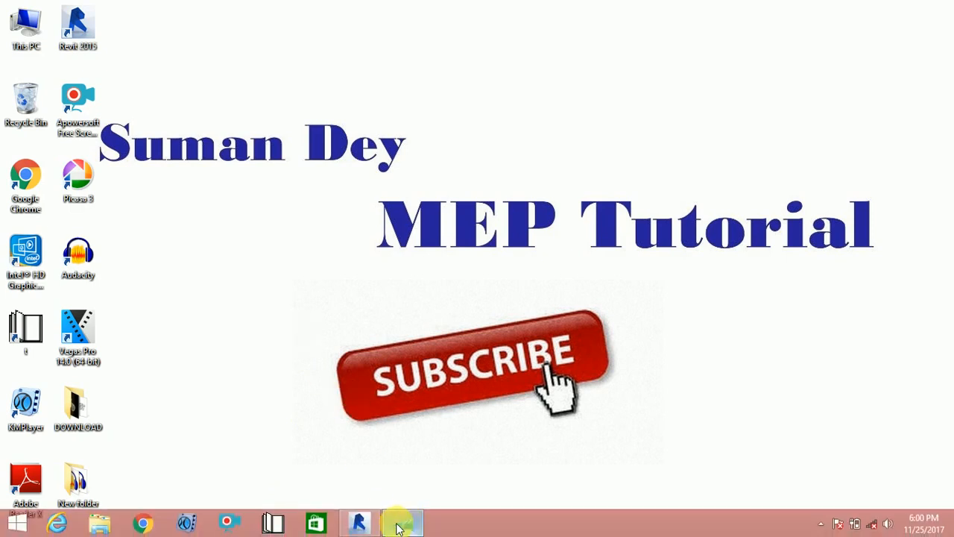
# - Show the Simple Valve drawing in XPS Viewer to review its flange, body and handle dimensions
pyautogui.click(403, 522)
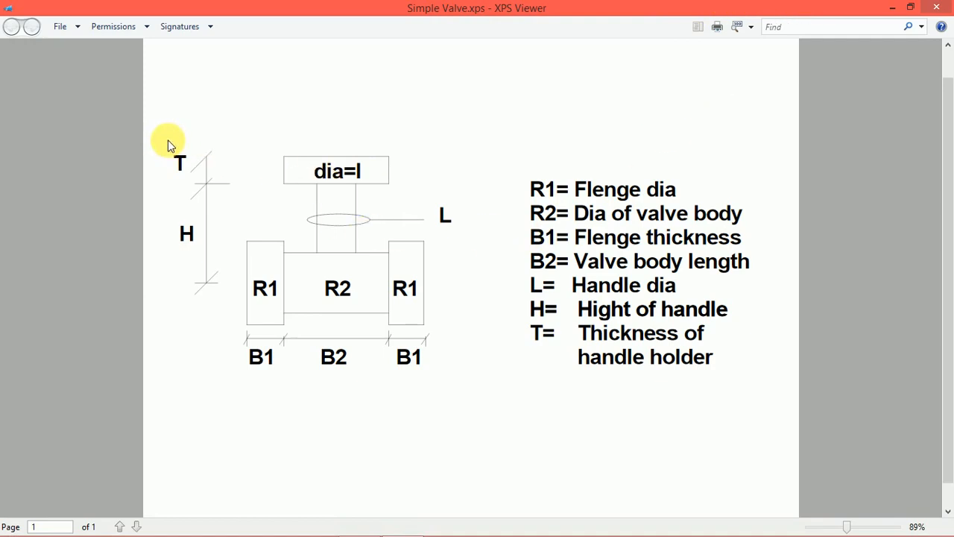
pyautogui.moveTo(239, 165)
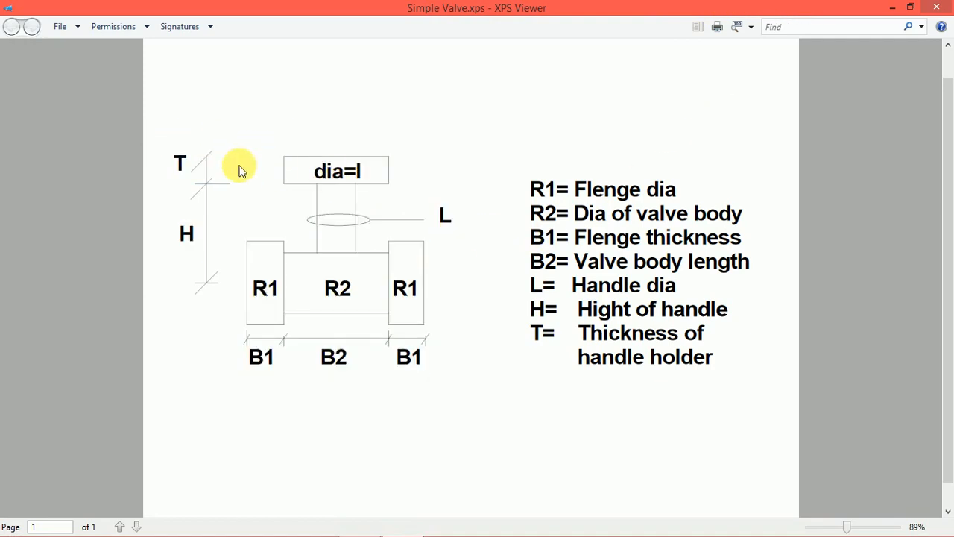
pyautogui.moveTo(354, 354)
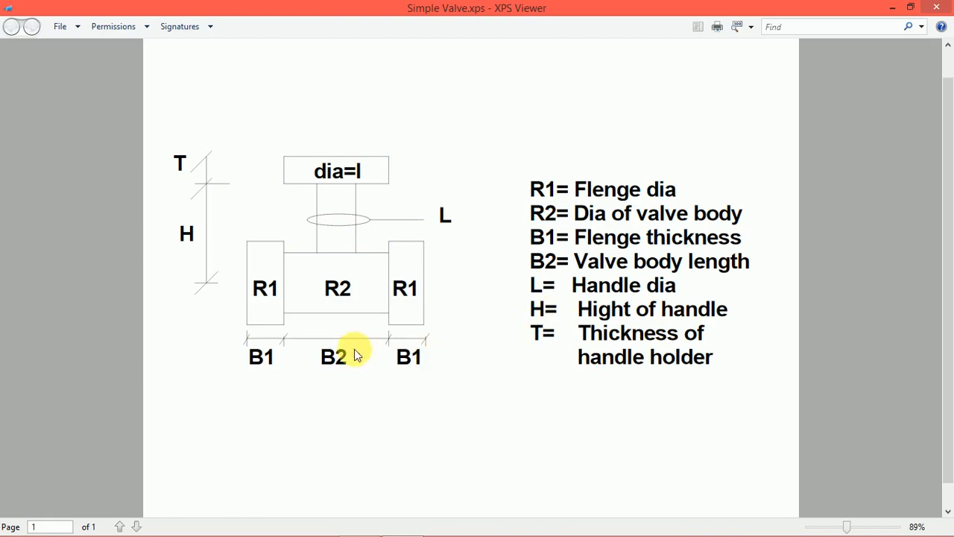
pyautogui.moveTo(282, 246)
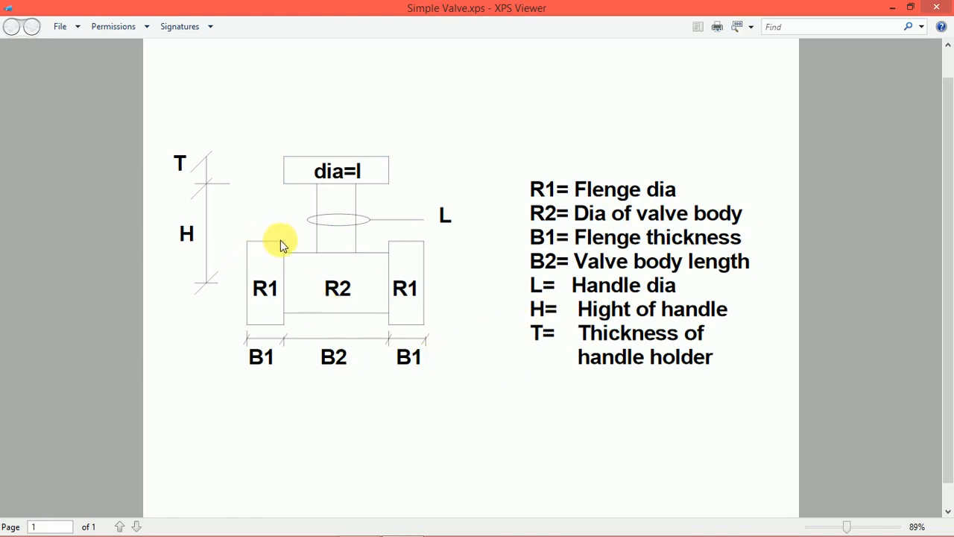
pyautogui.moveTo(388, 327)
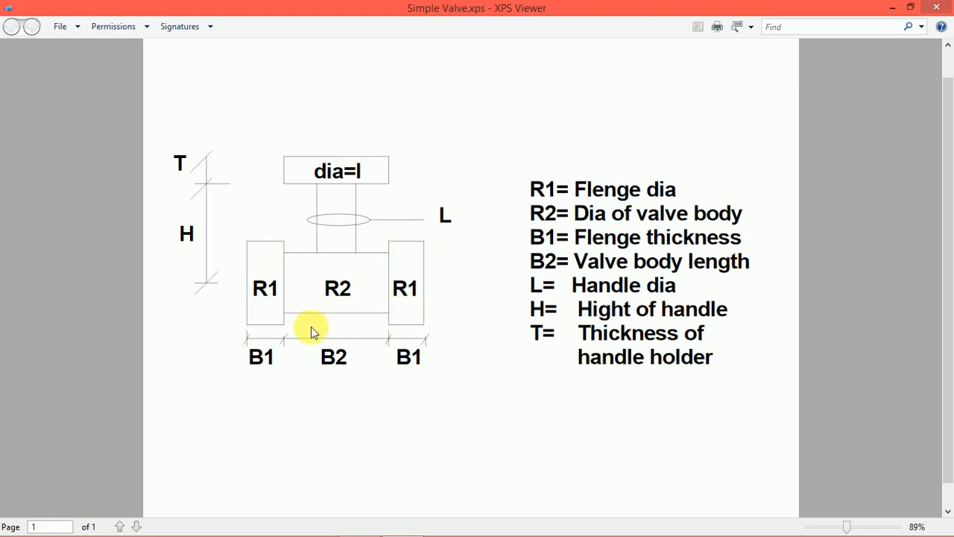
pyautogui.moveTo(413, 175)
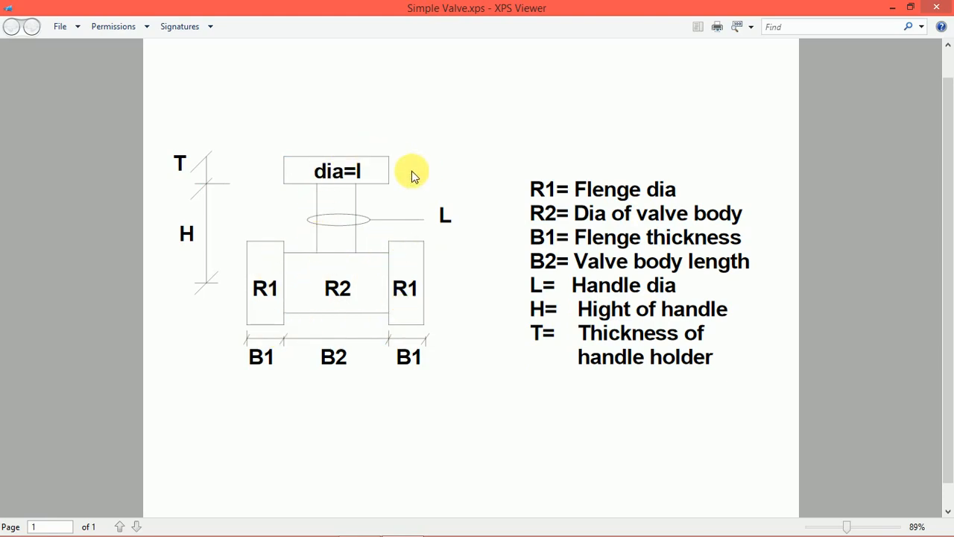
pyautogui.moveTo(243, 157)
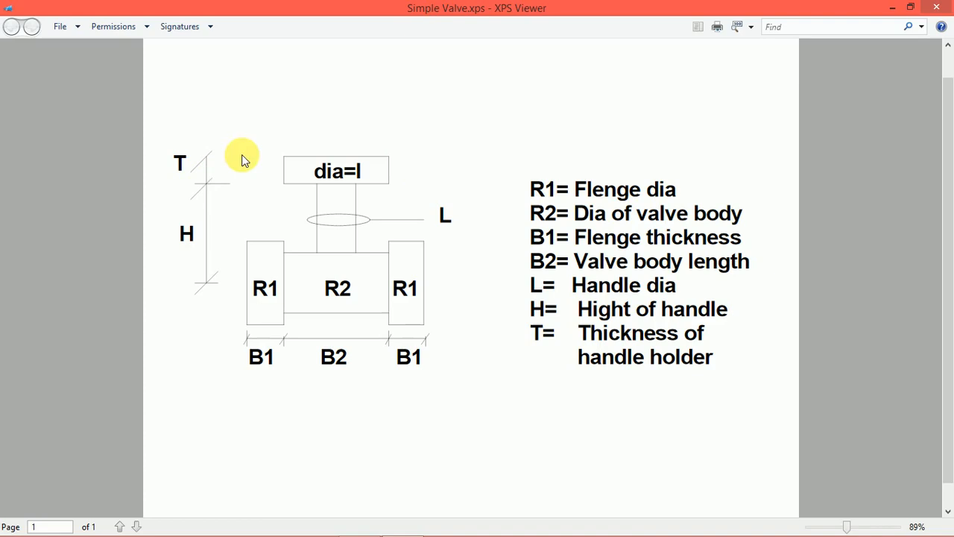
pyautogui.moveTo(526, 196)
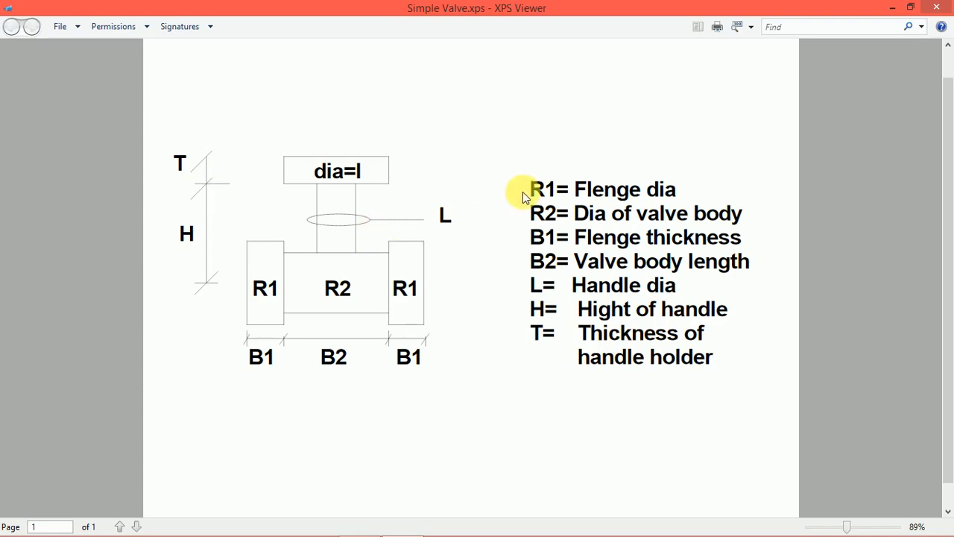
pyautogui.moveTo(315, 268)
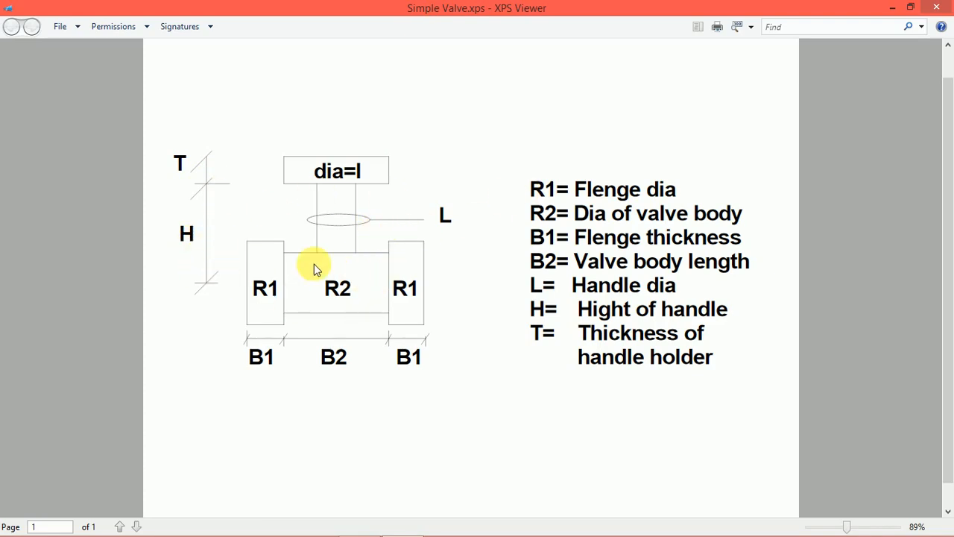
pyautogui.moveTo(274, 307)
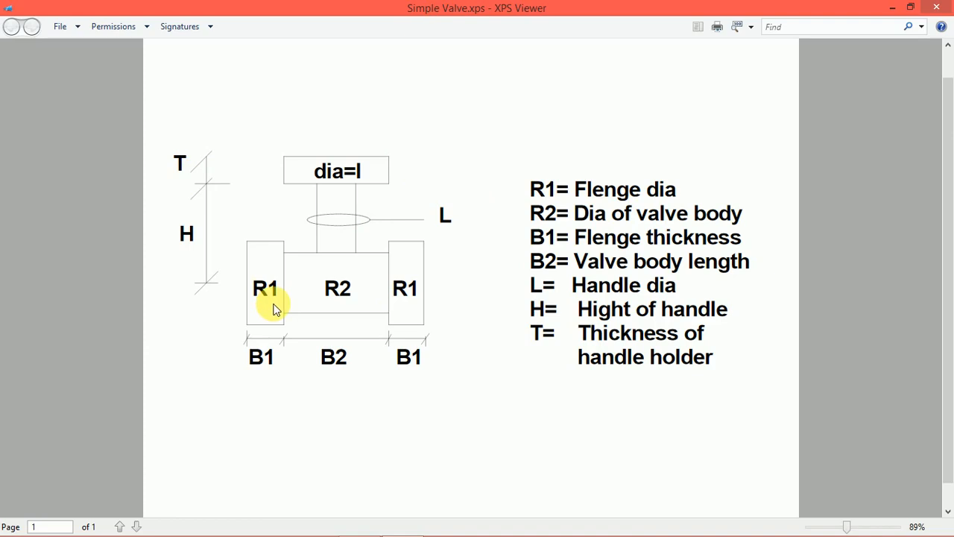
pyautogui.moveTo(443, 233)
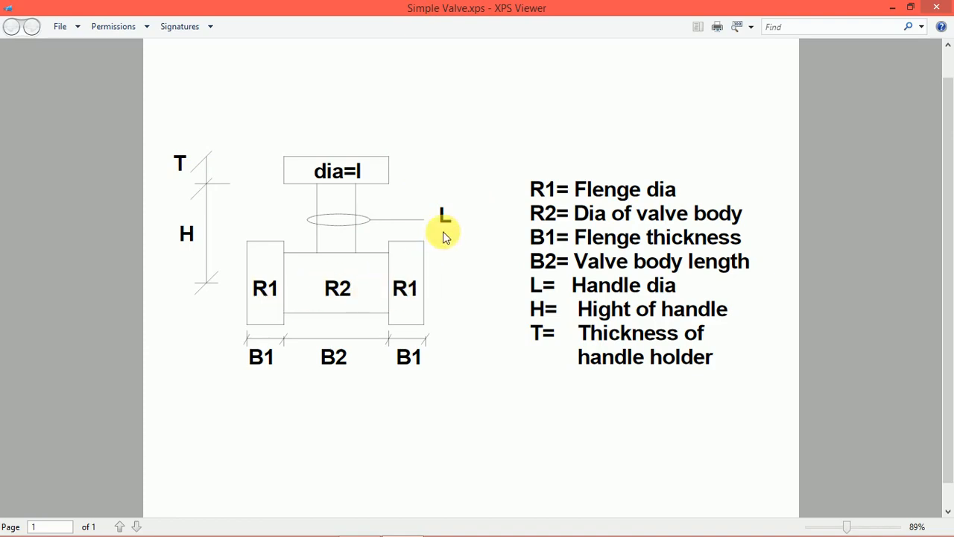
pyautogui.moveTo(360, 369)
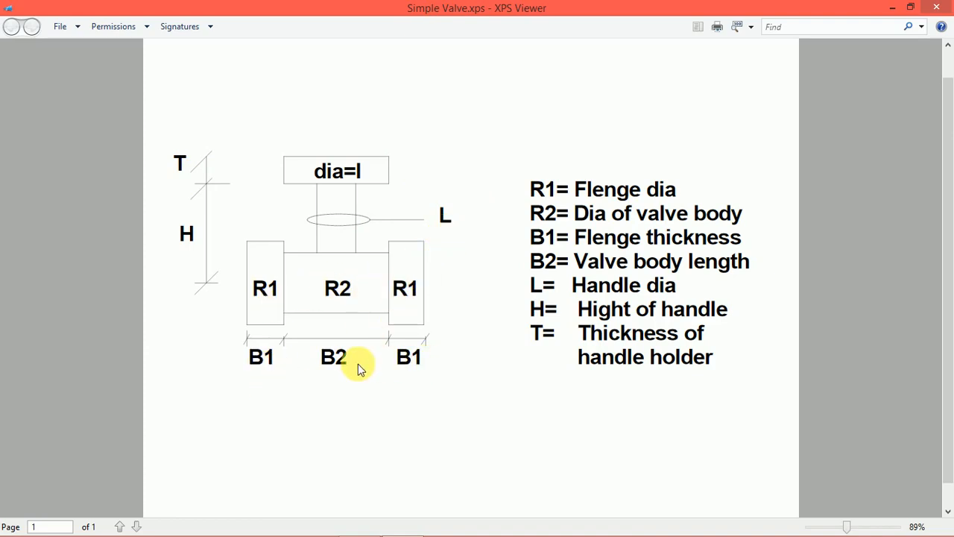
pyautogui.moveTo(332, 308)
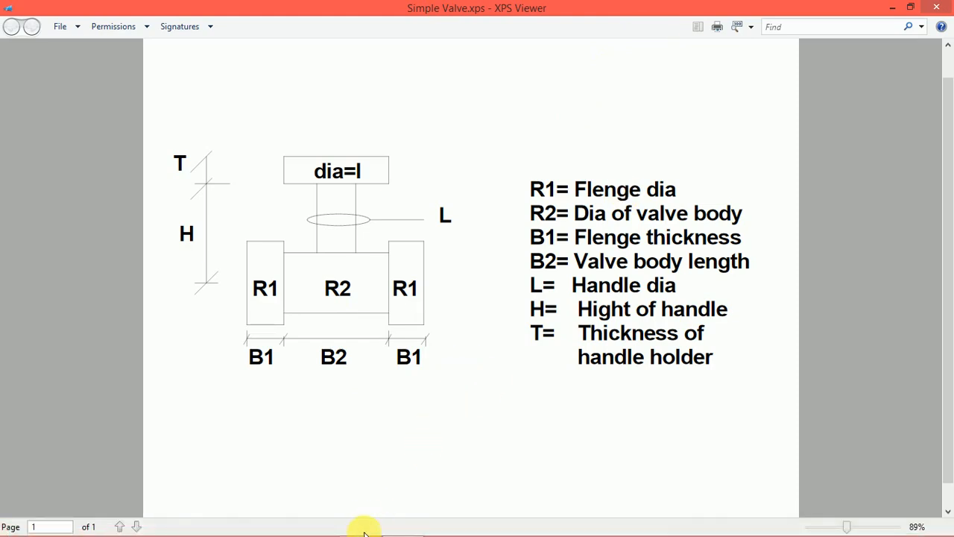
# - In Revit, start a new family using the Generic Model template
pyautogui.click(359, 524)
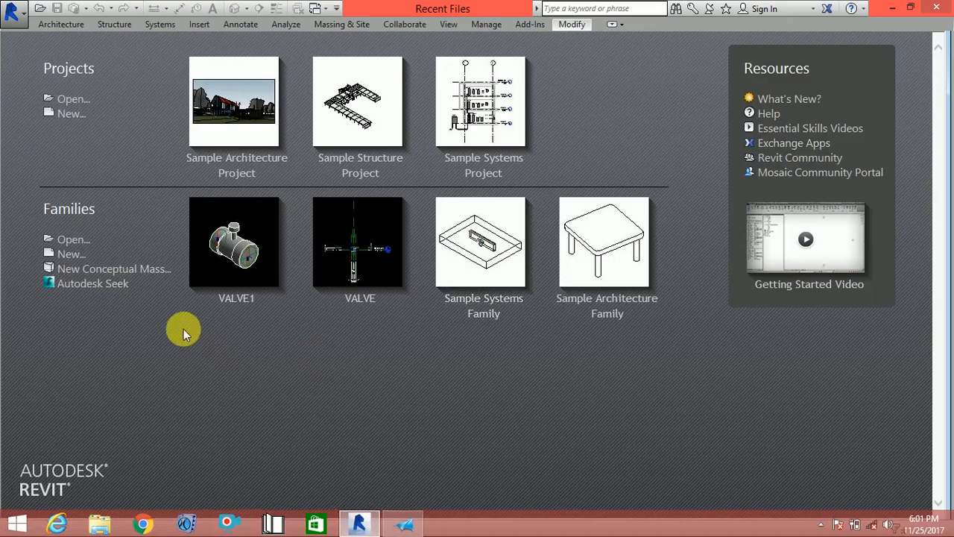
pyautogui.click(71, 253)
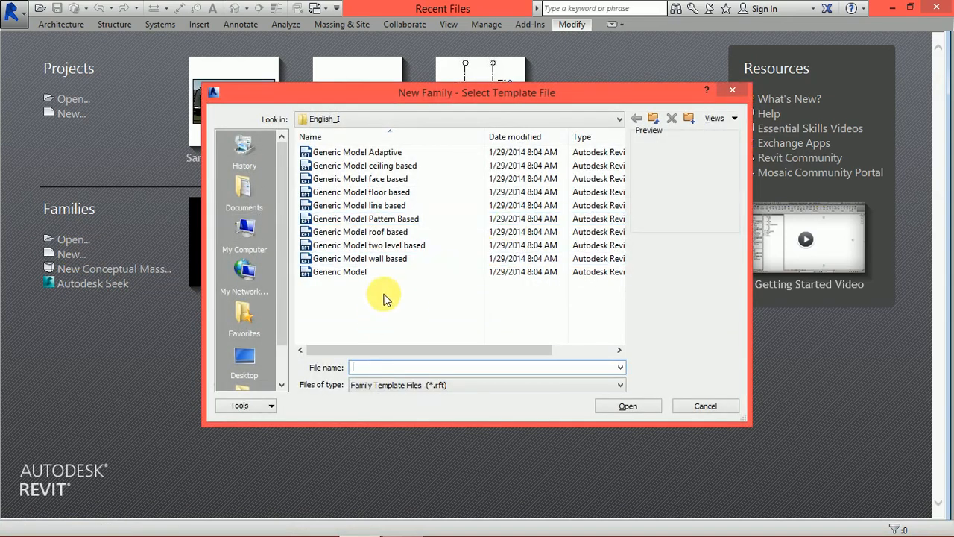
pyautogui.click(340, 272)
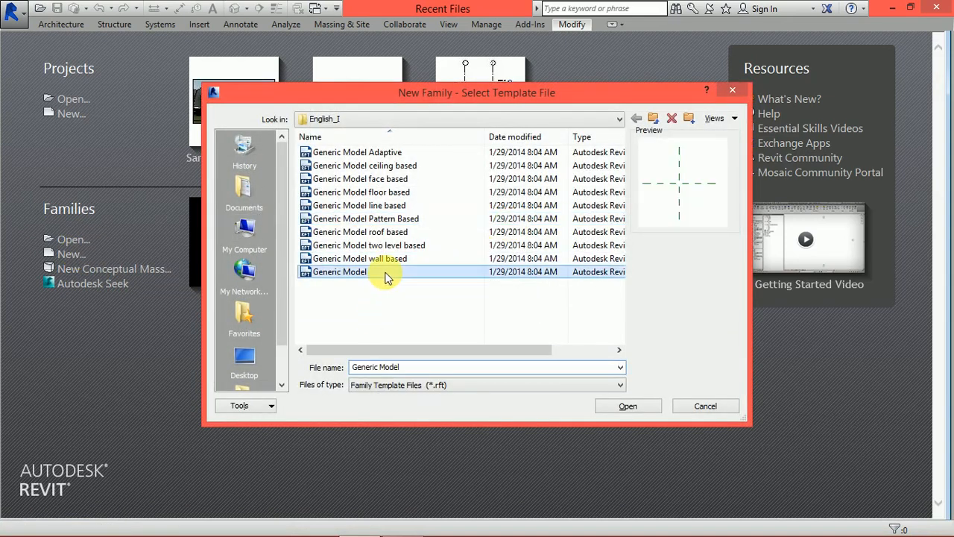
pyautogui.moveTo(387, 271)
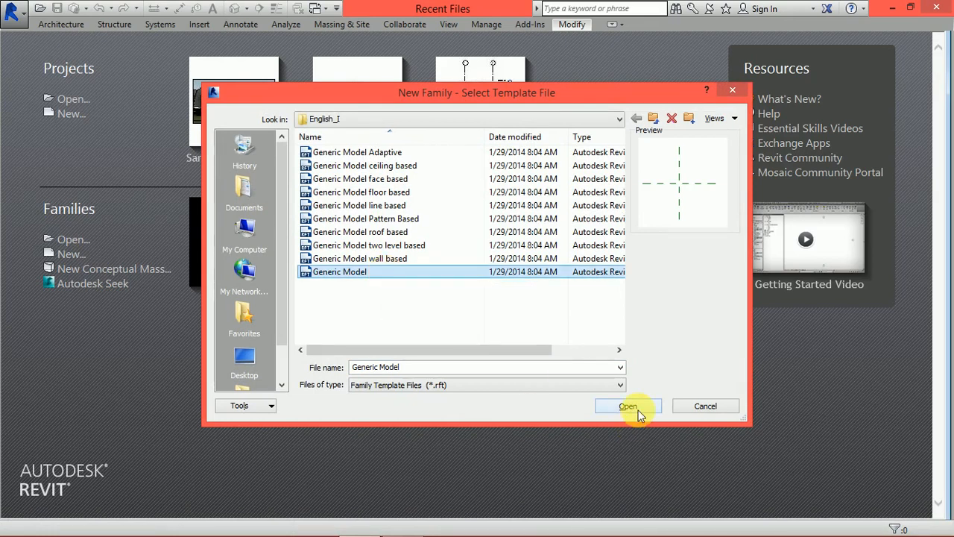
# - Create the family and set category Pipe Accessories with part type Valve - Breaks Into
pyautogui.click(628, 405)
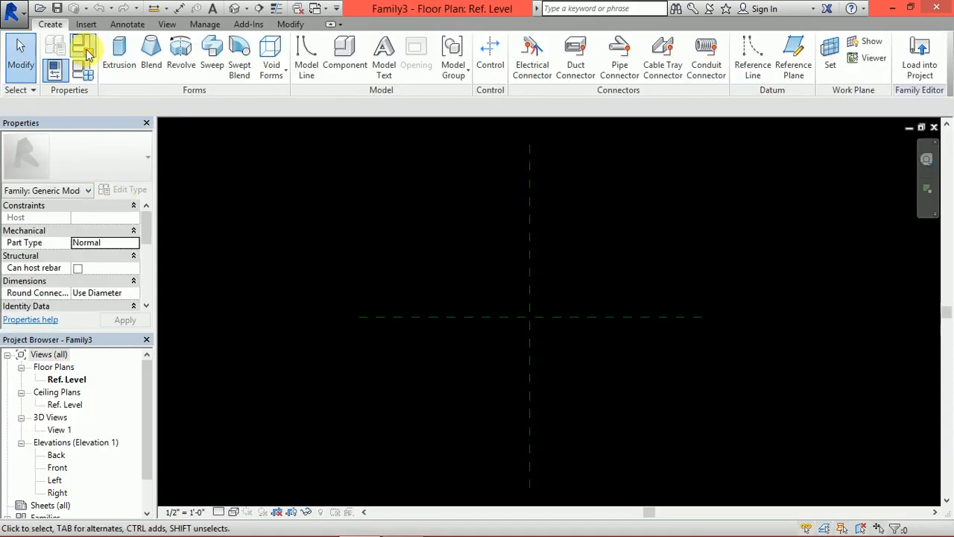
pyautogui.moveTo(83, 50)
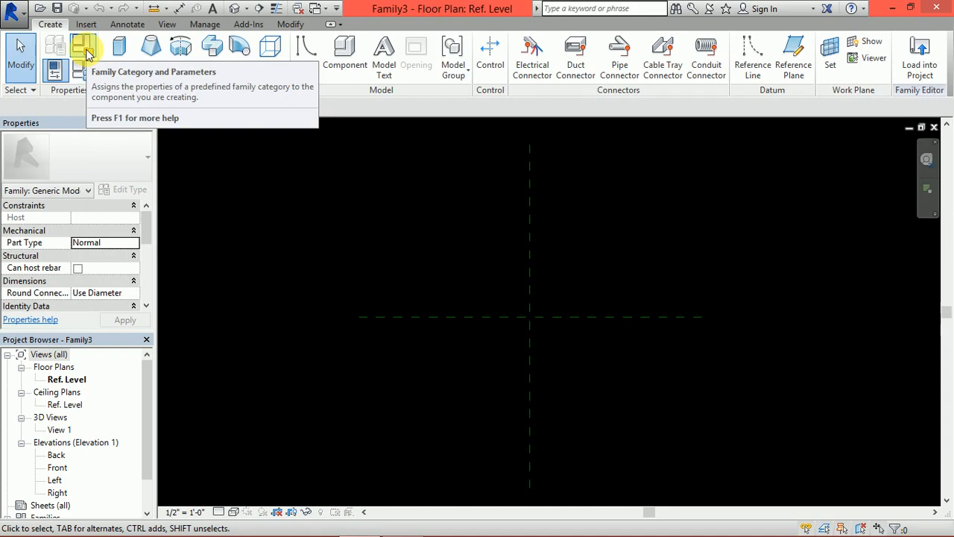
pyautogui.moveTo(84, 48)
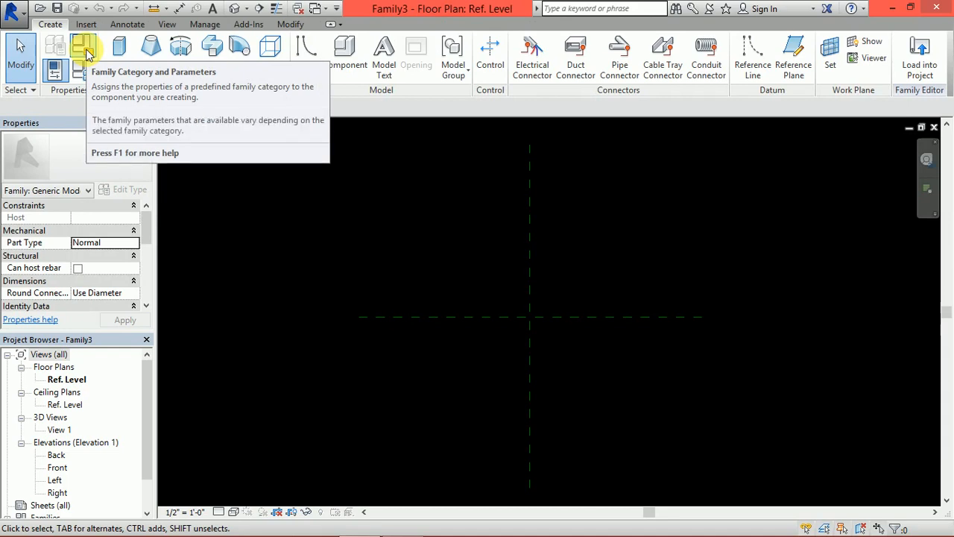
pyautogui.click(83, 48)
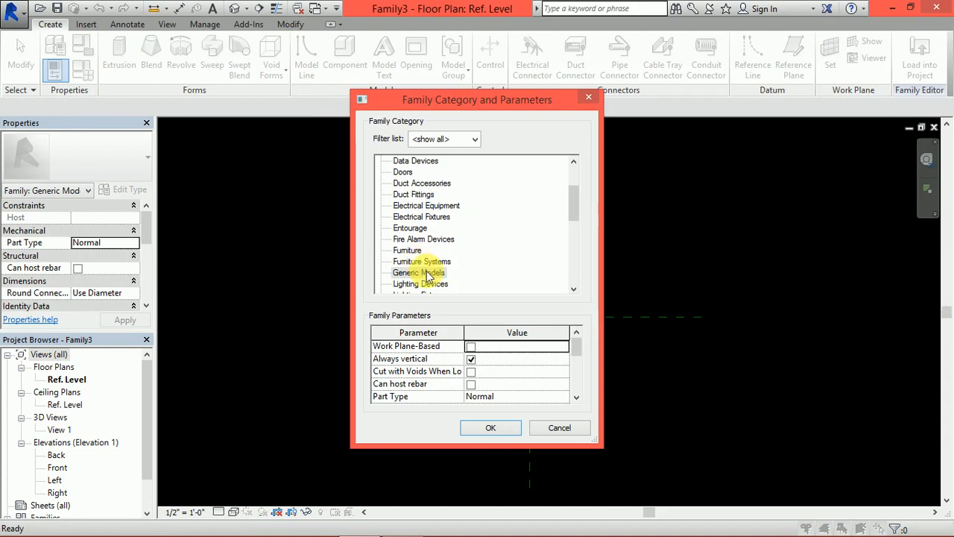
pyautogui.click(419, 272)
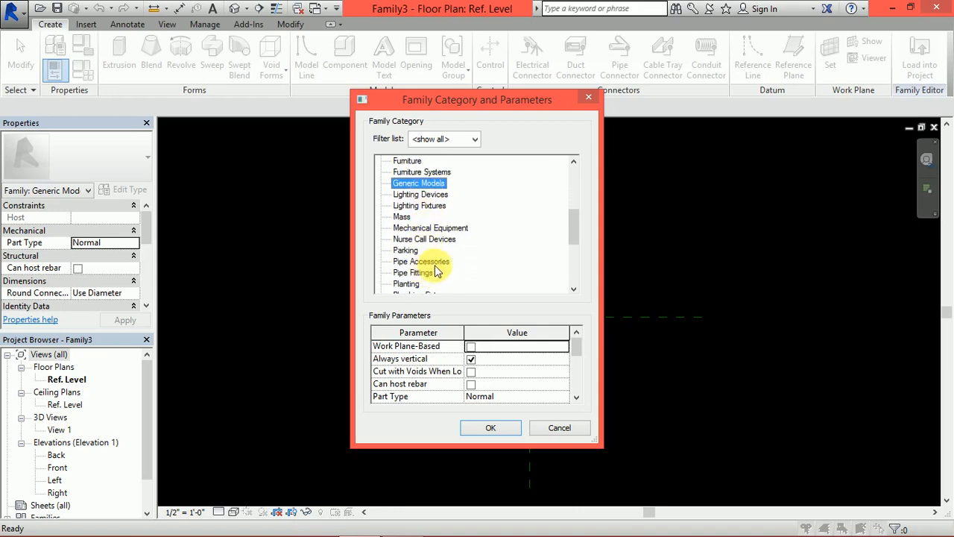
pyautogui.click(421, 261)
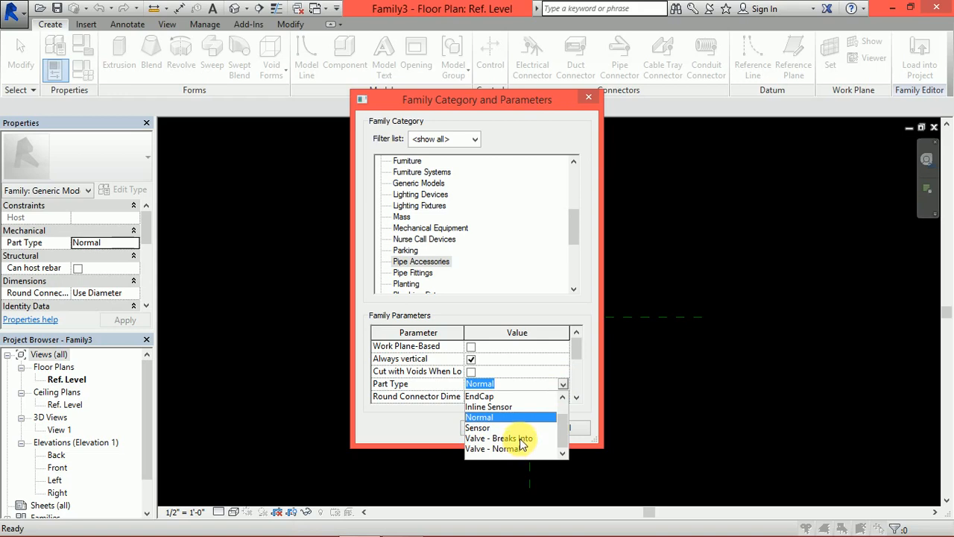
pyautogui.click(513, 438)
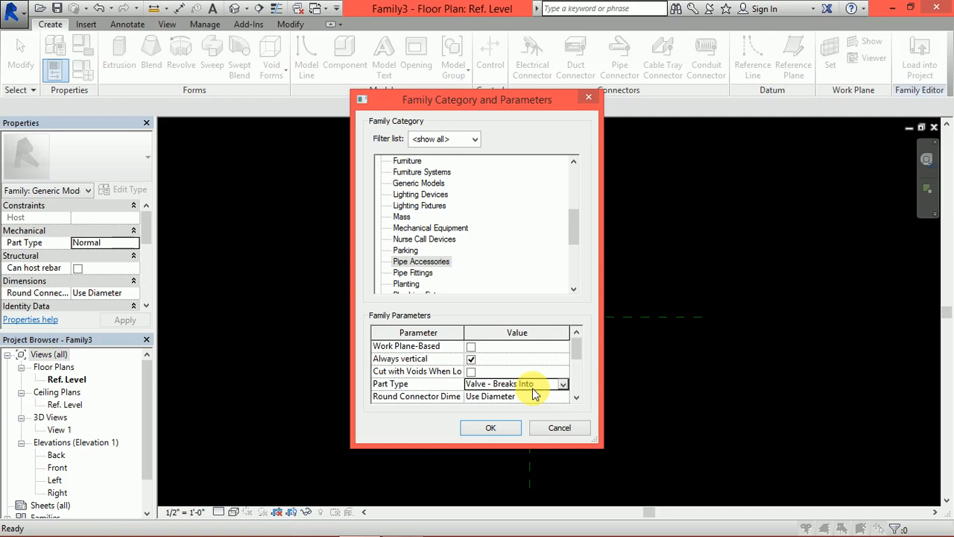
pyautogui.click(515, 383)
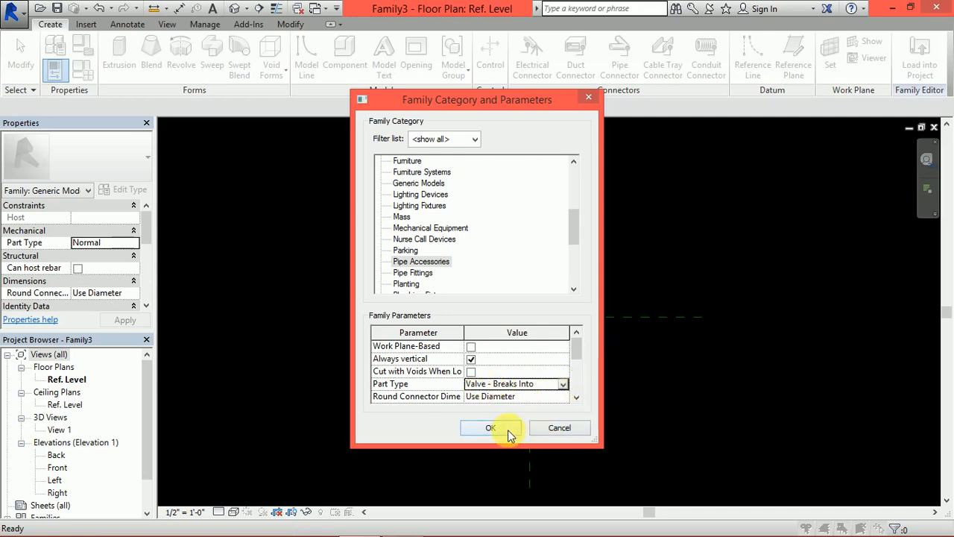
pyautogui.click(490, 427)
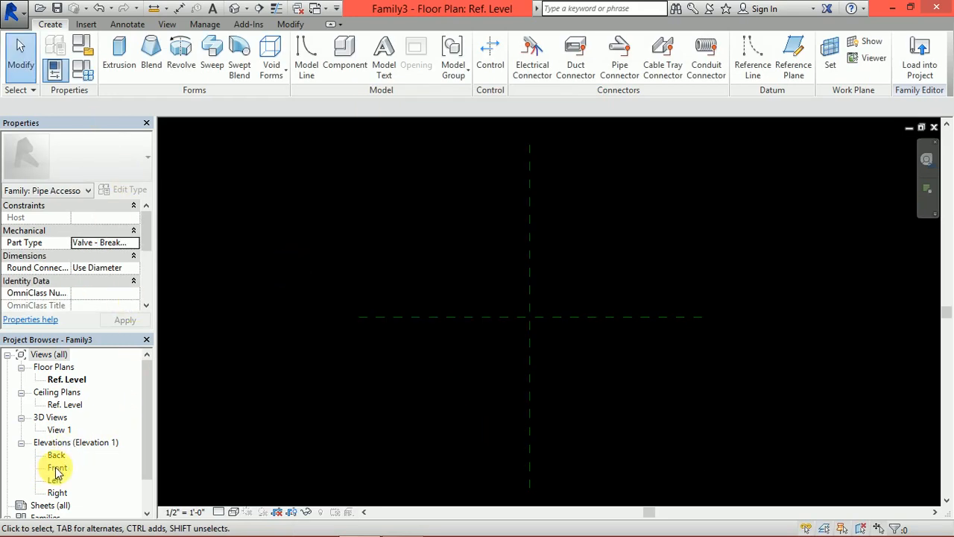
# - In Front elevation, dimension the two vertical planes equal, 2' - 7 3/4" overall
pyautogui.doubleClick(57, 467)
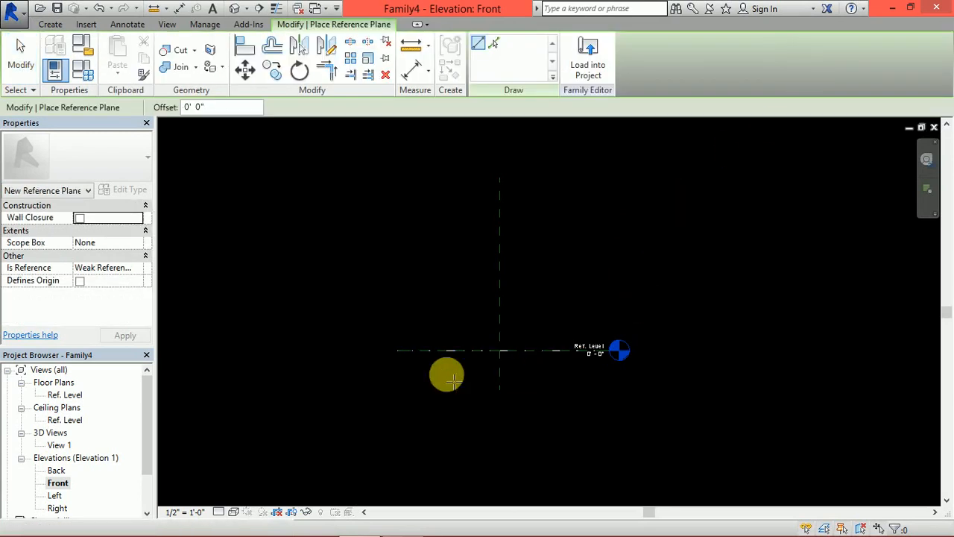
pyautogui.moveTo(474, 244)
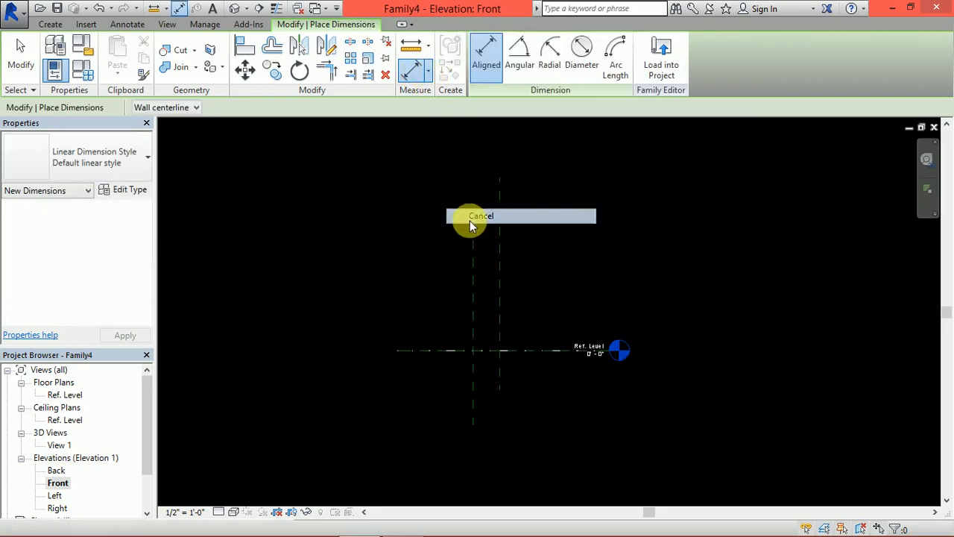
pyautogui.click(481, 216)
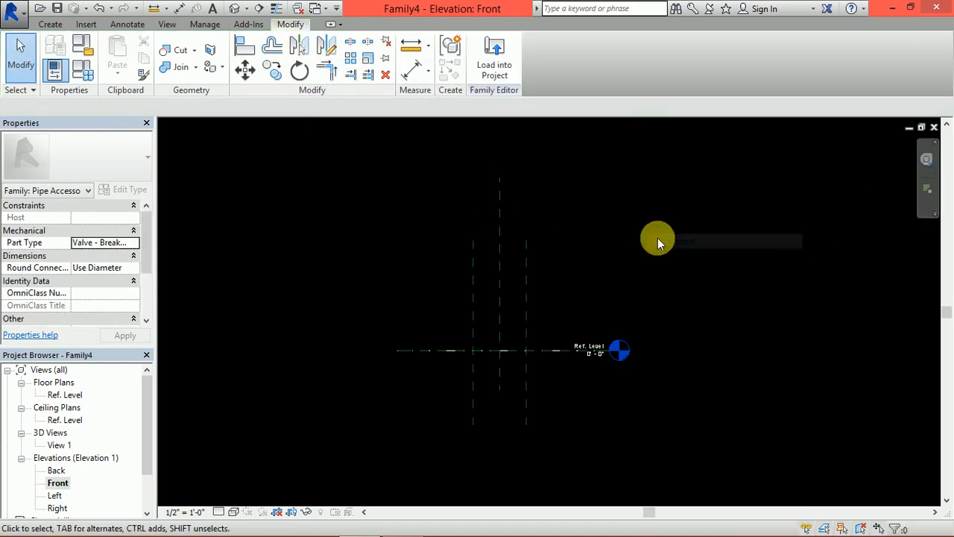
pyautogui.click(415, 71)
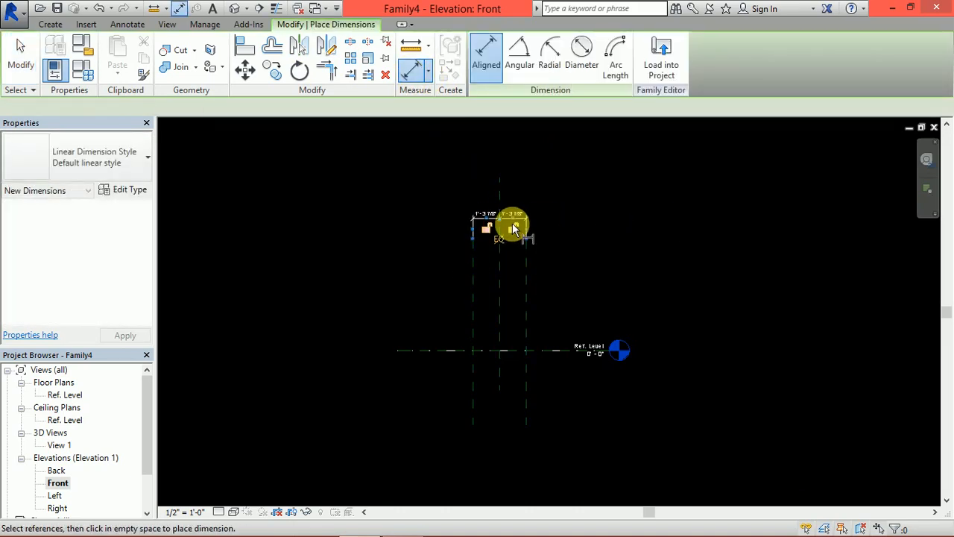
pyautogui.click(498, 239)
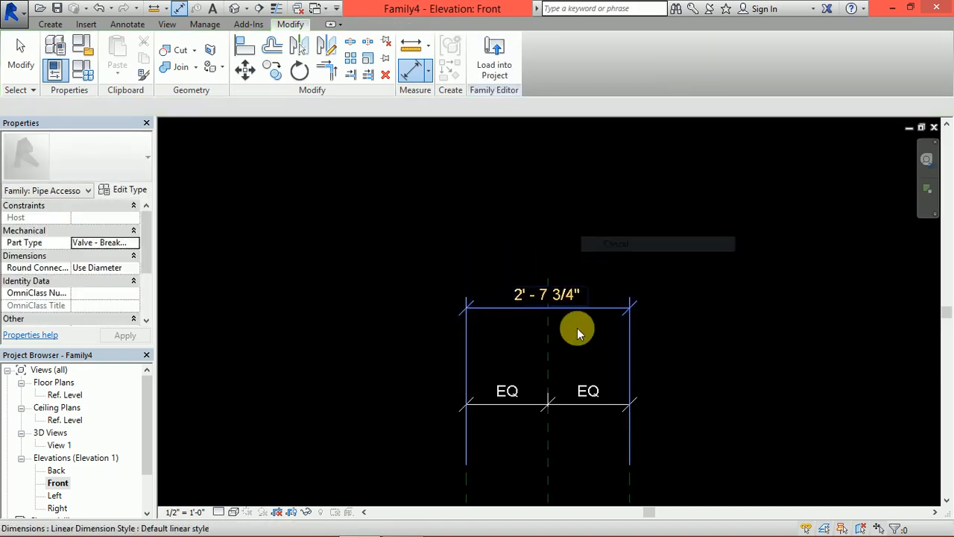
# - Label the 2' - 7 3/4" overall body dimension with new instance parameter B2
pyautogui.click(578, 331)
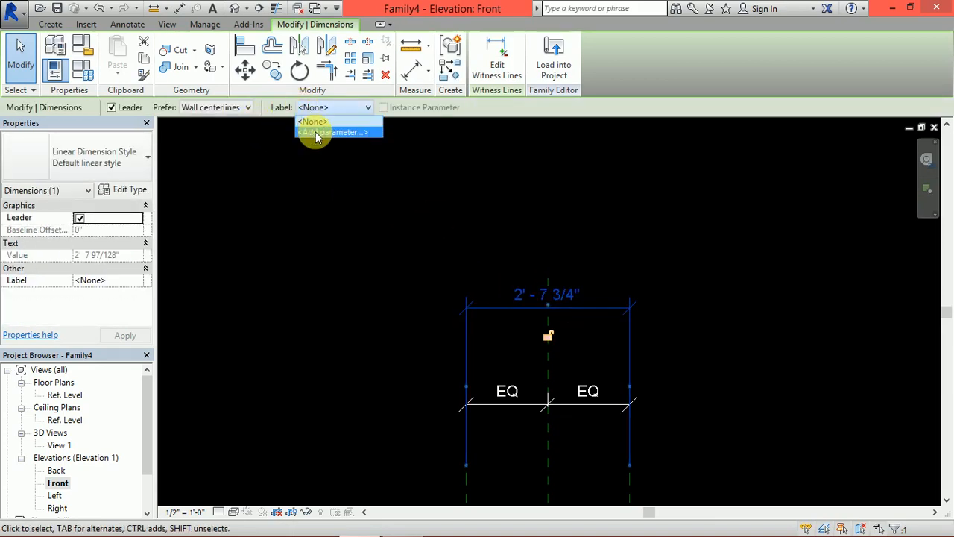
pyautogui.click(333, 132)
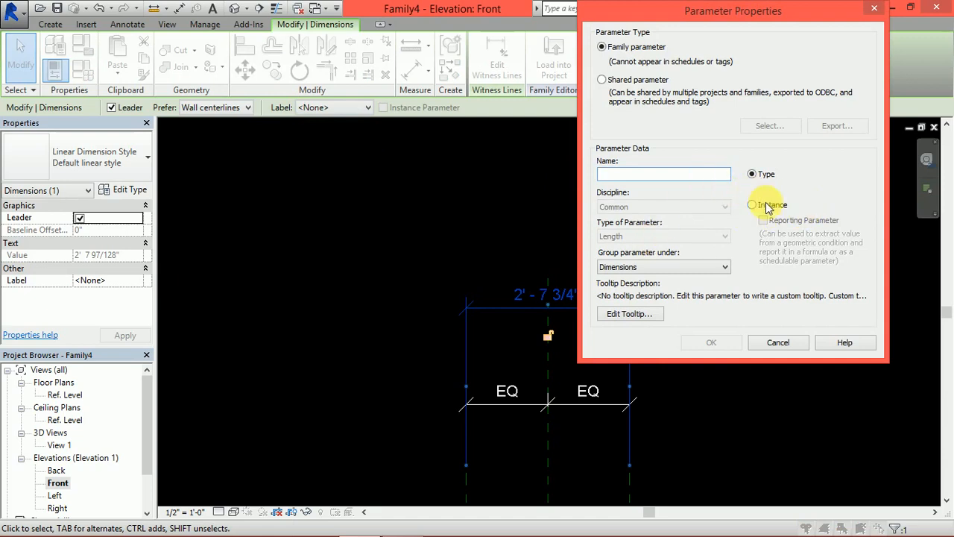
pyautogui.click(752, 205)
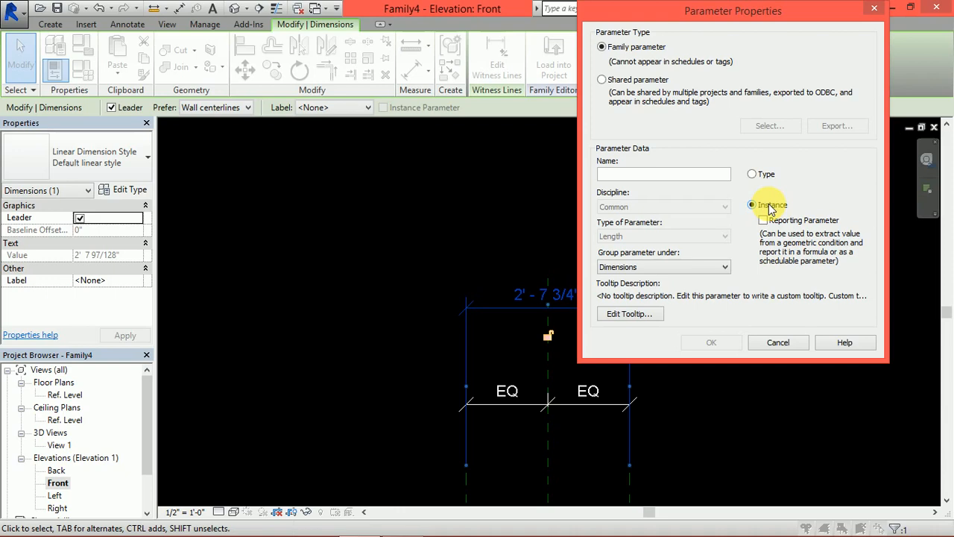
pyautogui.click(753, 174)
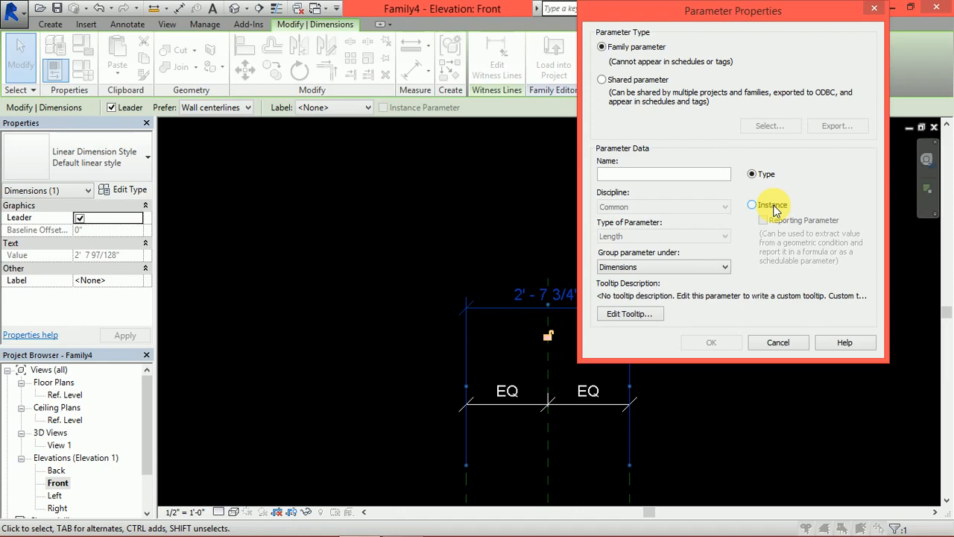
pyautogui.click(751, 174)
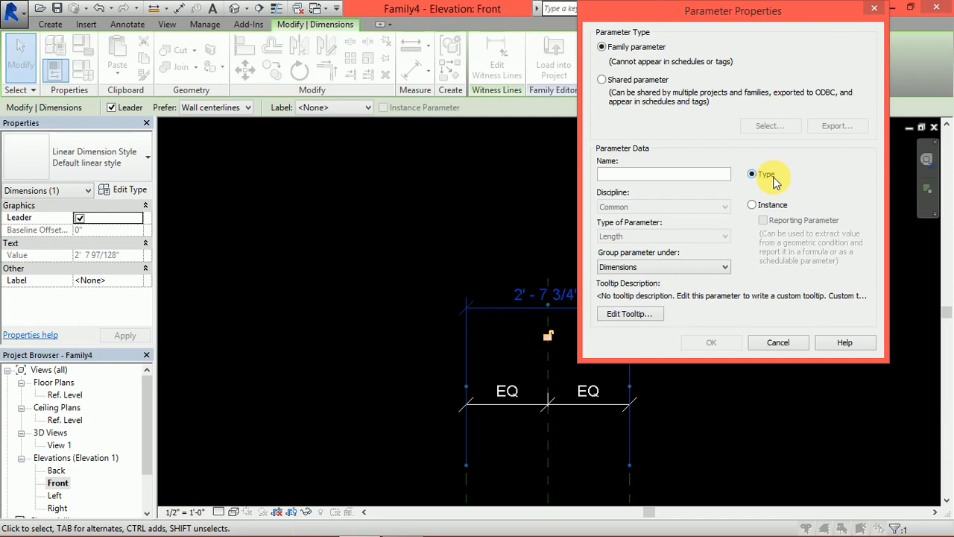
pyautogui.moveTo(779, 179)
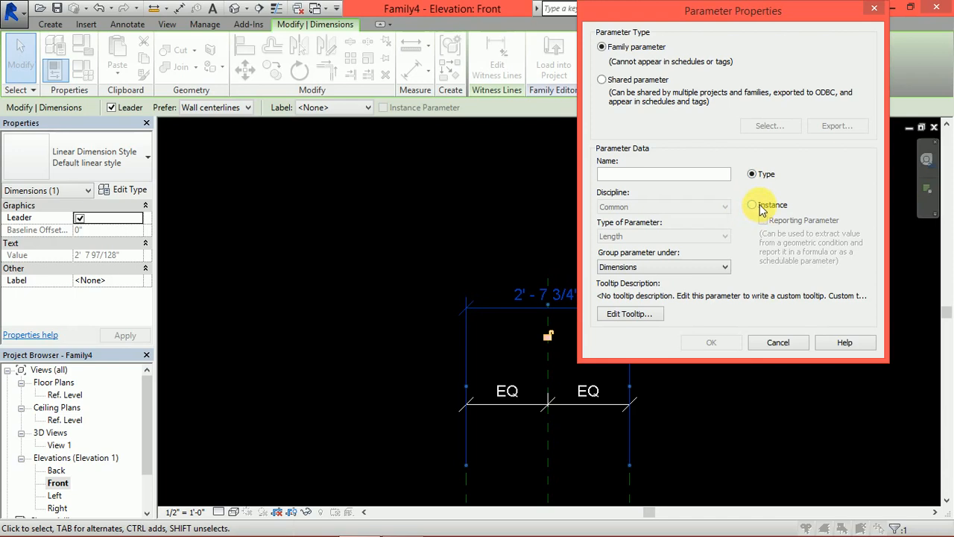
pyautogui.click(752, 204)
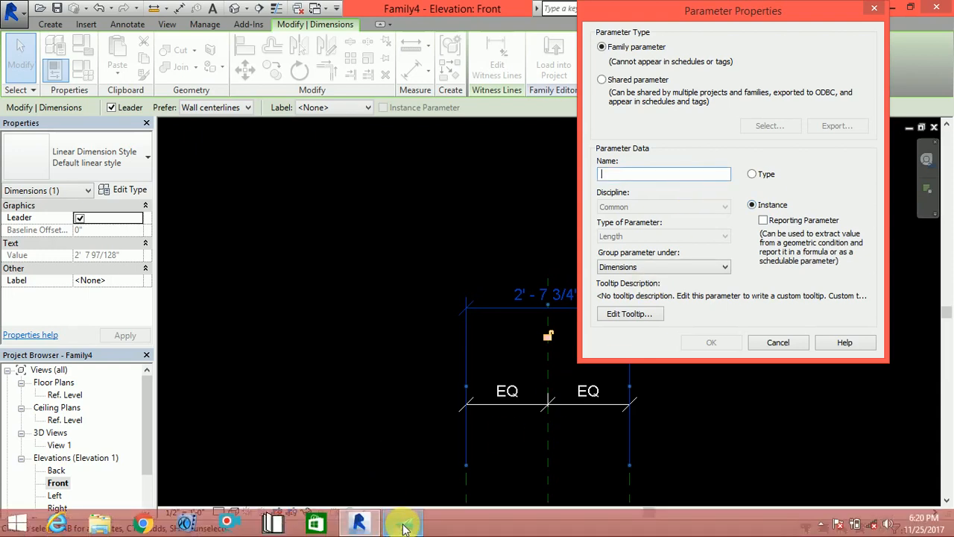
pyautogui.click(402, 522)
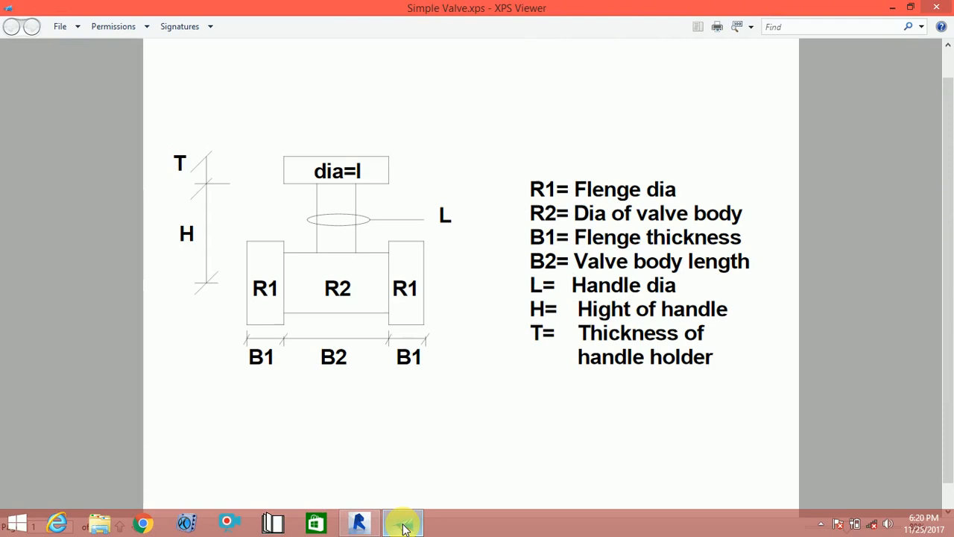
pyautogui.click(403, 521)
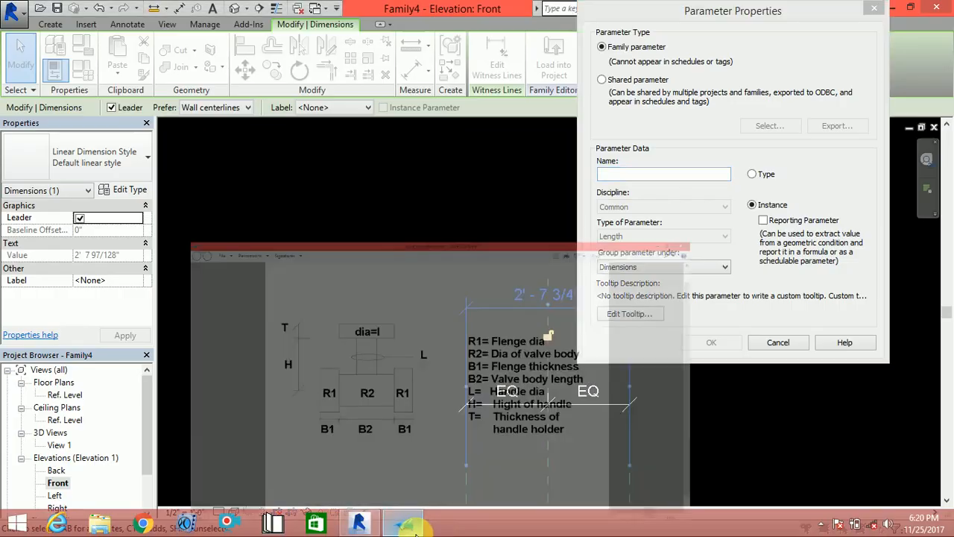
pyautogui.click(402, 521)
pyautogui.write('B2')
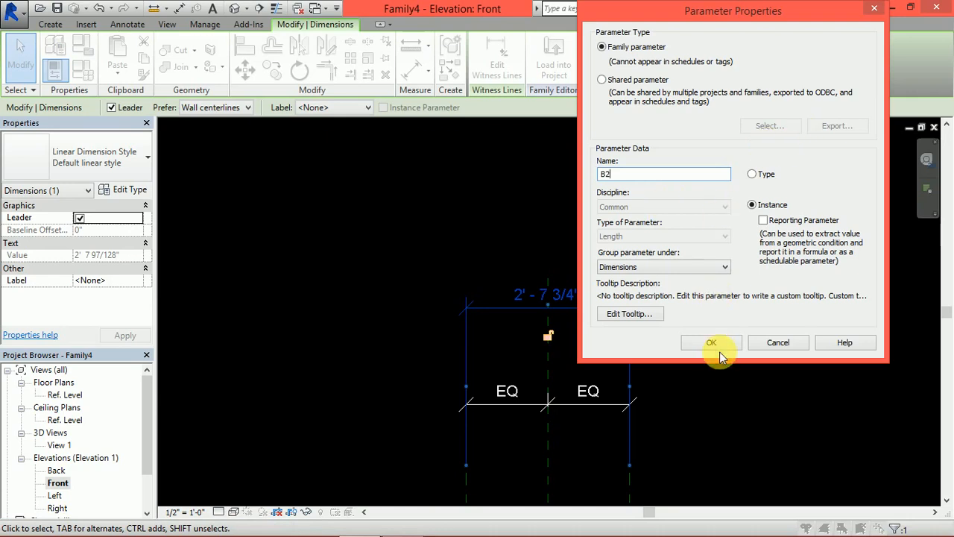
pyautogui.click(711, 343)
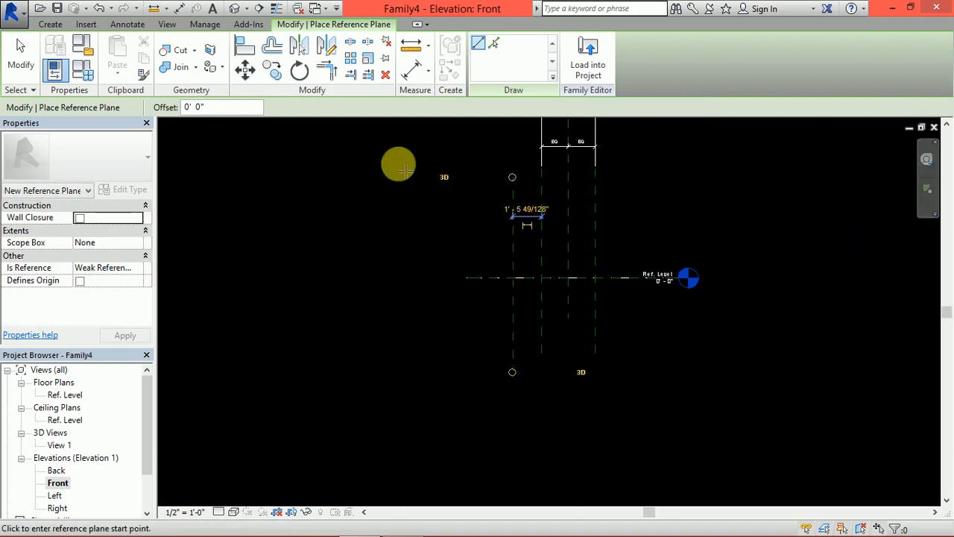
pyautogui.moveTo(556, 97)
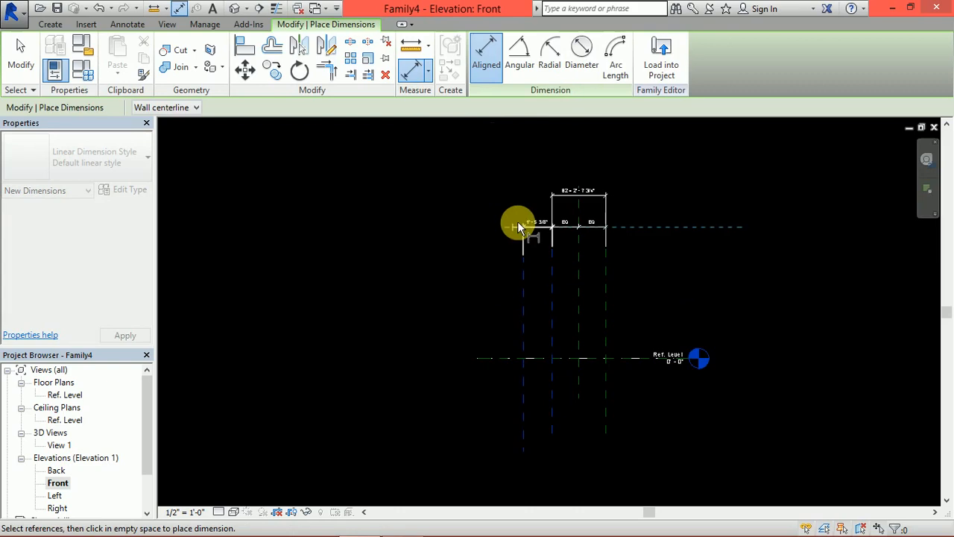
# - Dimension the left flange plane 1' - 5 3/8" and label it with instance parameter B1
pyautogui.rightClick(518, 223)
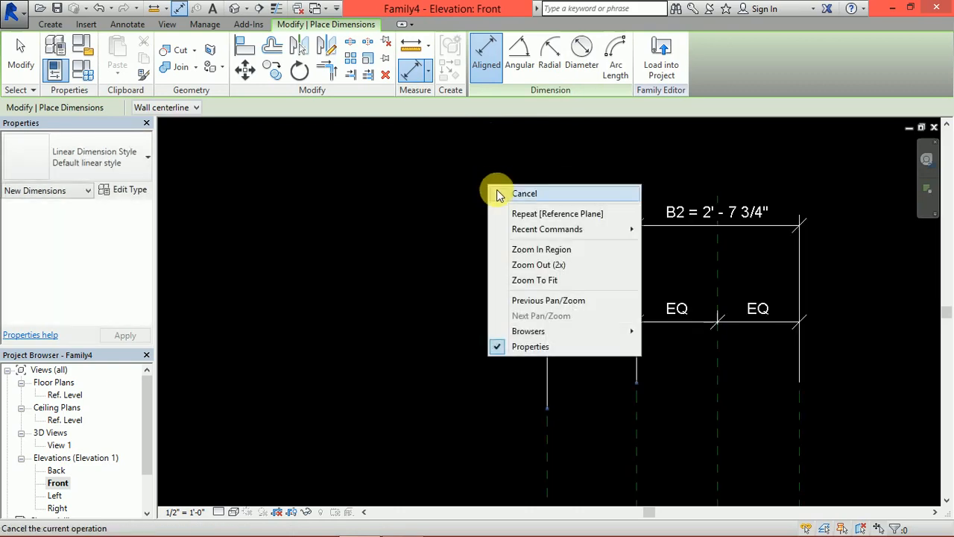
pyautogui.click(525, 193)
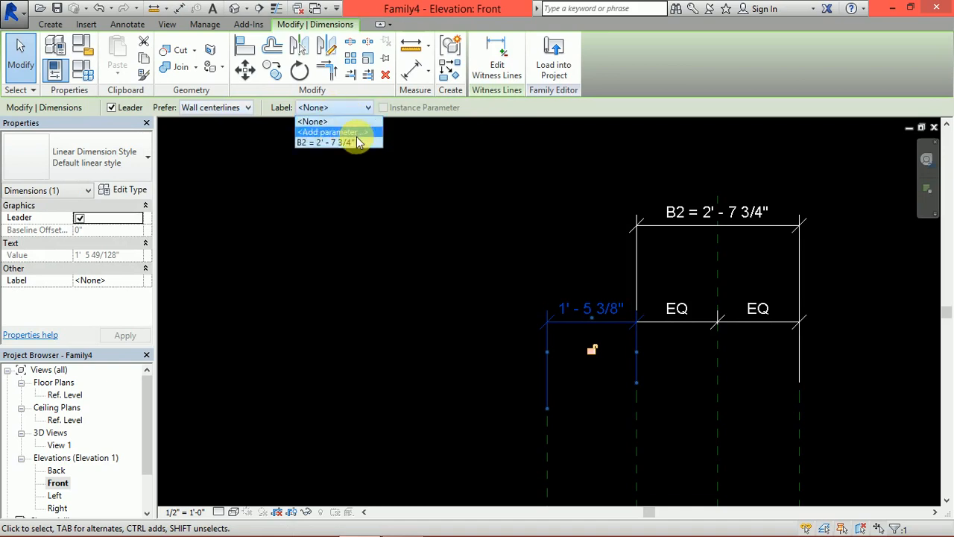
pyautogui.click(332, 132)
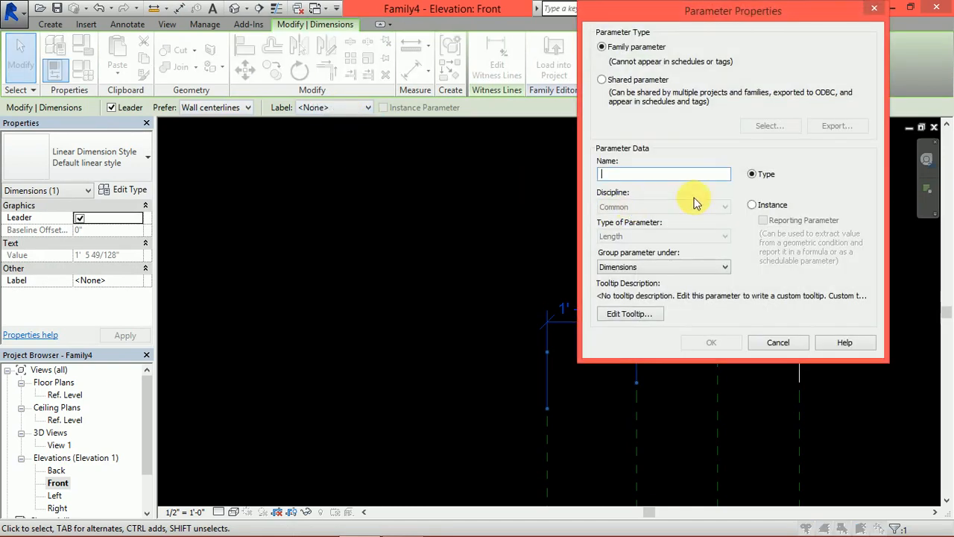
pyautogui.click(753, 205)
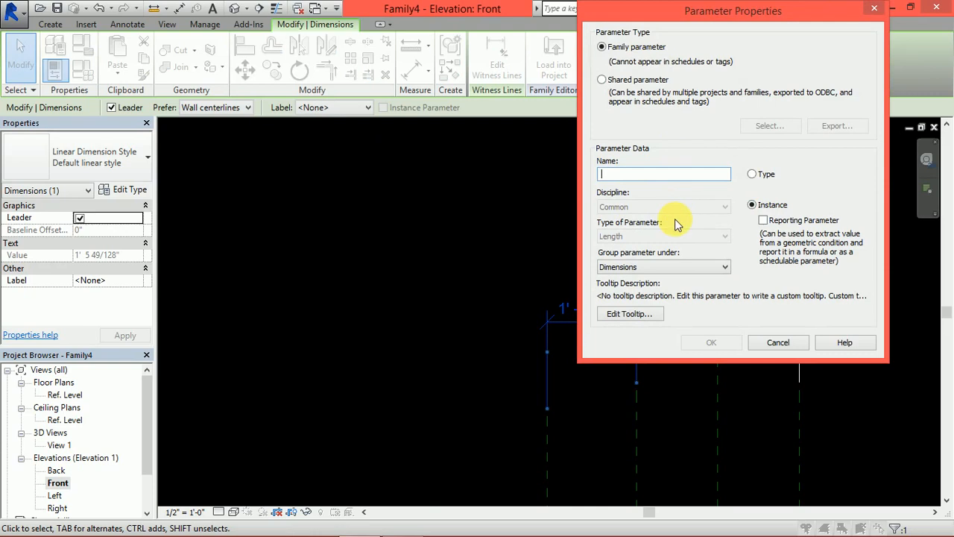
pyautogui.write('B1')
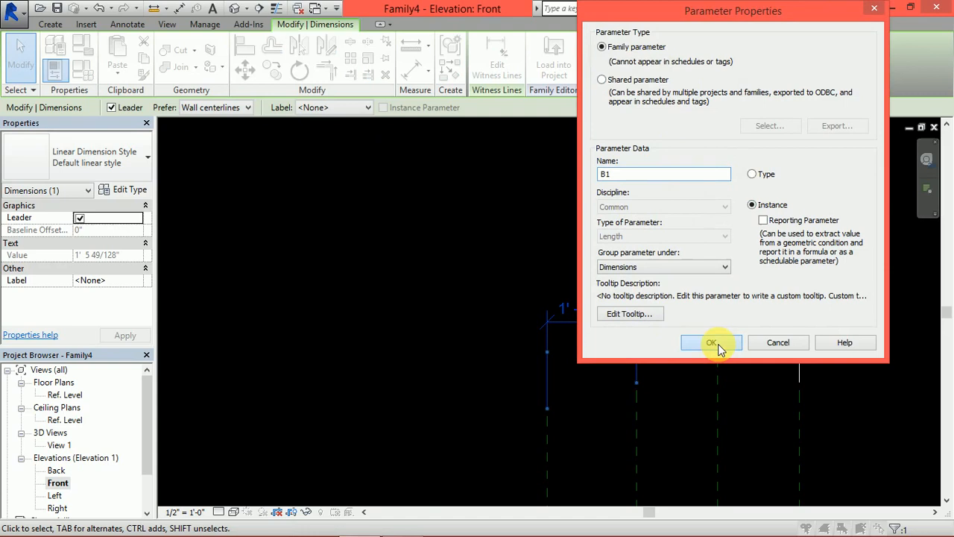
pyautogui.click(710, 342)
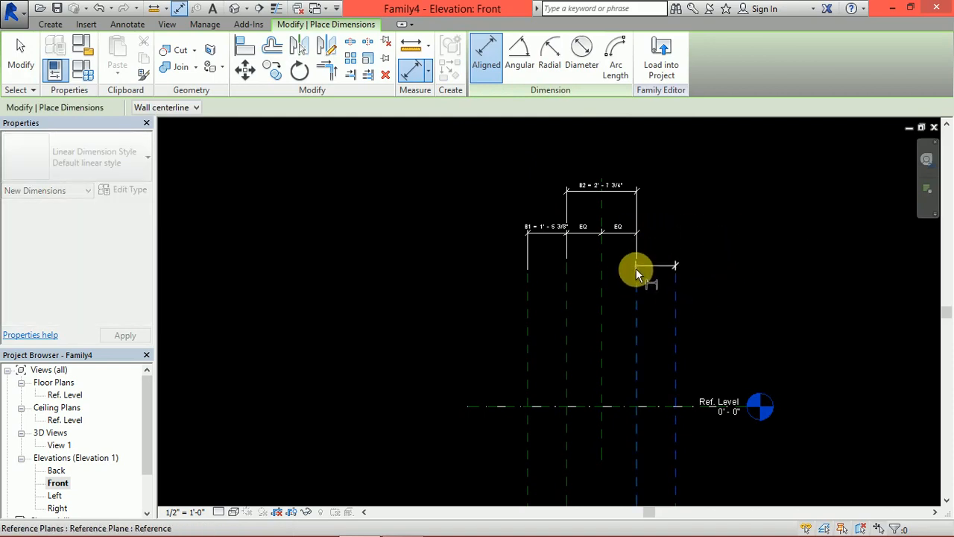
# - Dimension the right flange plane 1' - 5 3/8" and label it with B1
pyautogui.rightClick(637, 268)
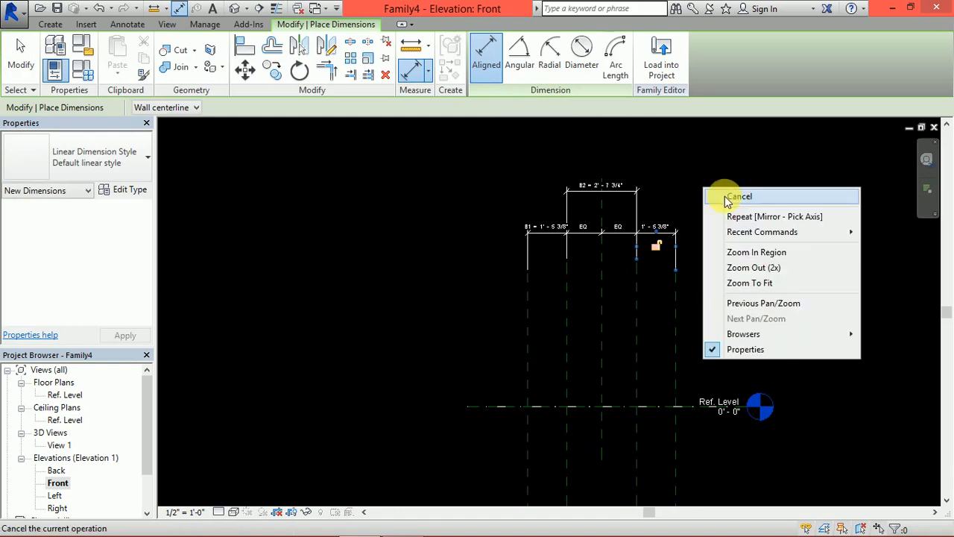
pyautogui.click(739, 196)
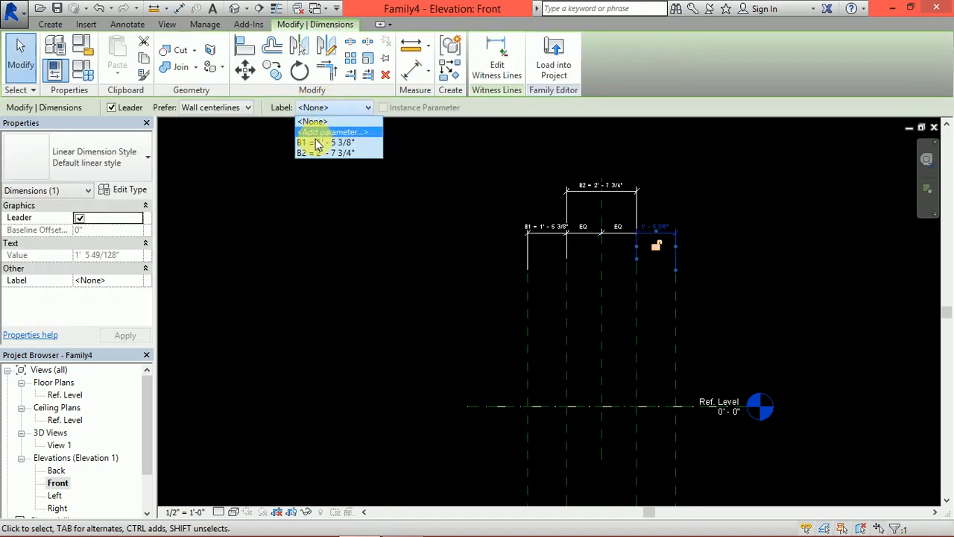
pyautogui.click(325, 143)
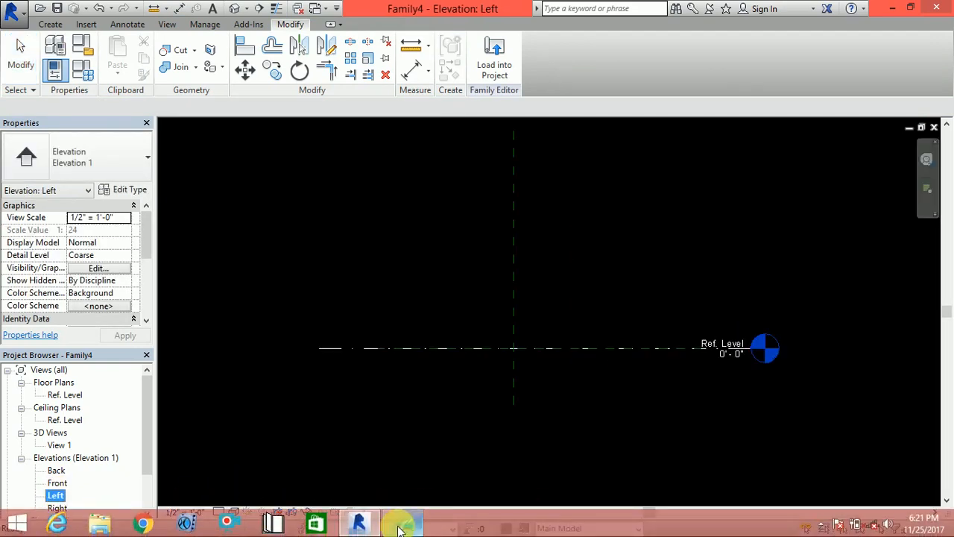
pyautogui.click(403, 521)
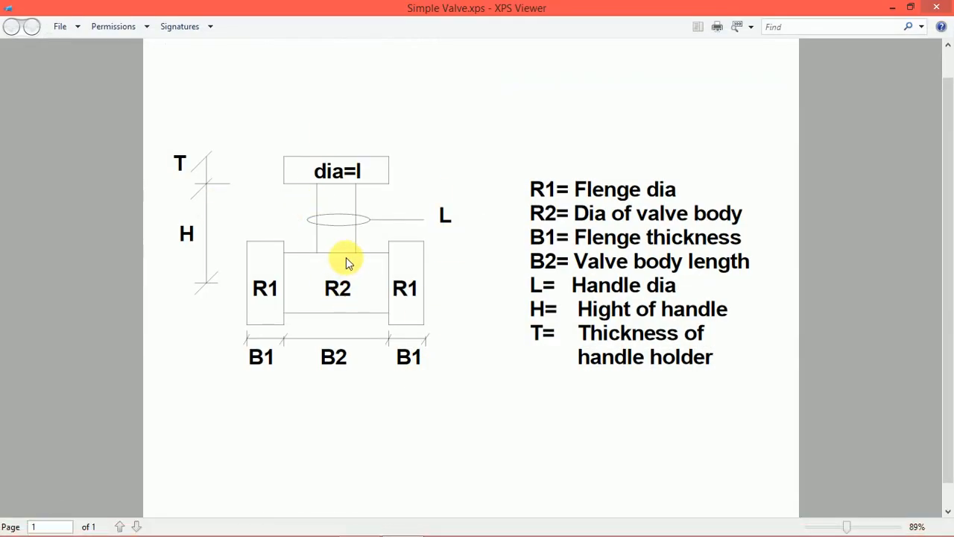
pyautogui.moveTo(376, 150)
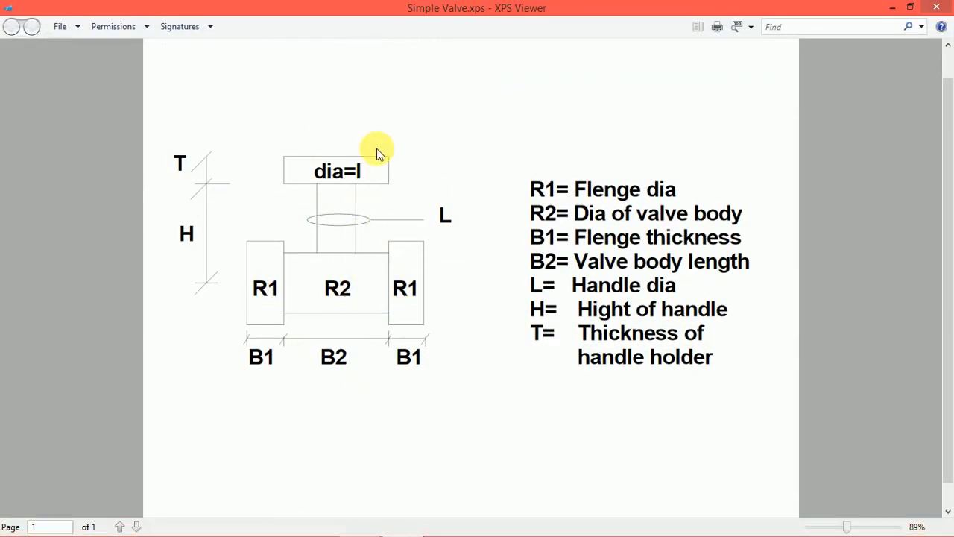
pyautogui.moveTo(265, 289)
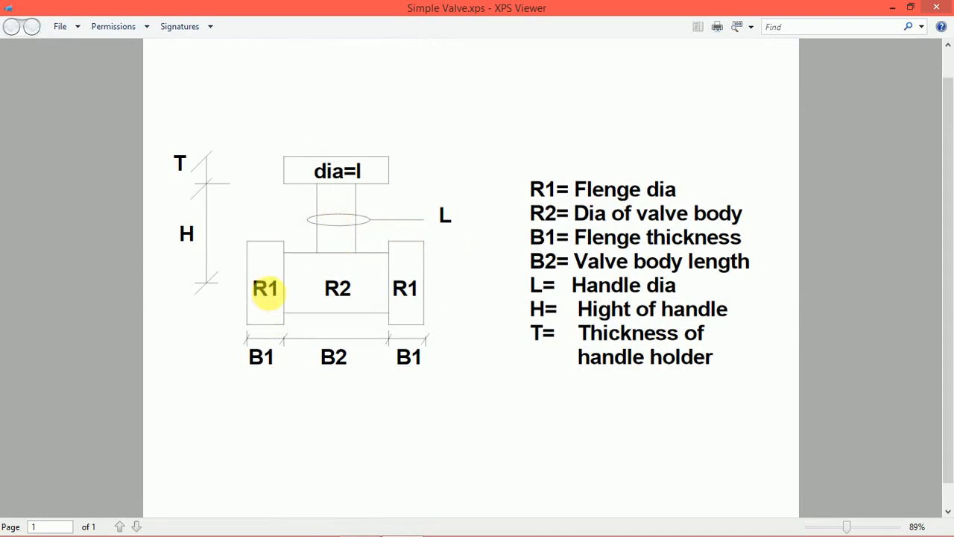
pyautogui.moveTo(396, 332)
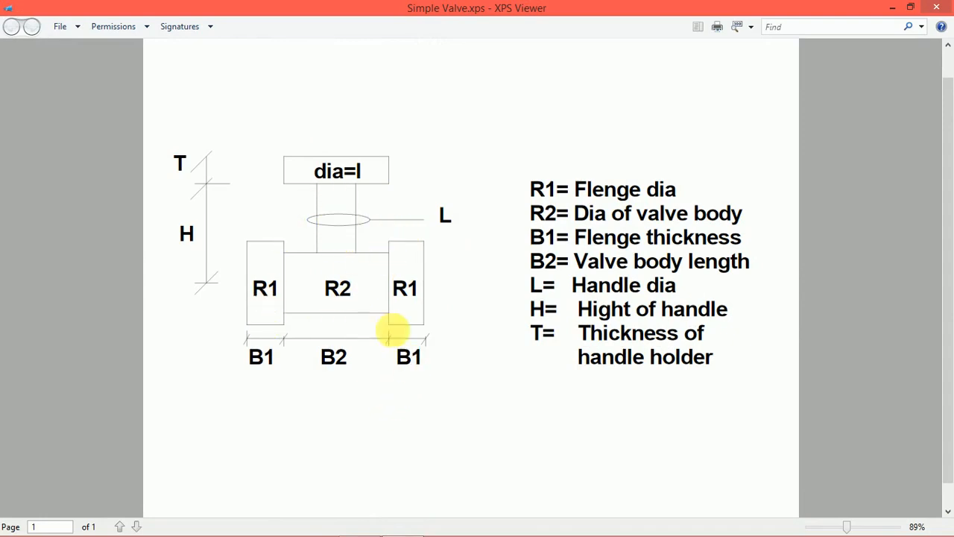
pyautogui.moveTo(8, 387)
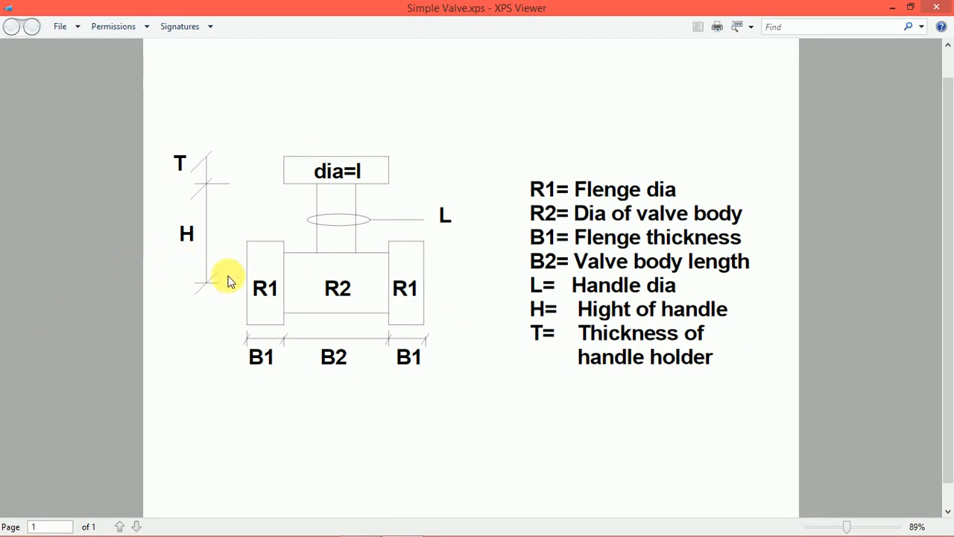
pyautogui.moveTo(237, 304)
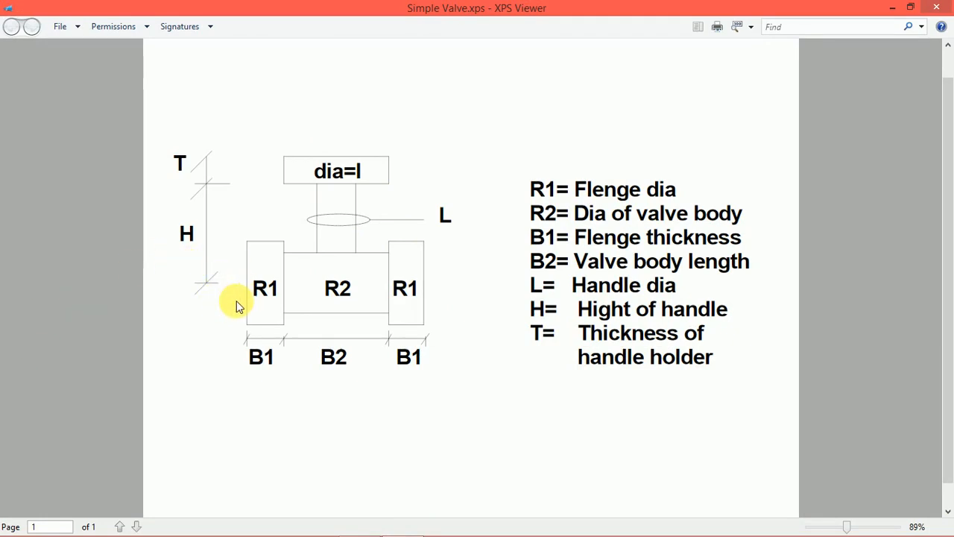
pyautogui.moveTo(891, 7)
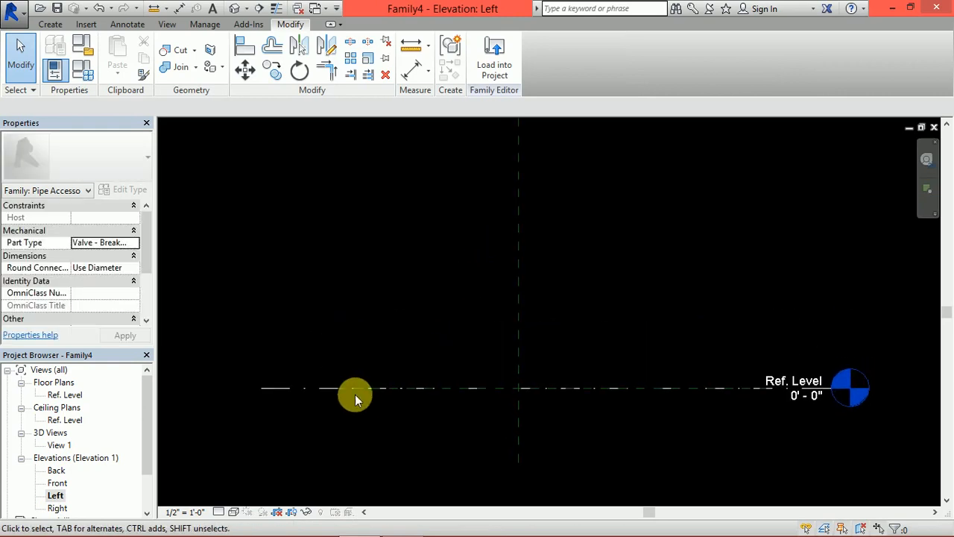
# - Extrude a circle in Left elevation, its 2' - 4" diameter labelled with instance parameter R1
pyautogui.click(50, 24)
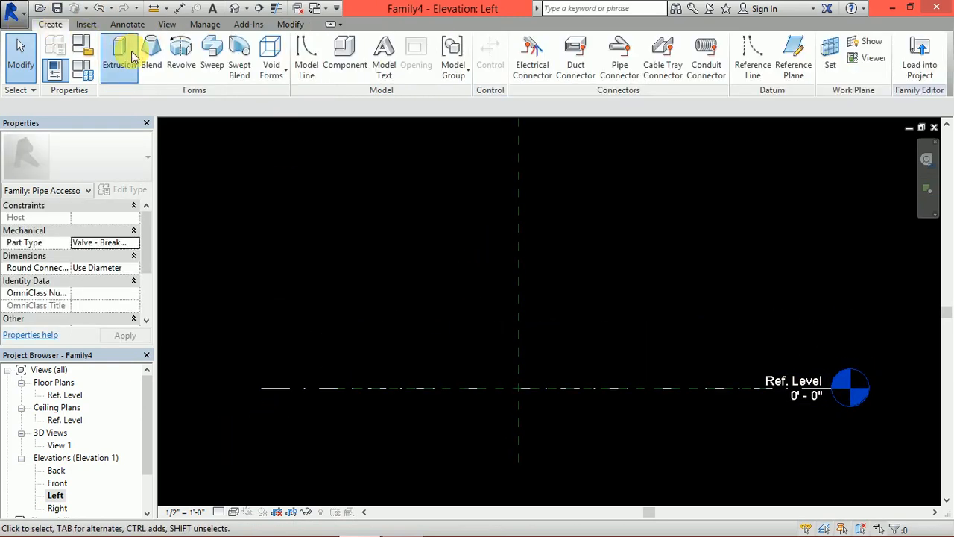
pyautogui.click(119, 56)
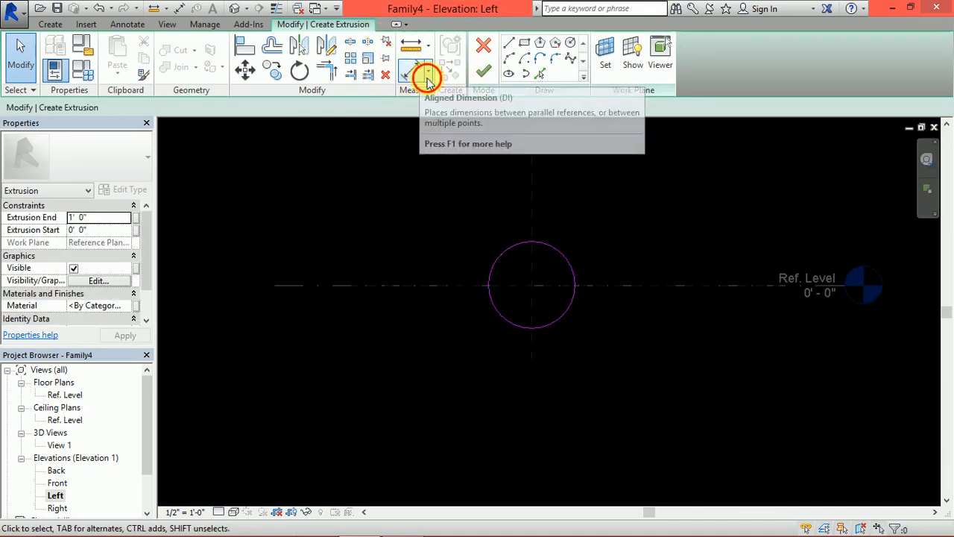
pyautogui.moveTo(498, 254)
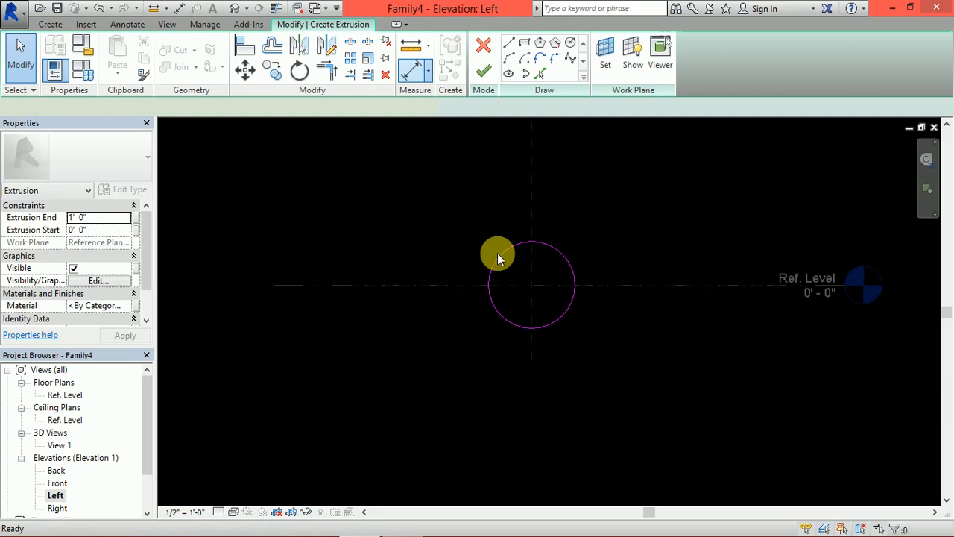
pyautogui.click(582, 52)
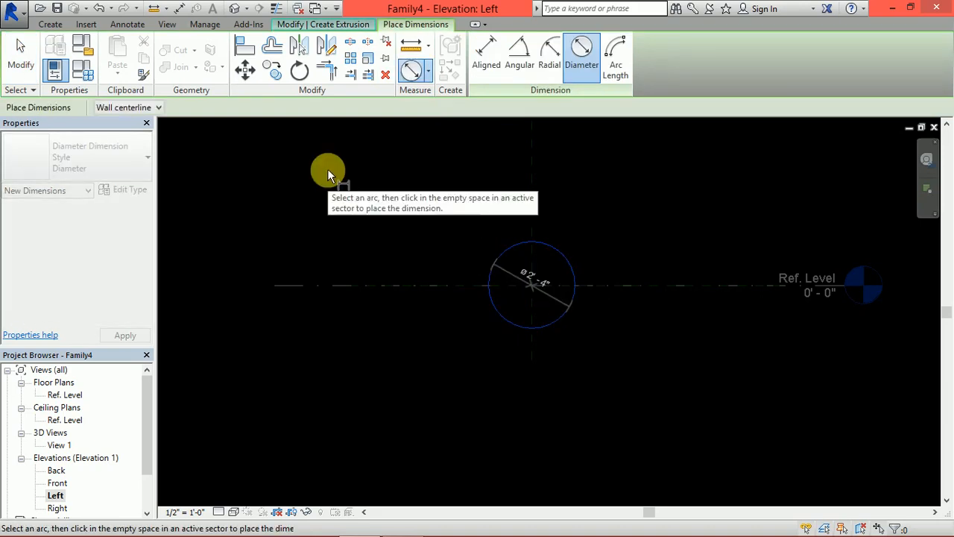
pyautogui.moveTo(597, 207)
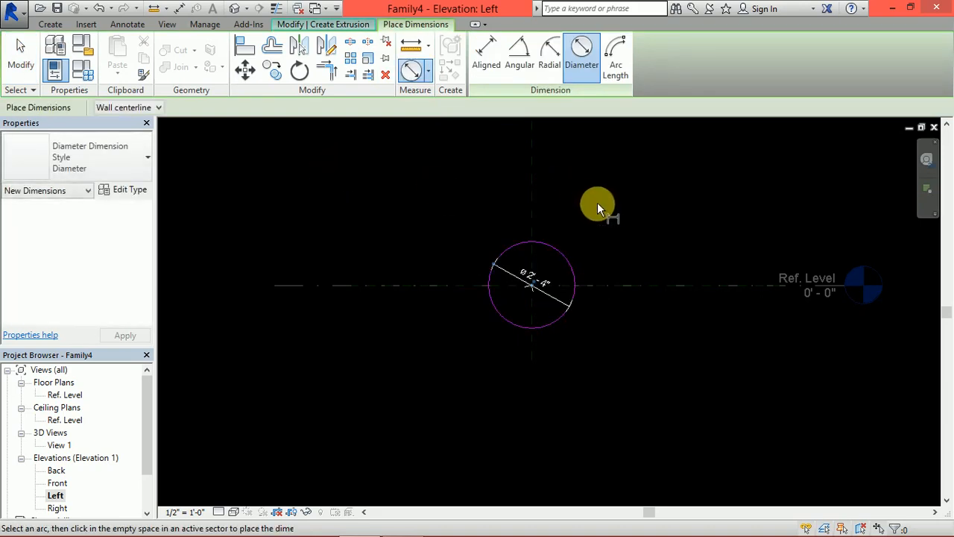
pyautogui.moveTo(581, 259)
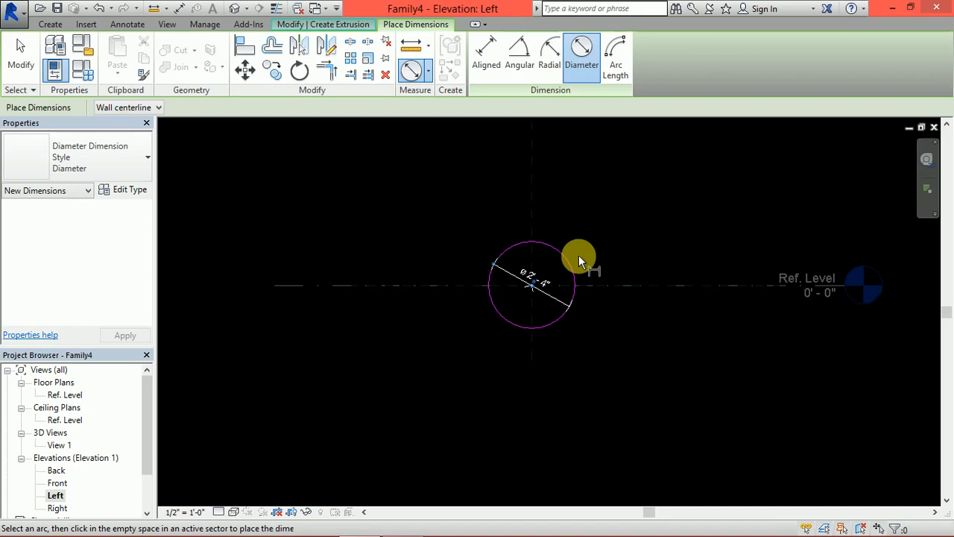
pyautogui.rightClick(580, 260)
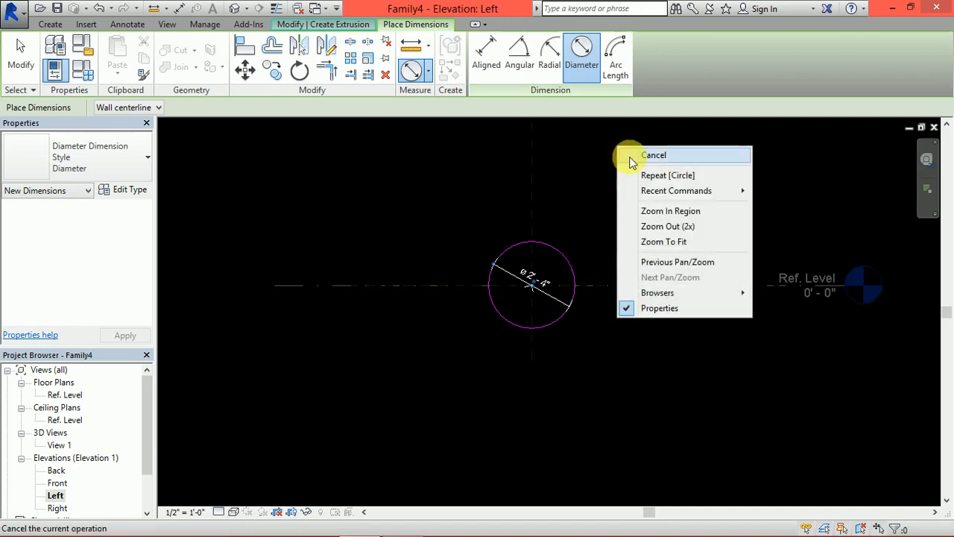
pyautogui.click(654, 155)
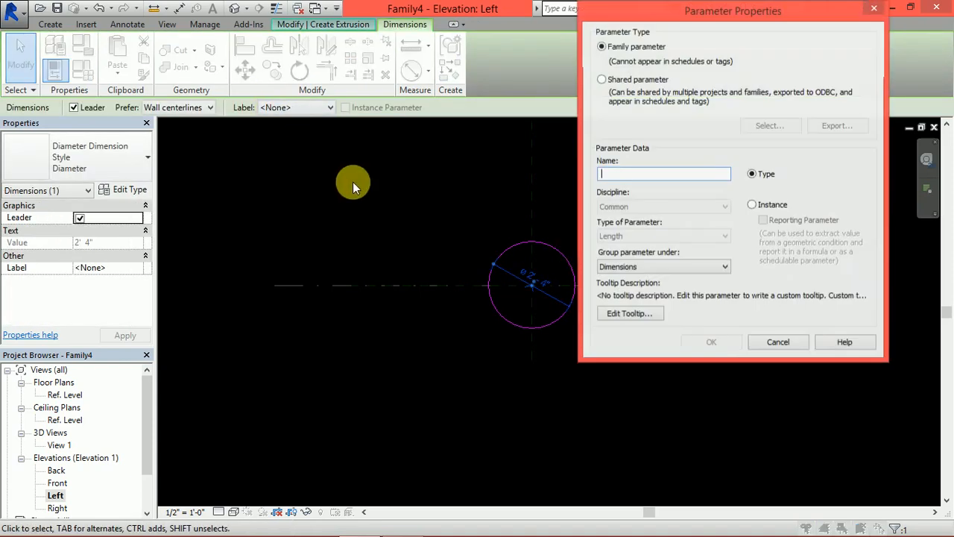
pyautogui.moveTo(589, 243)
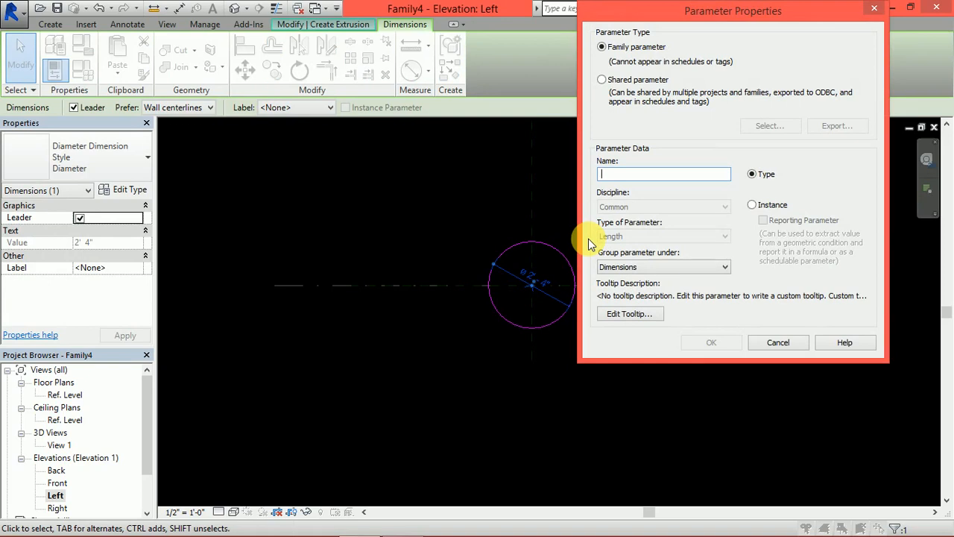
pyautogui.write('R1')
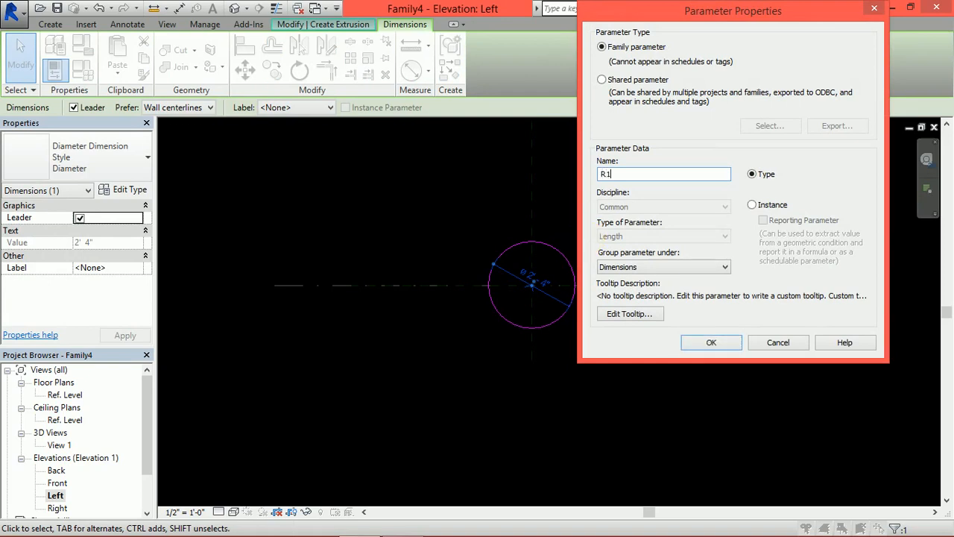
pyautogui.moveTo(846, 299)
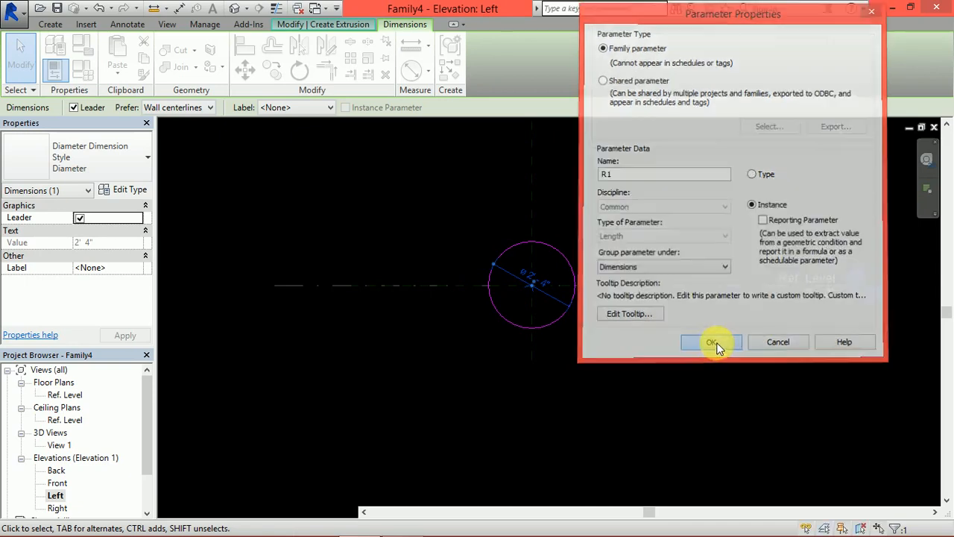
pyautogui.click(711, 341)
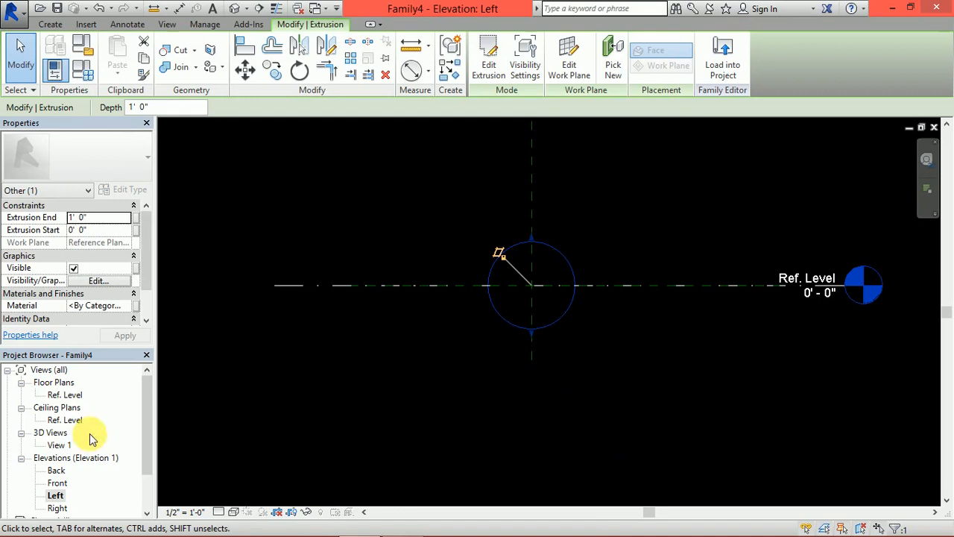
# - In Front elevation, mirror the flange extrusion about the centre plane and align it
pyautogui.doubleClick(56, 483)
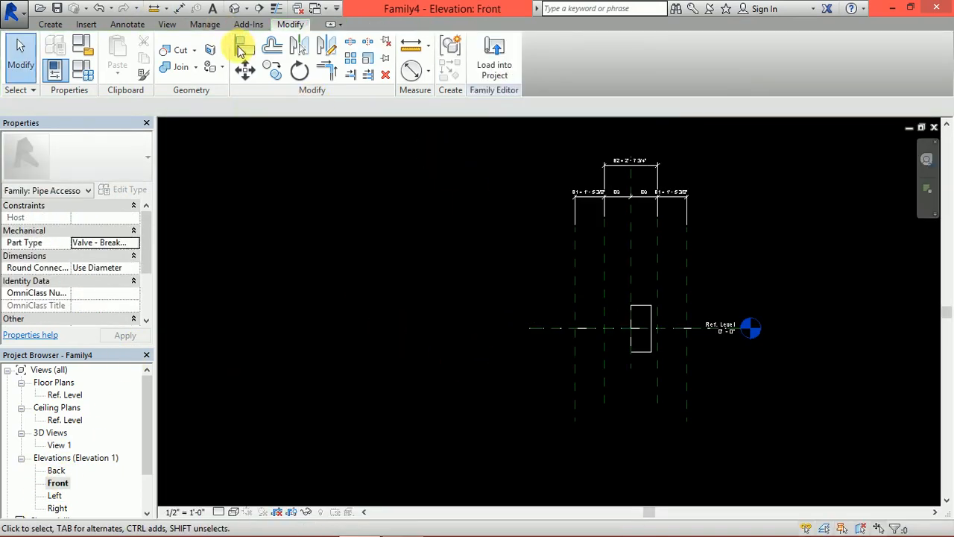
pyautogui.click(245, 45)
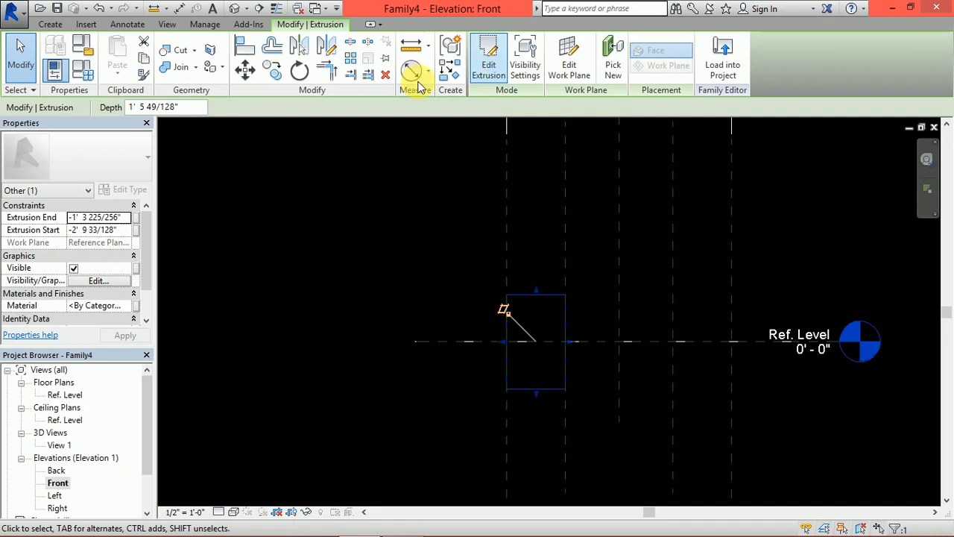
pyautogui.moveTo(299, 49)
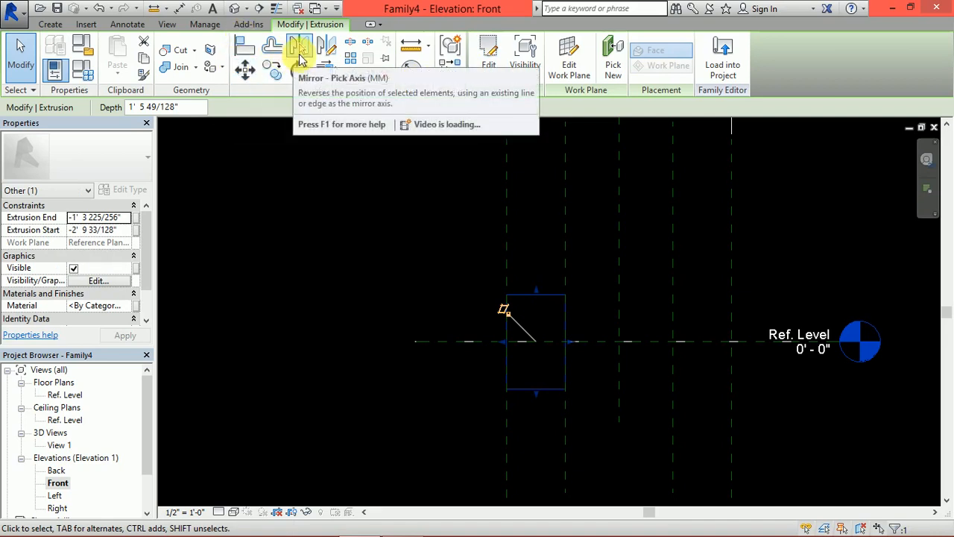
pyautogui.click(298, 50)
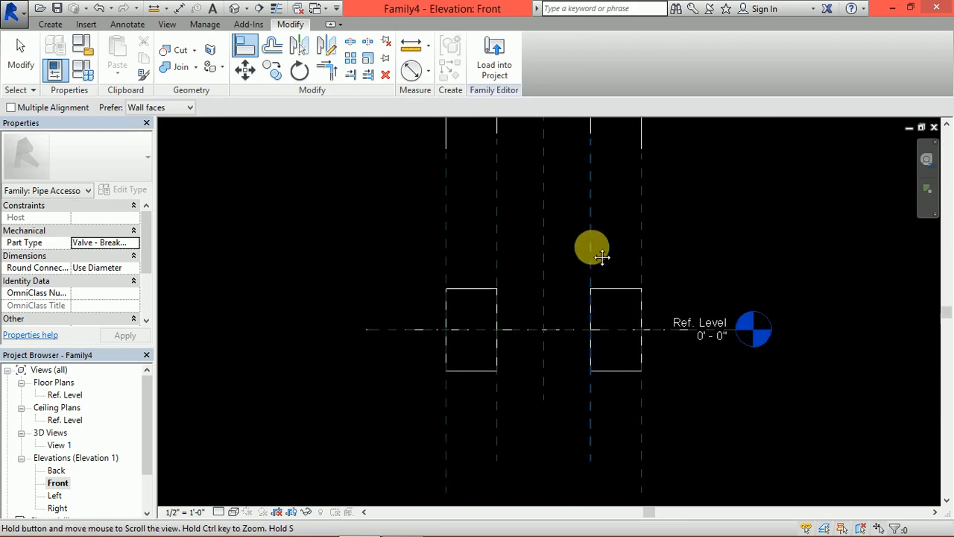
pyautogui.moveTo(591, 247); pyautogui.dragTo(591, 312)
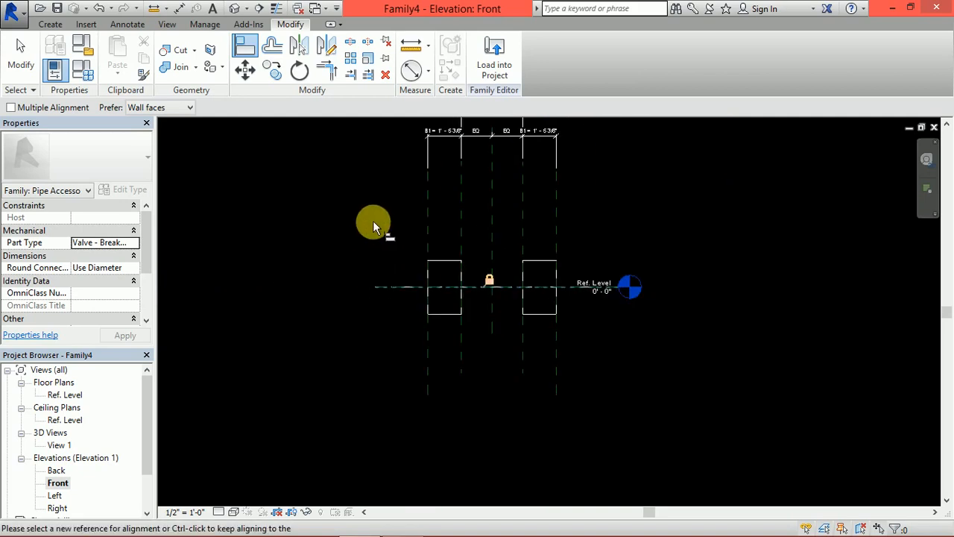
pyautogui.rightClick(372, 224)
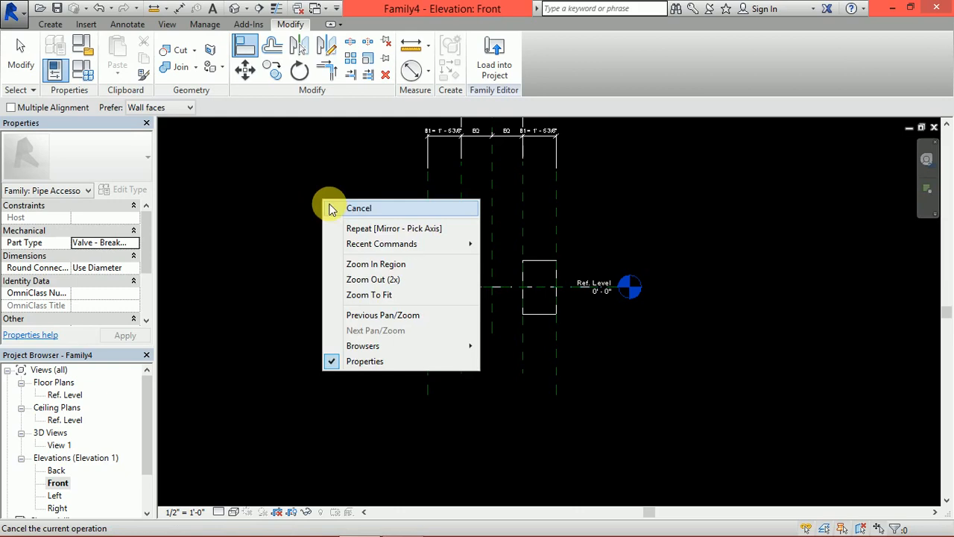
# - In Left elevation, label the 1' - 6" body diameter with type parameter R2
pyautogui.click(360, 208)
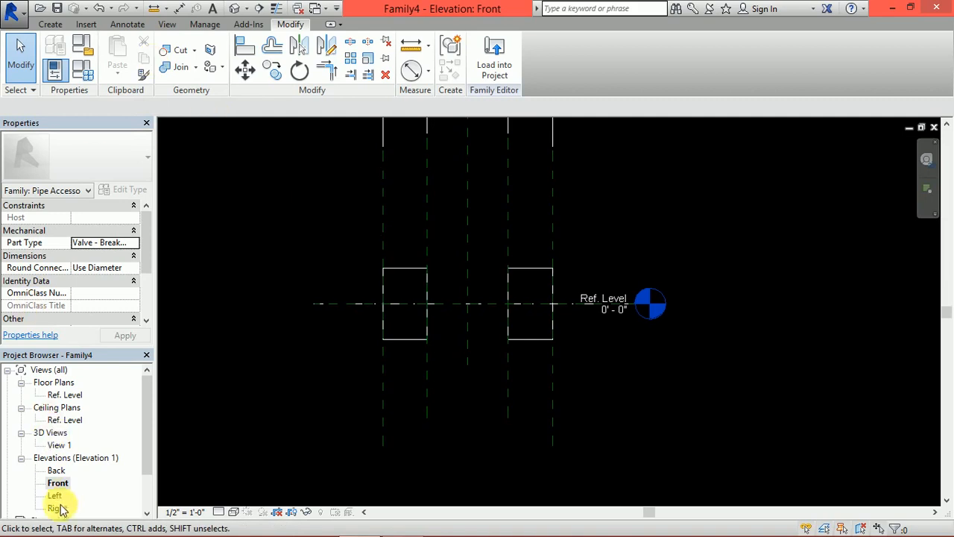
pyautogui.doubleClick(55, 495)
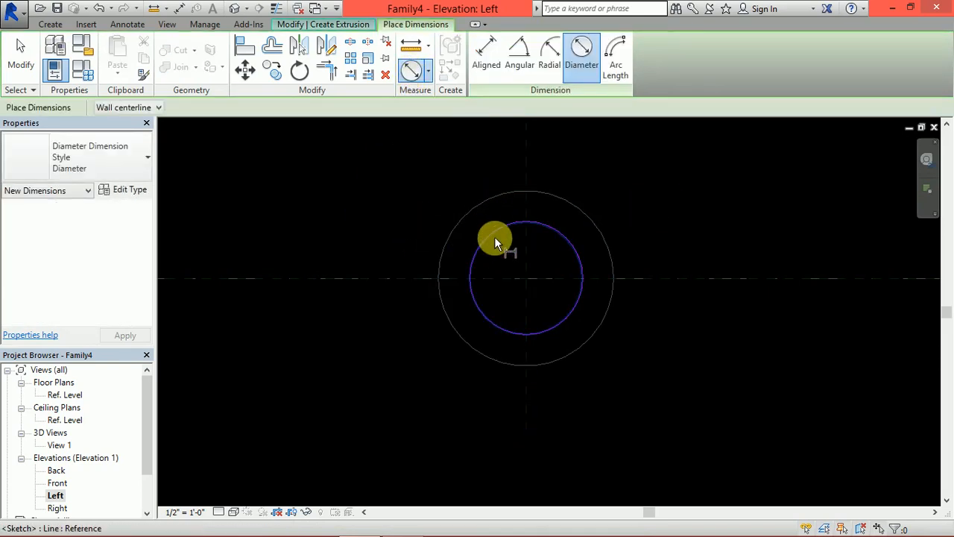
pyautogui.rightClick(495, 243)
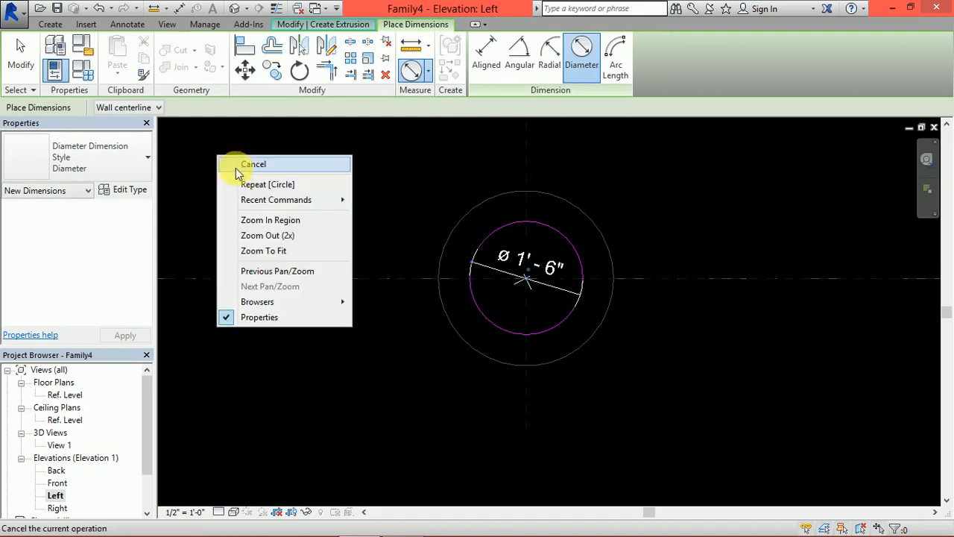
pyautogui.click(253, 164)
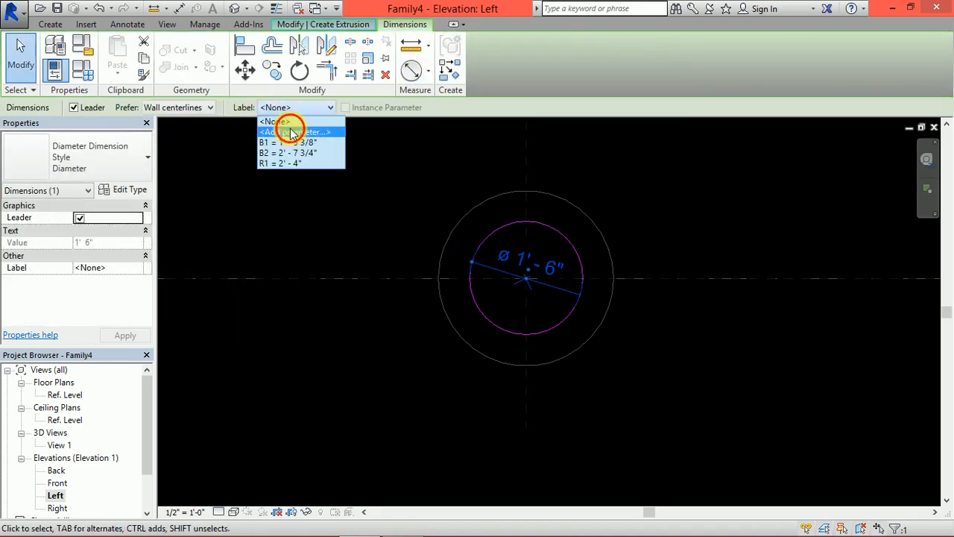
pyautogui.click(296, 132)
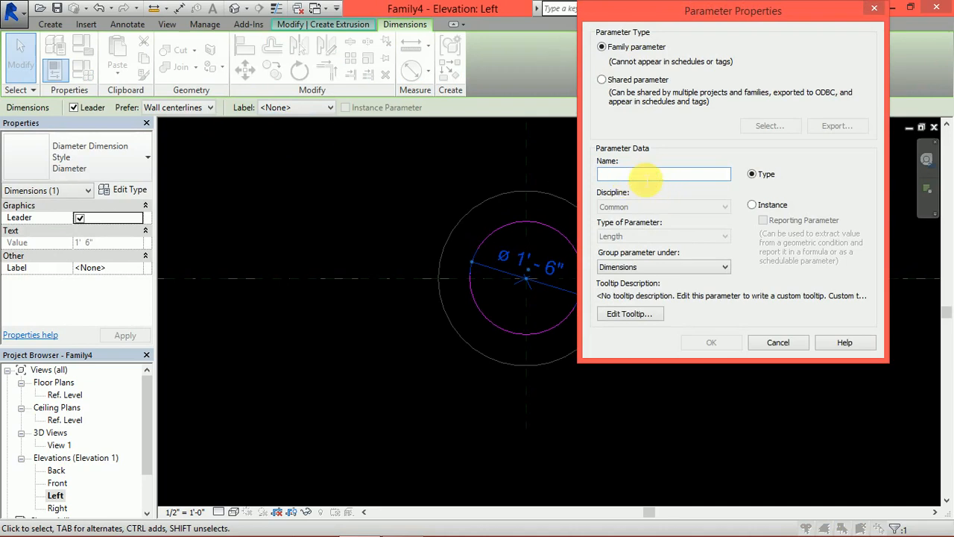
pyautogui.write('R')
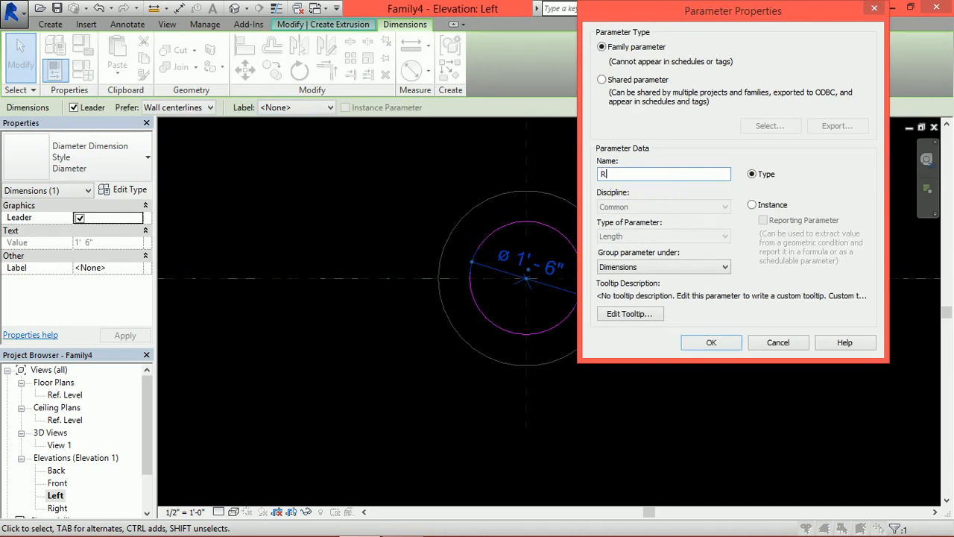
pyautogui.write('2')
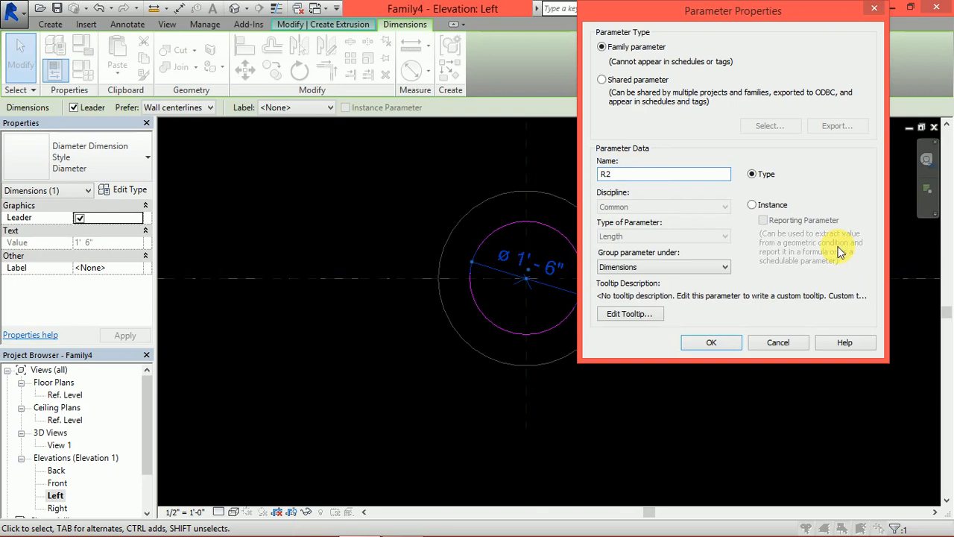
pyautogui.click(711, 342)
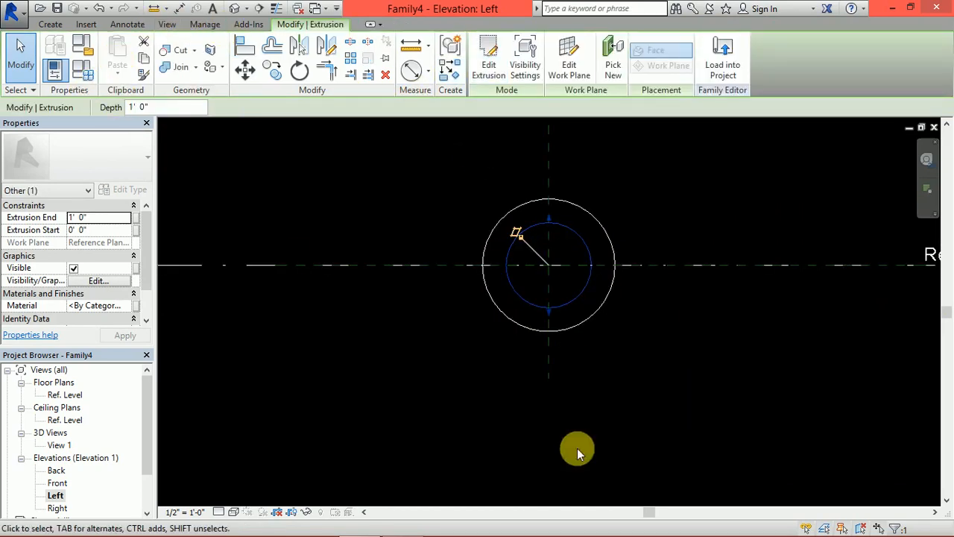
pyautogui.doubleClick(57, 483)
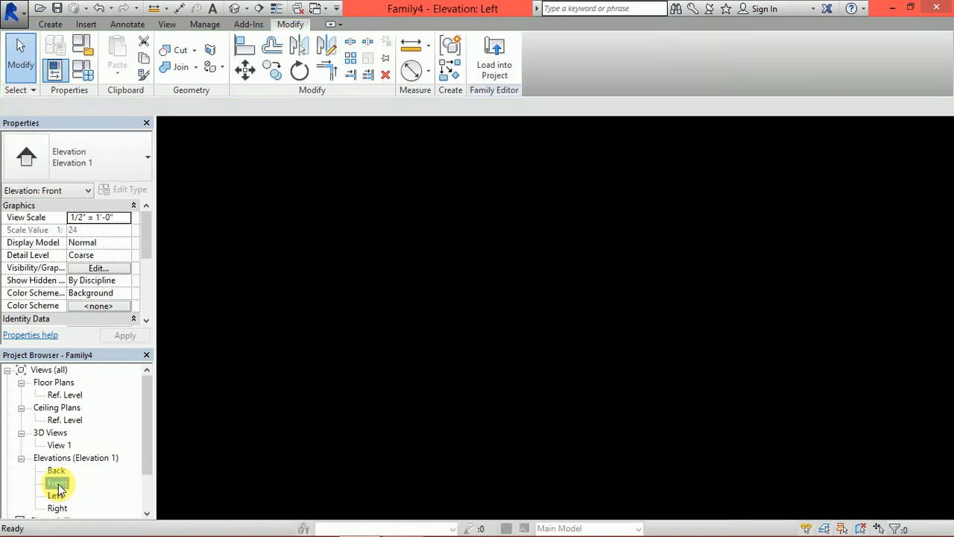
# - In the Front elevation, cancel the Align tool and draw a horizontal reference plane above the body
pyautogui.doubleClick(58, 483)
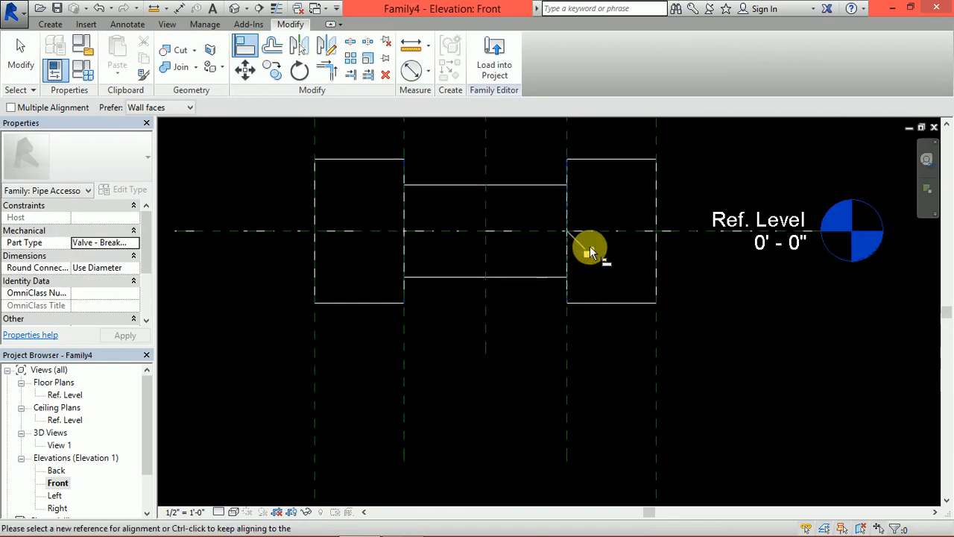
pyautogui.rightClick(591, 248)
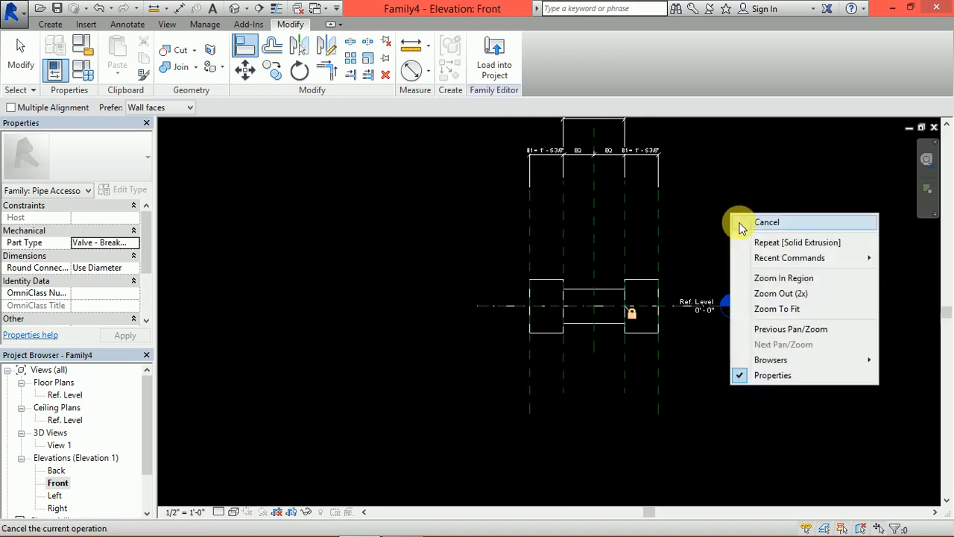
pyautogui.click(767, 222)
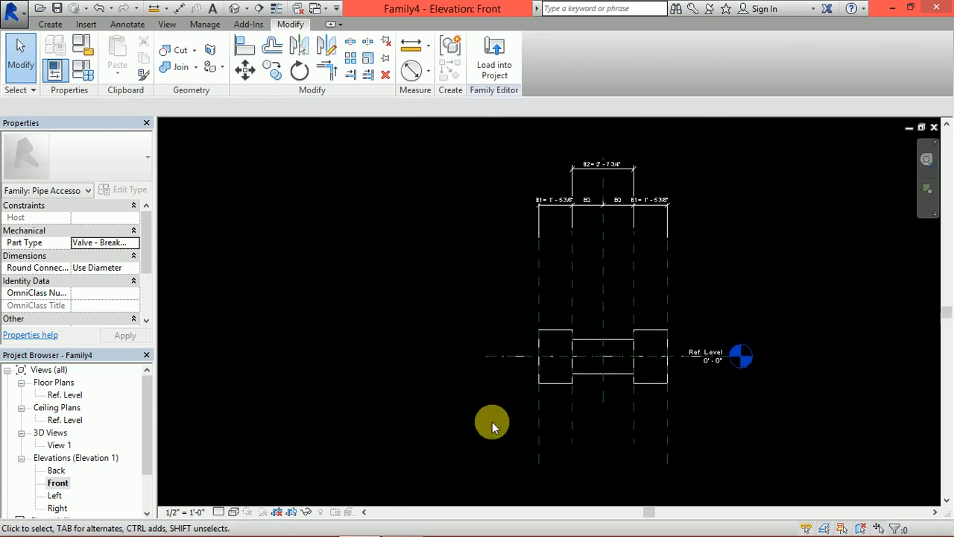
pyautogui.click(403, 522)
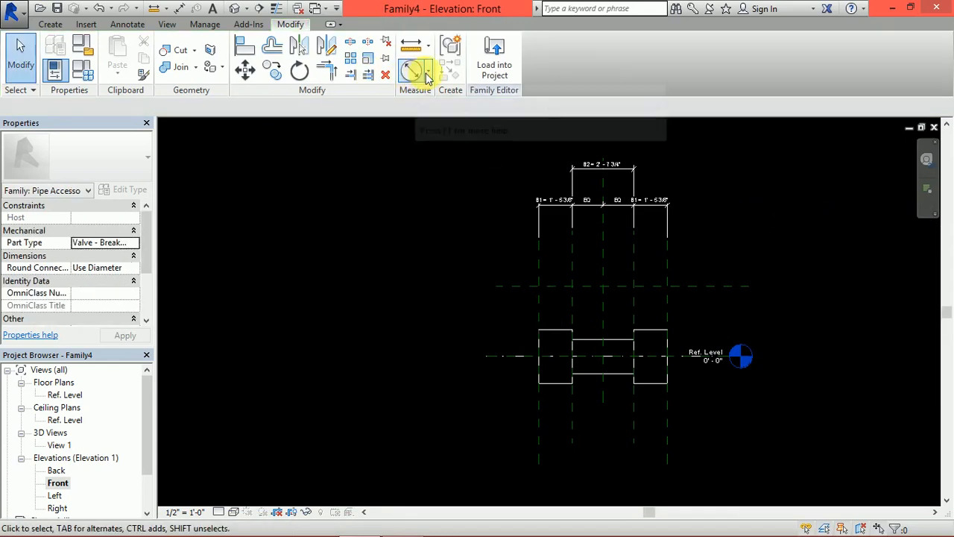
# - Dimension Ref. Level to the new upper plane and label it with instance parameter H
pyautogui.click(415, 67)
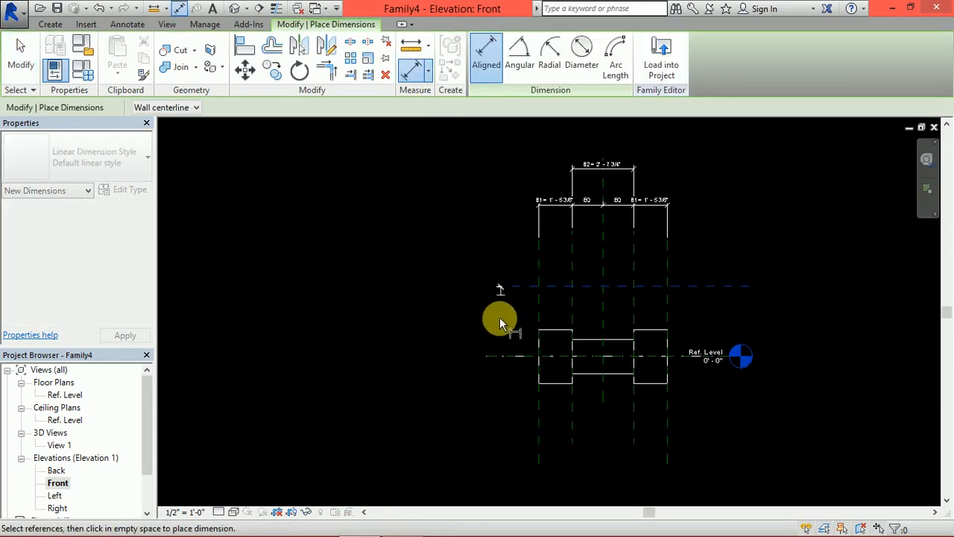
pyautogui.rightClick(500, 323)
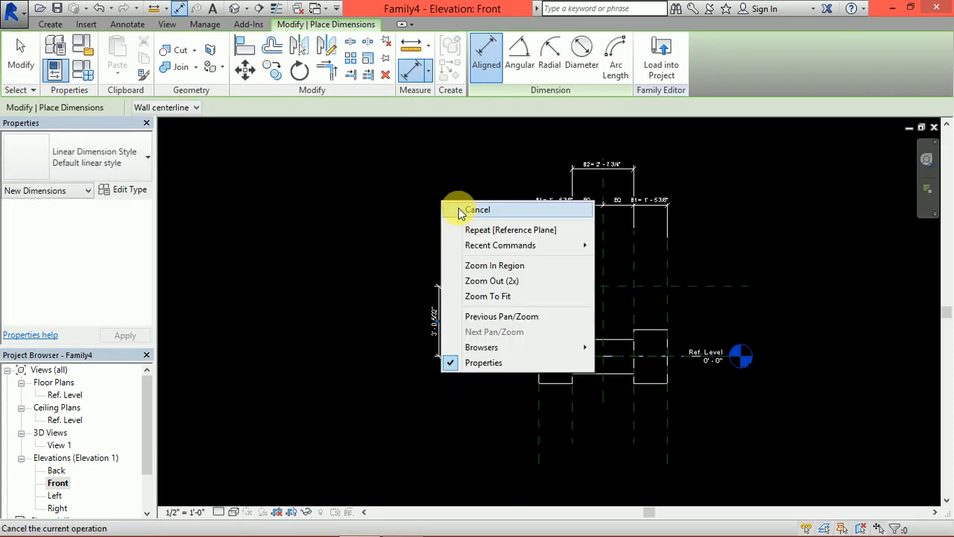
pyautogui.click(478, 210)
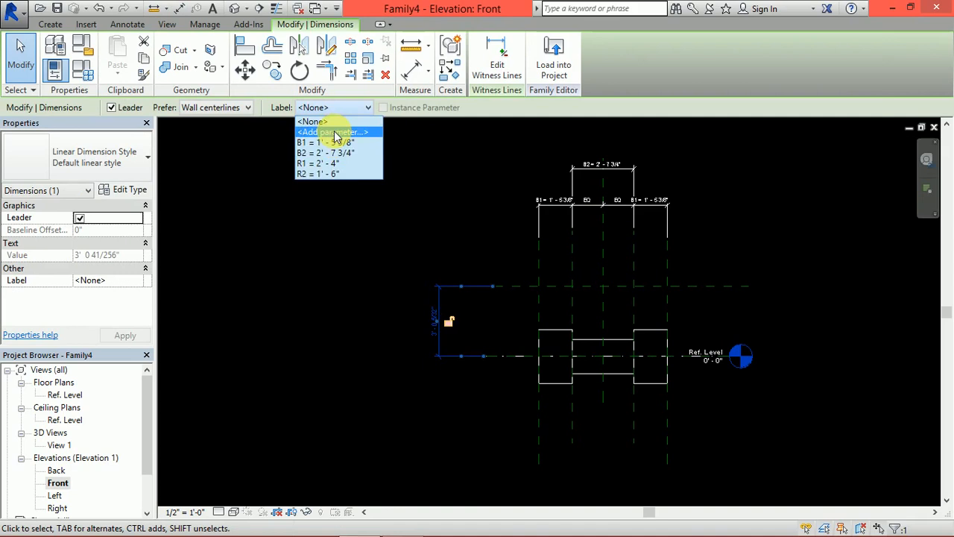
pyautogui.click(334, 132)
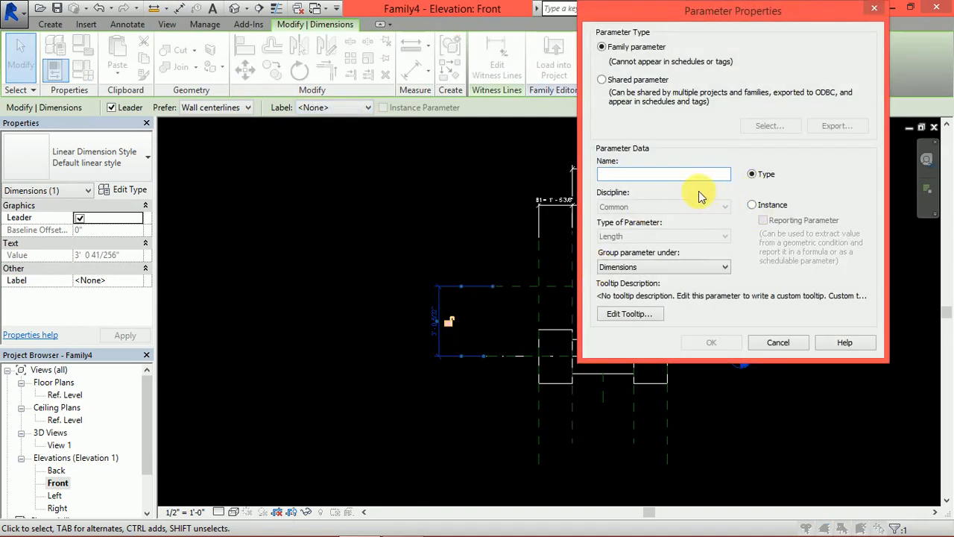
pyautogui.click(753, 204)
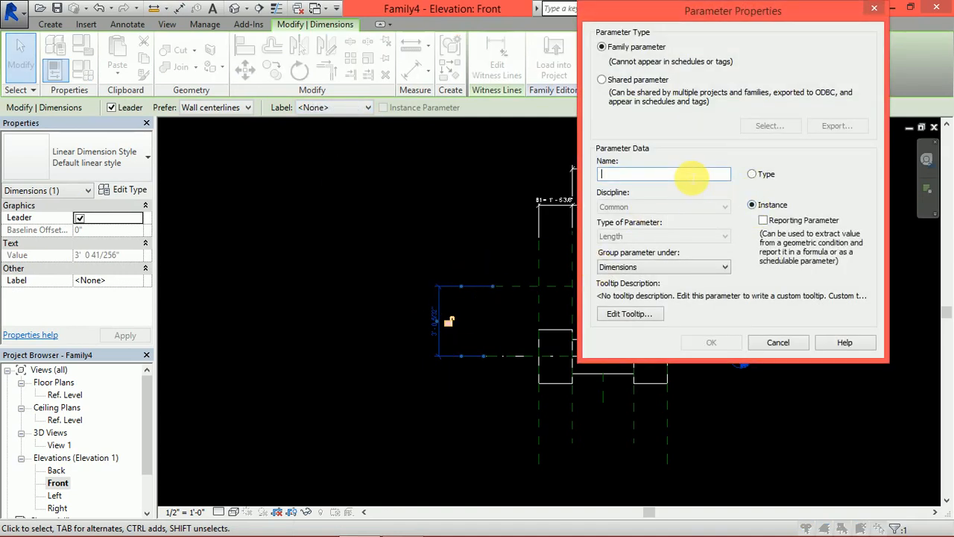
pyautogui.write('H')
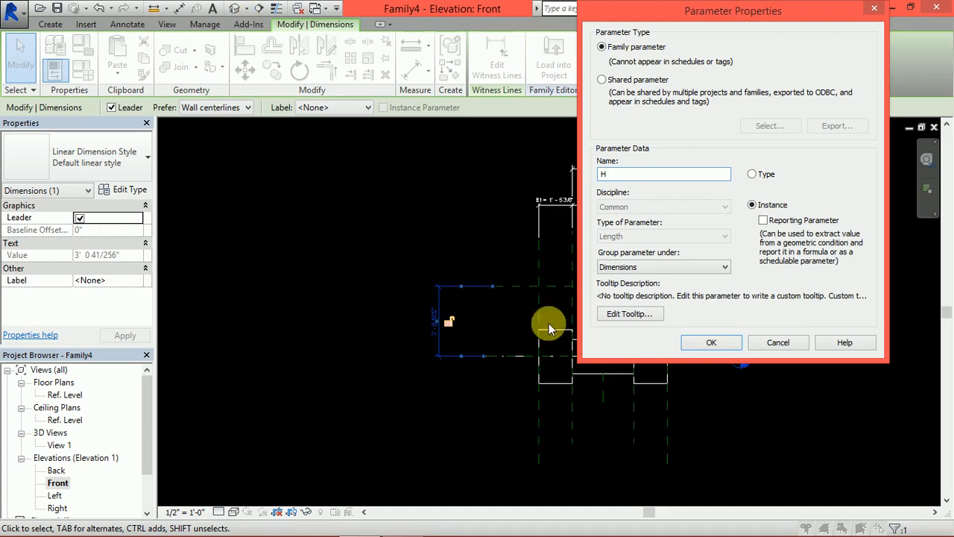
pyautogui.click(711, 342)
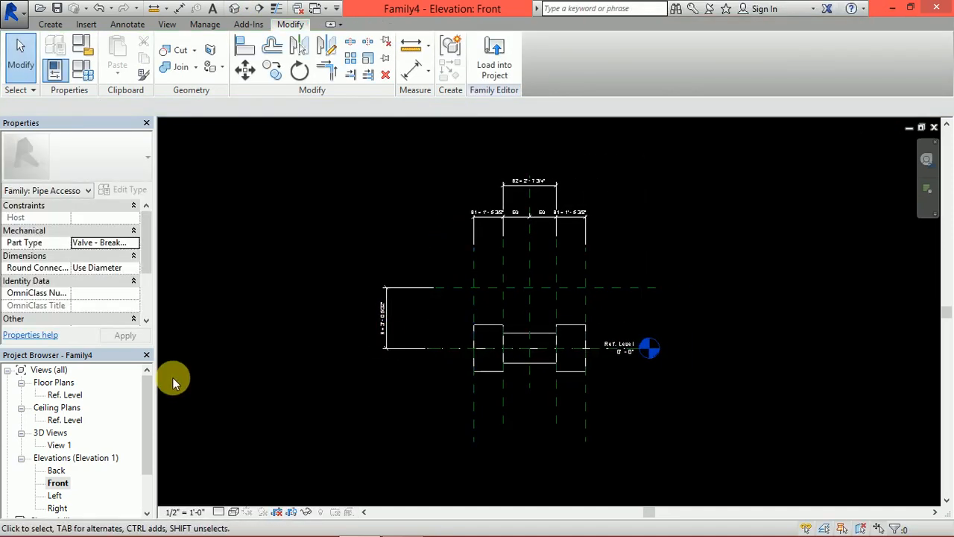
pyautogui.moveTo(65, 395)
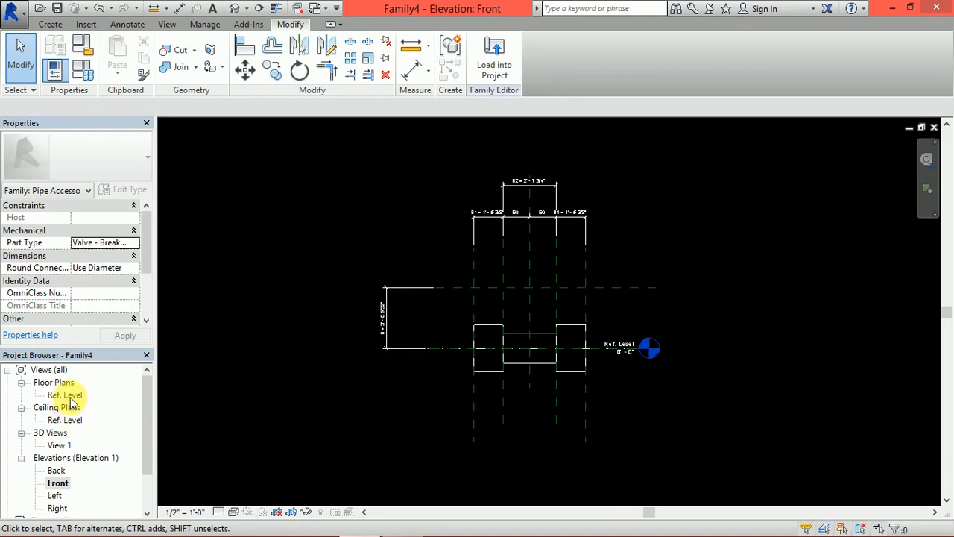
# - In Ref. Level plan, label the stem circle's 8" diameter with L, then finish the extrusion
pyautogui.doubleClick(65, 394)
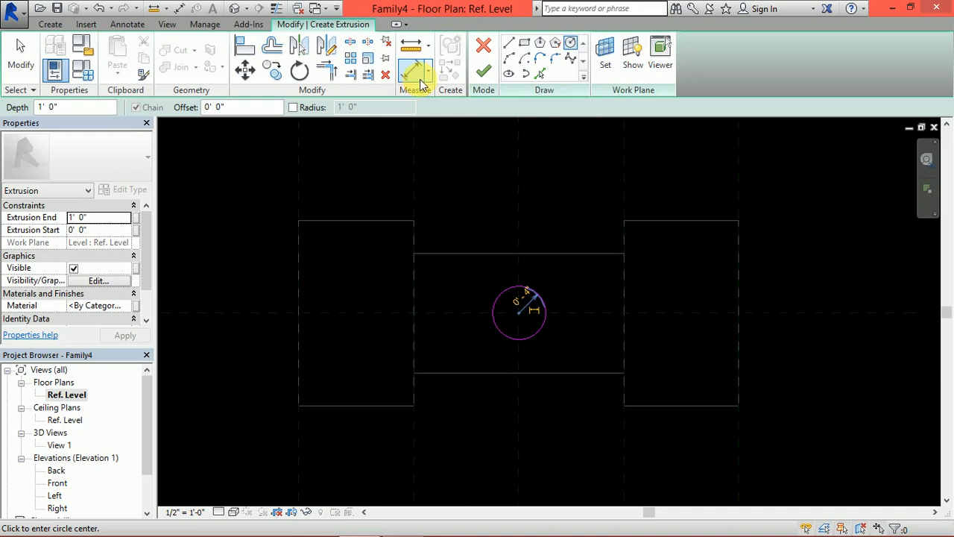
pyautogui.click(416, 71)
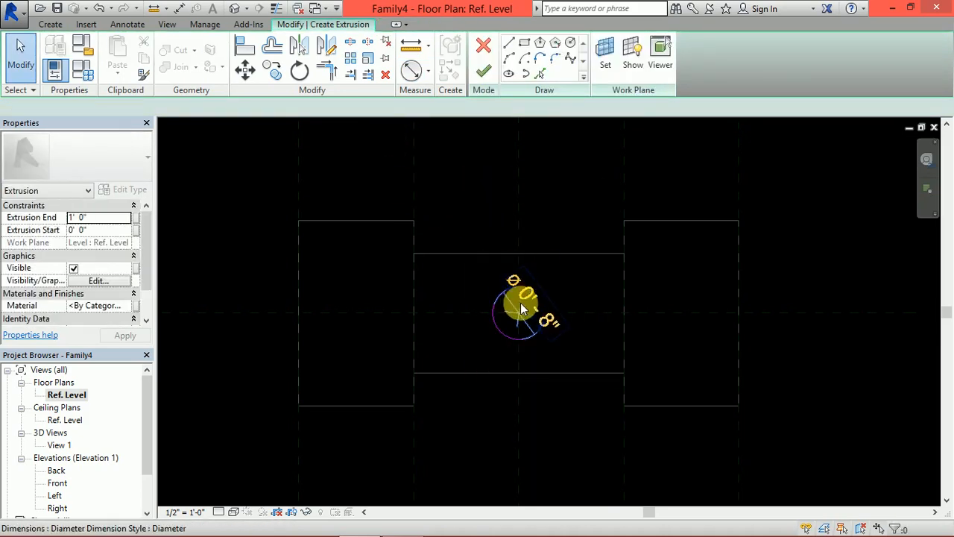
pyautogui.click(522, 307)
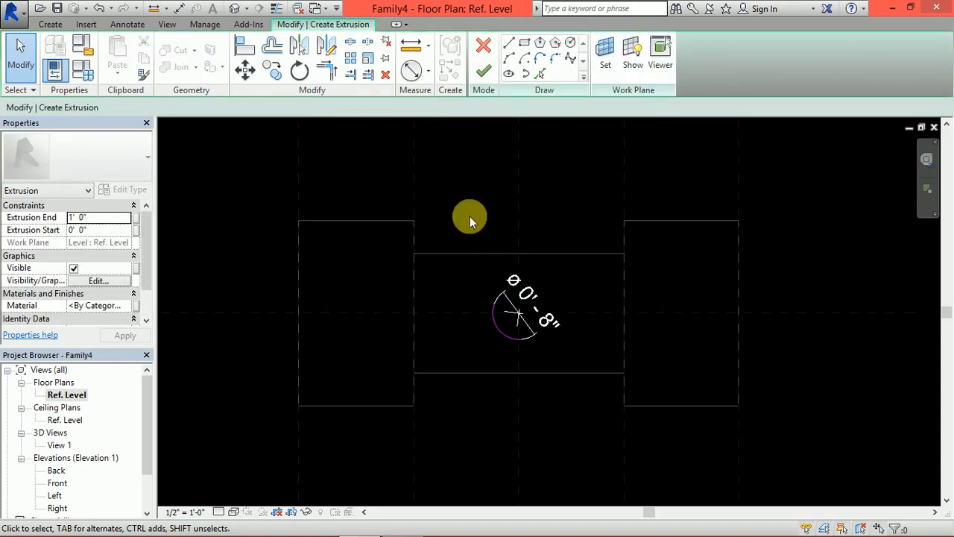
pyautogui.click(329, 107)
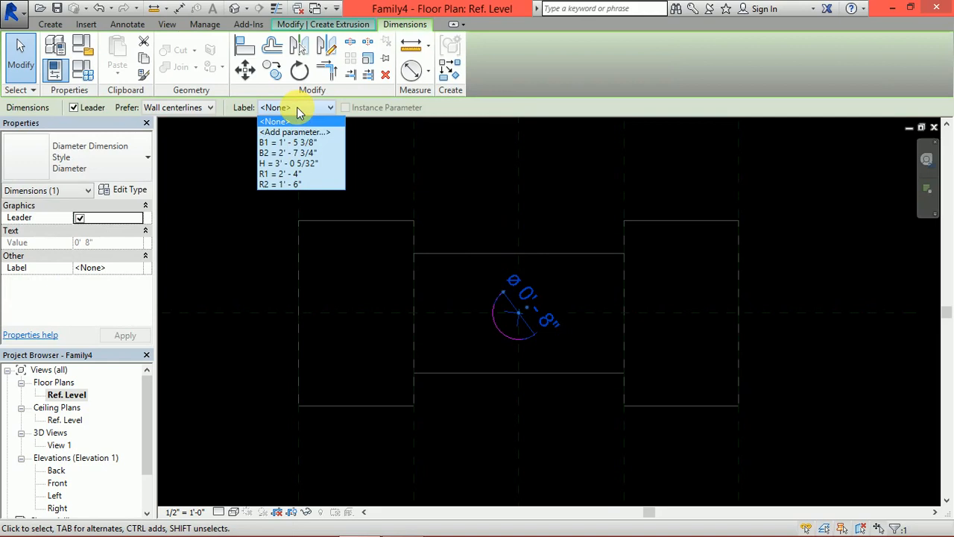
pyautogui.click(295, 132)
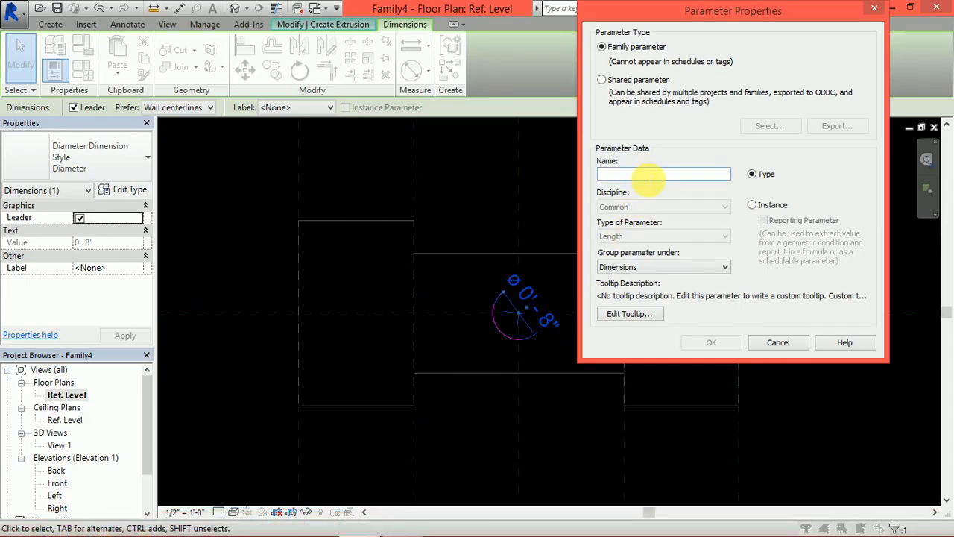
pyautogui.write('L')
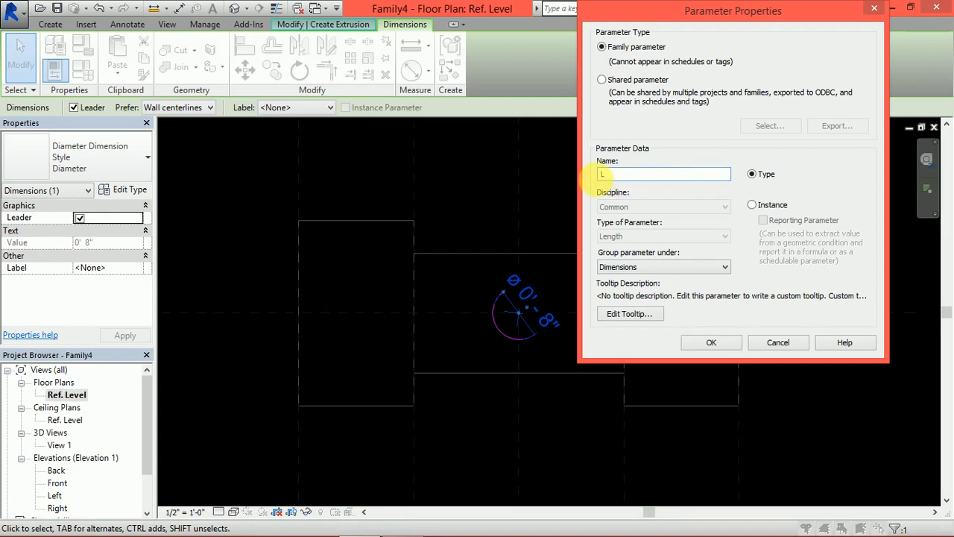
pyautogui.click(753, 204)
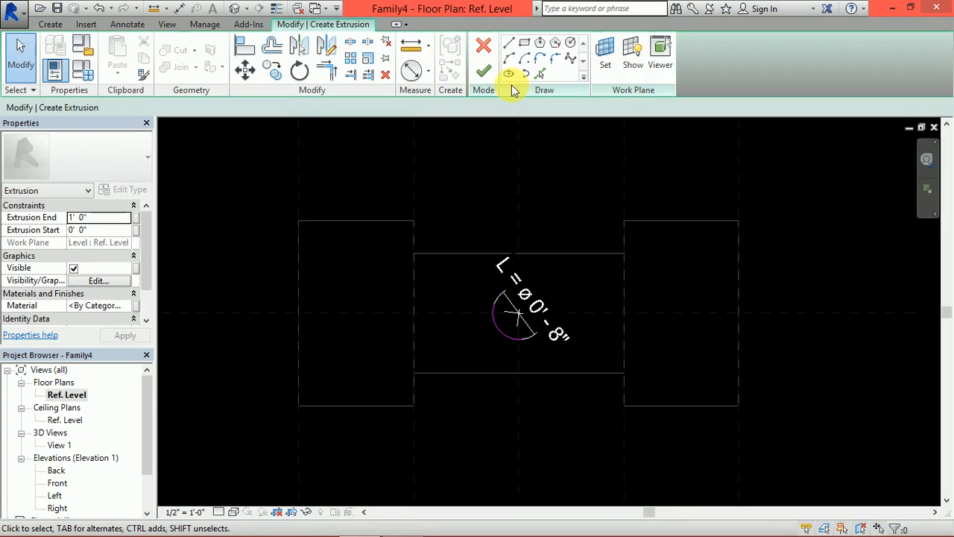
pyautogui.click(484, 71)
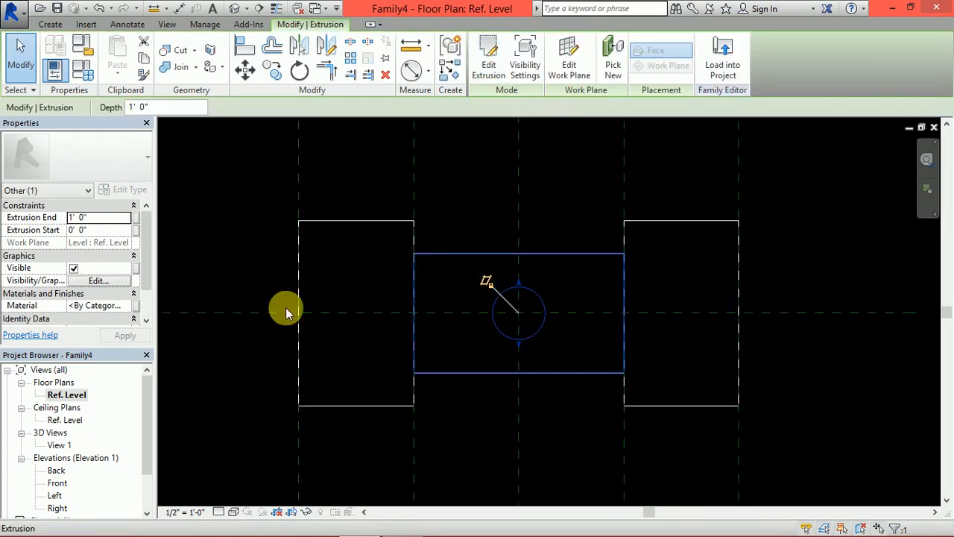
pyautogui.doubleClick(57, 482)
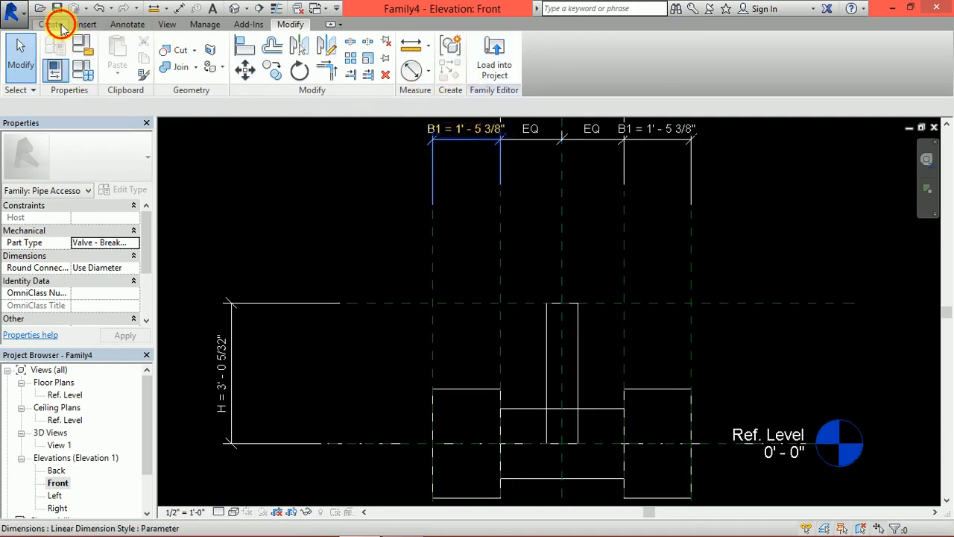
# - Add a reference plane above H and label its 9 7/32" spacing with instance parameter T
pyautogui.click(50, 24)
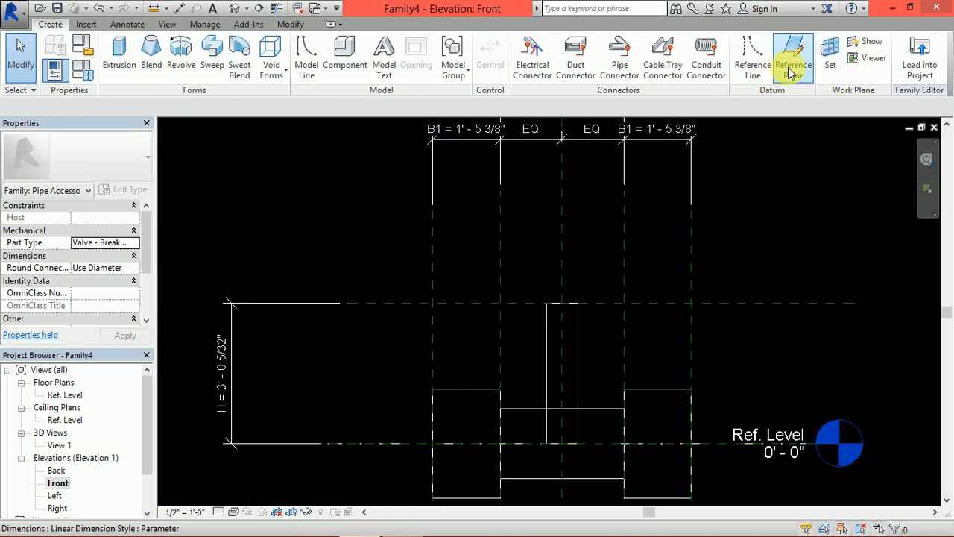
pyautogui.click(793, 58)
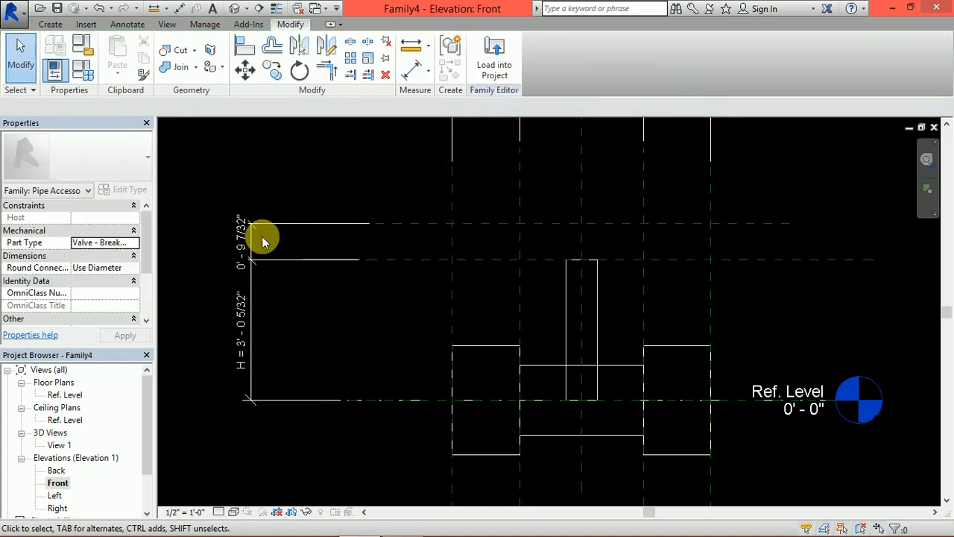
pyautogui.click(261, 238)
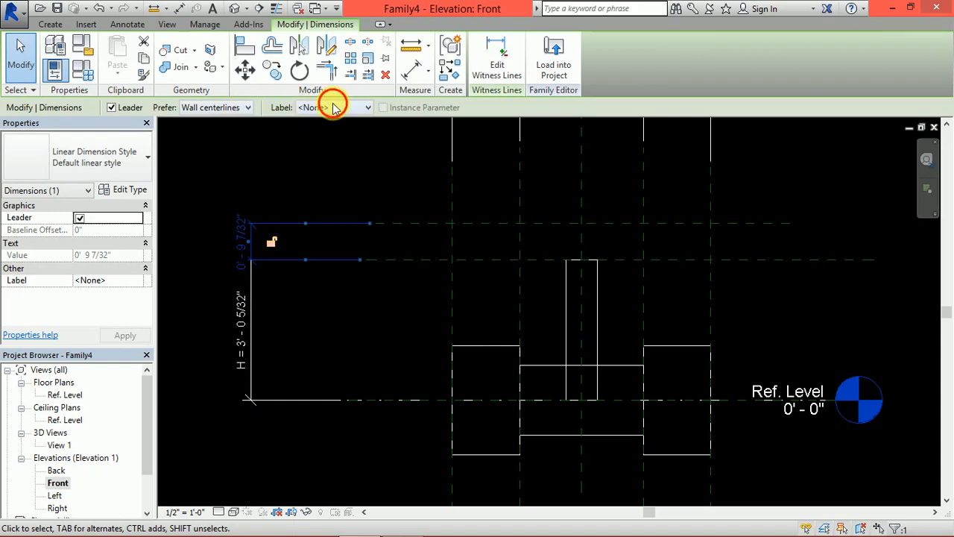
pyautogui.click(333, 107)
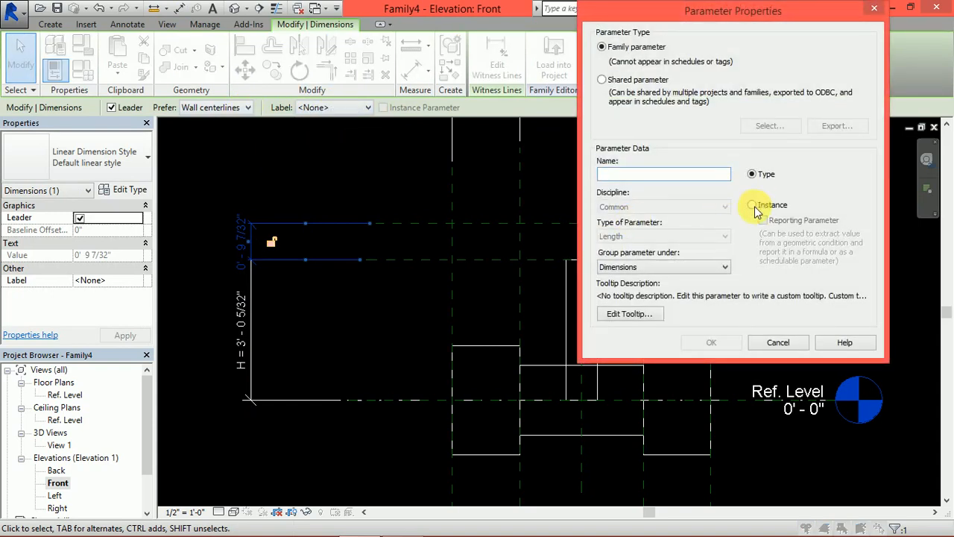
pyautogui.click(752, 204)
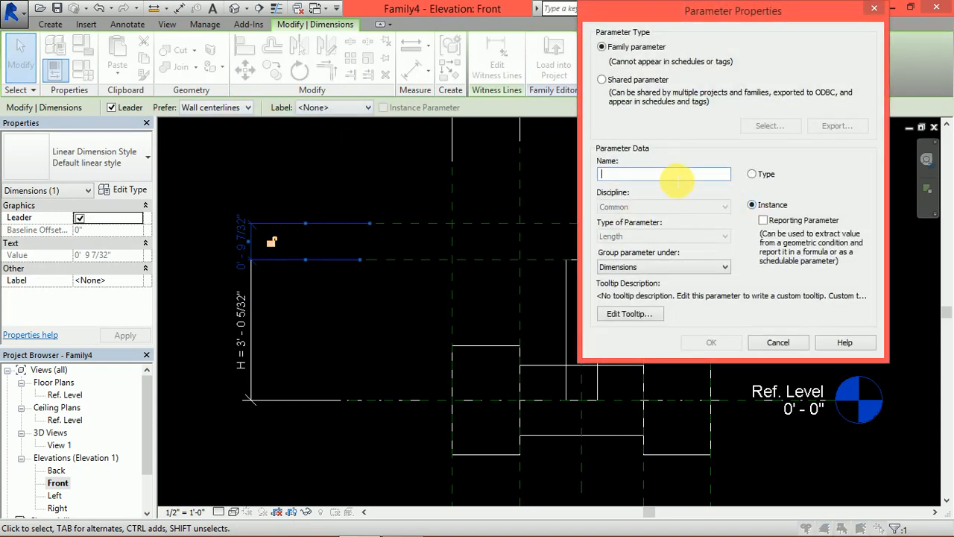
pyautogui.write('T')
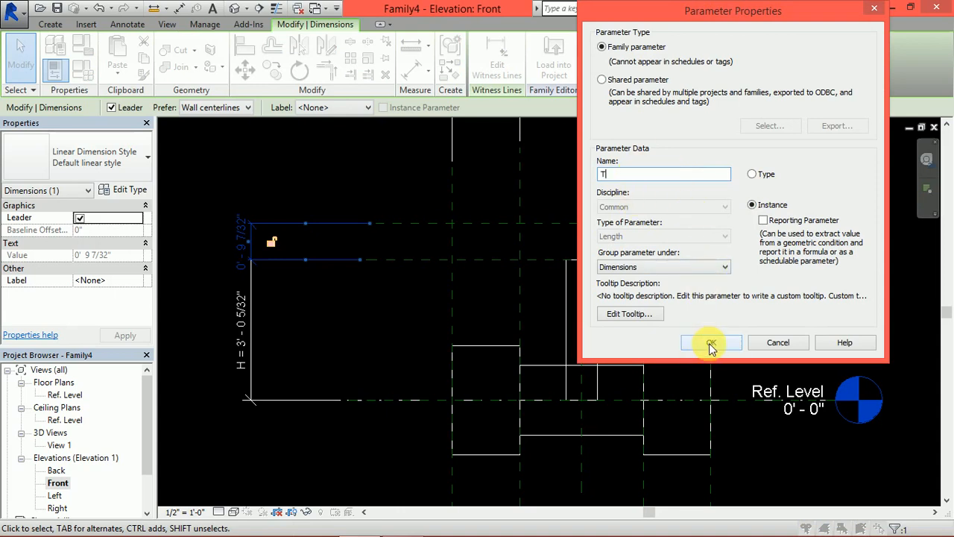
pyautogui.click(711, 342)
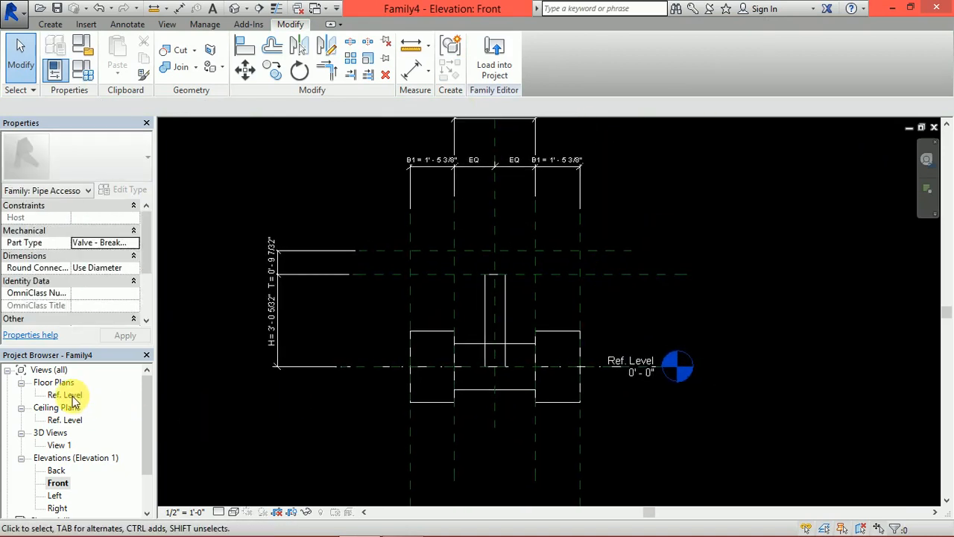
pyautogui.doubleClick(64, 394)
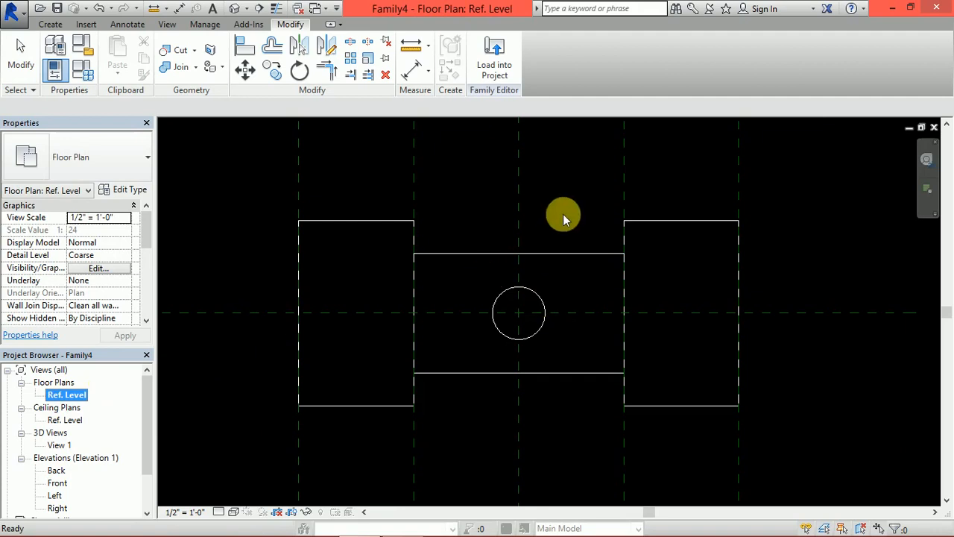
# - Extrude a 1' - 2" handle disc at the plan centre, its diameter labelled instance parameter I
pyautogui.click(50, 24)
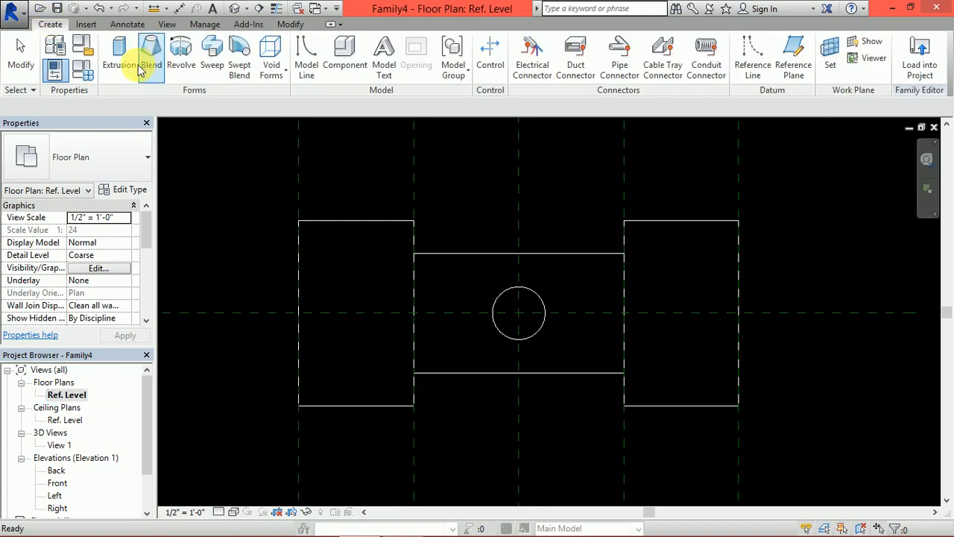
pyautogui.click(118, 56)
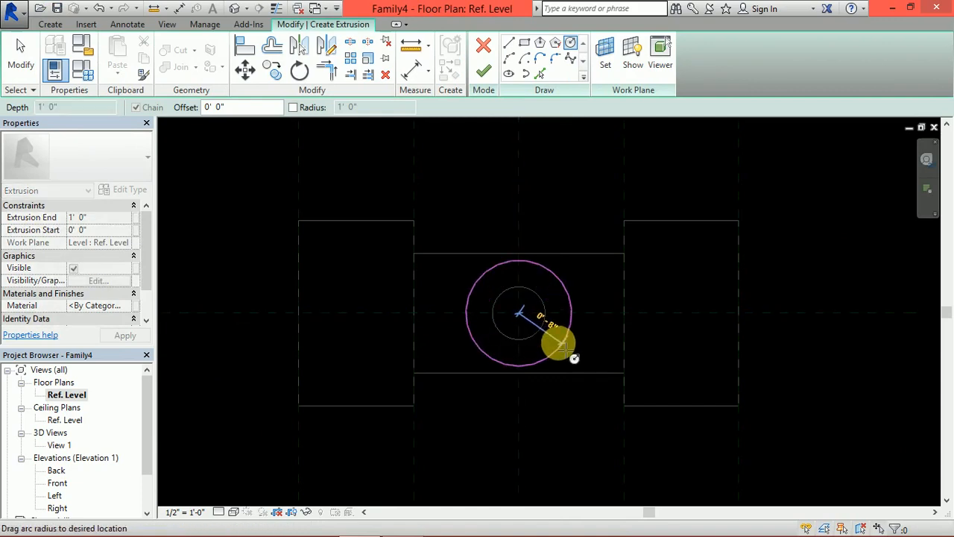
pyautogui.moveTo(559, 347); pyautogui.dragTo(556, 284)
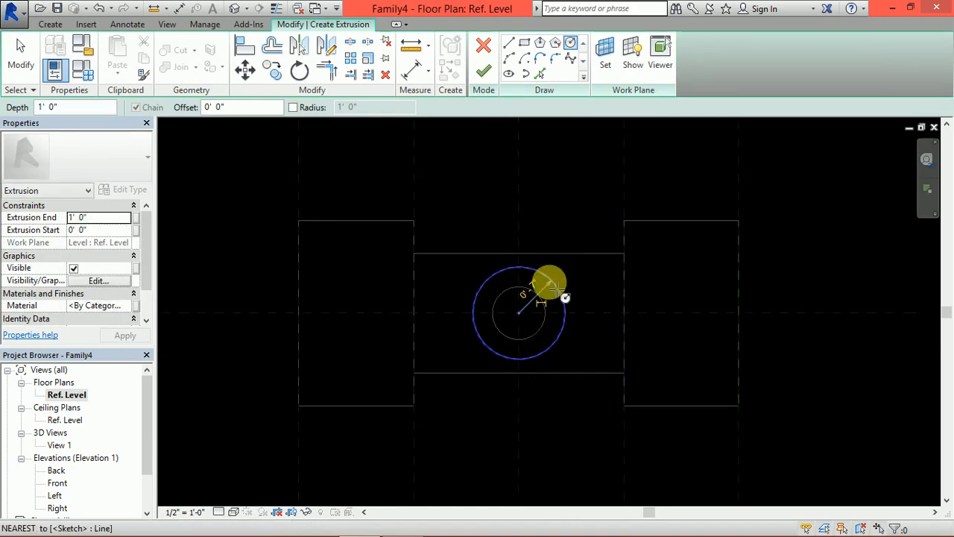
pyautogui.moveTo(429, 75)
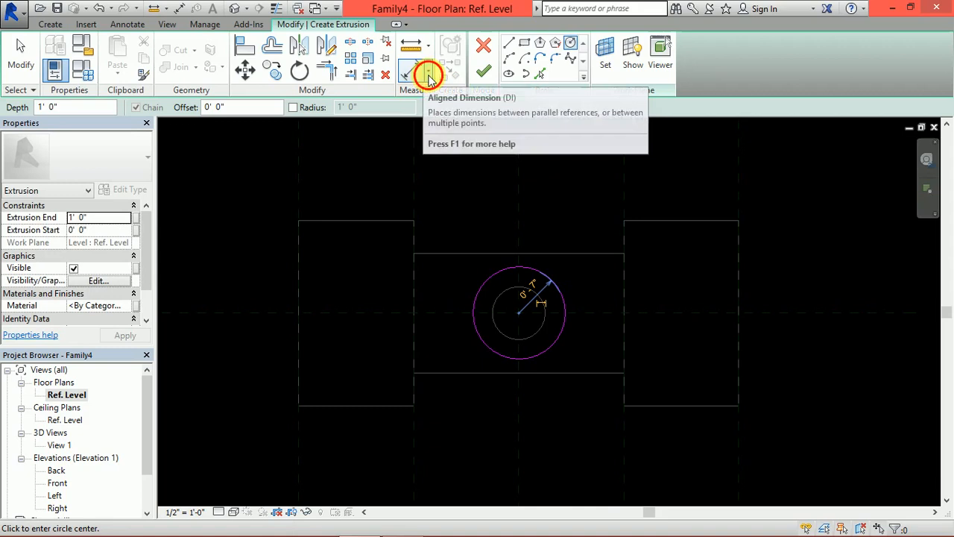
pyautogui.click(429, 70)
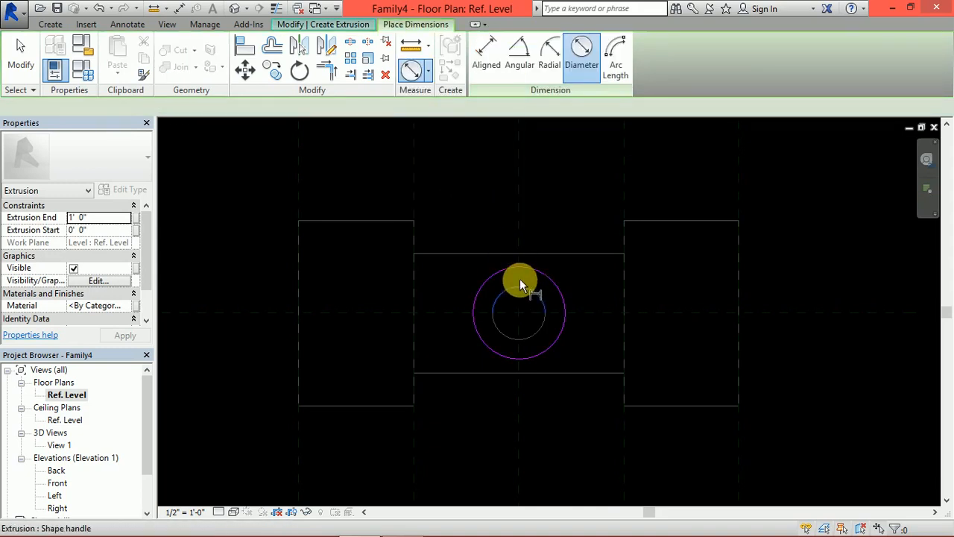
pyautogui.click(520, 283)
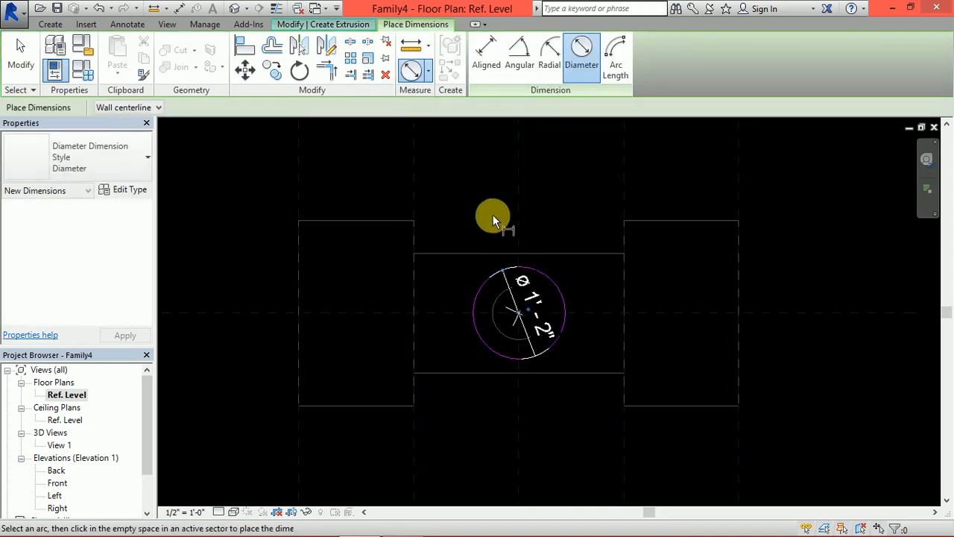
pyautogui.rightClick(486, 209)
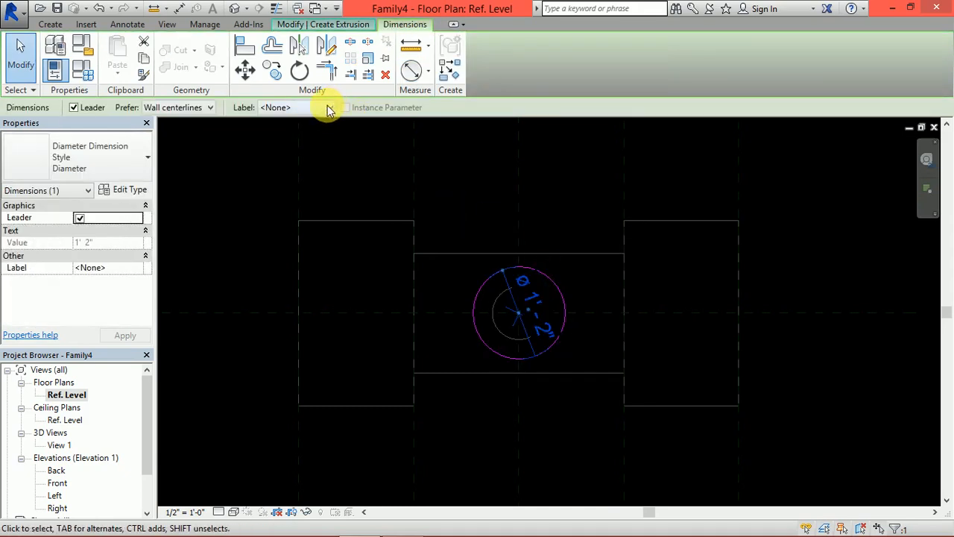
pyautogui.click(345, 106)
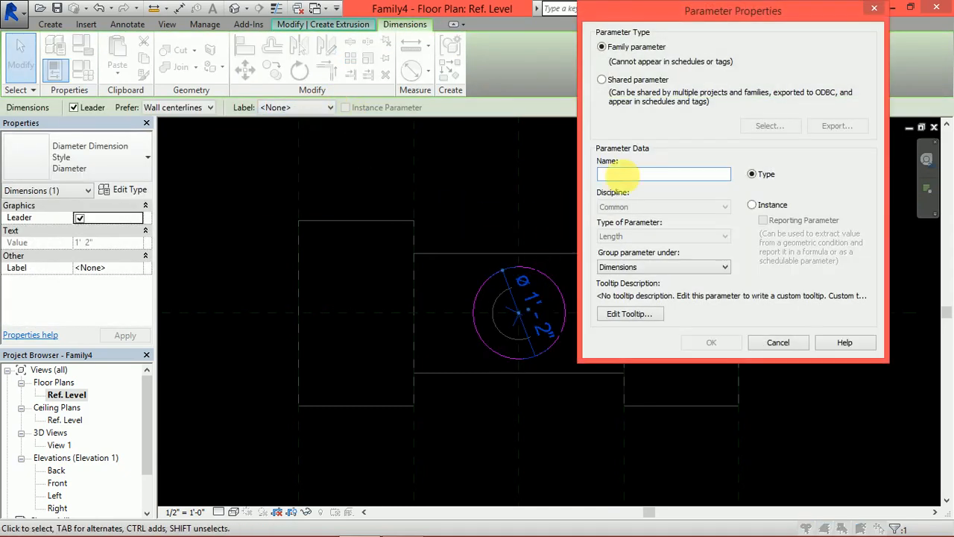
pyautogui.click(753, 204)
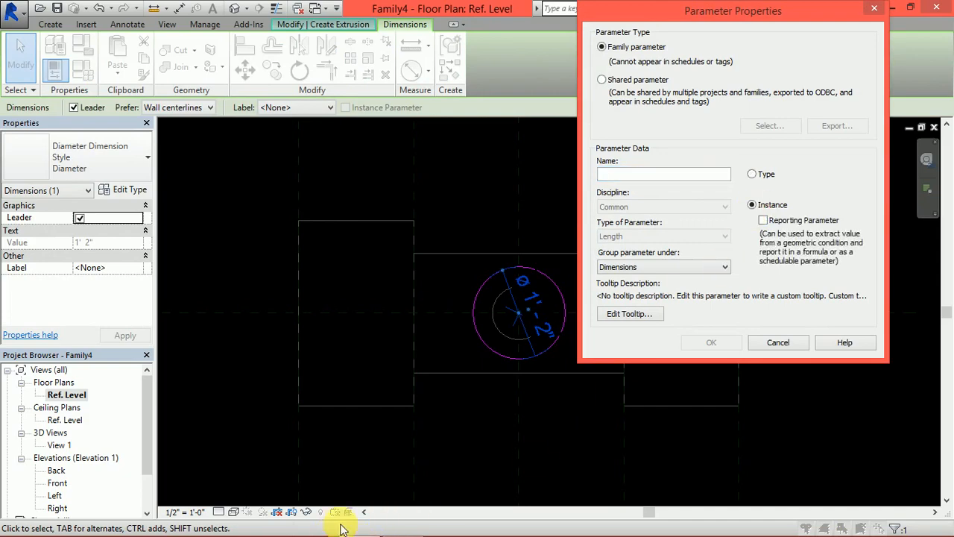
pyautogui.click(403, 522)
pyautogui.write('I')
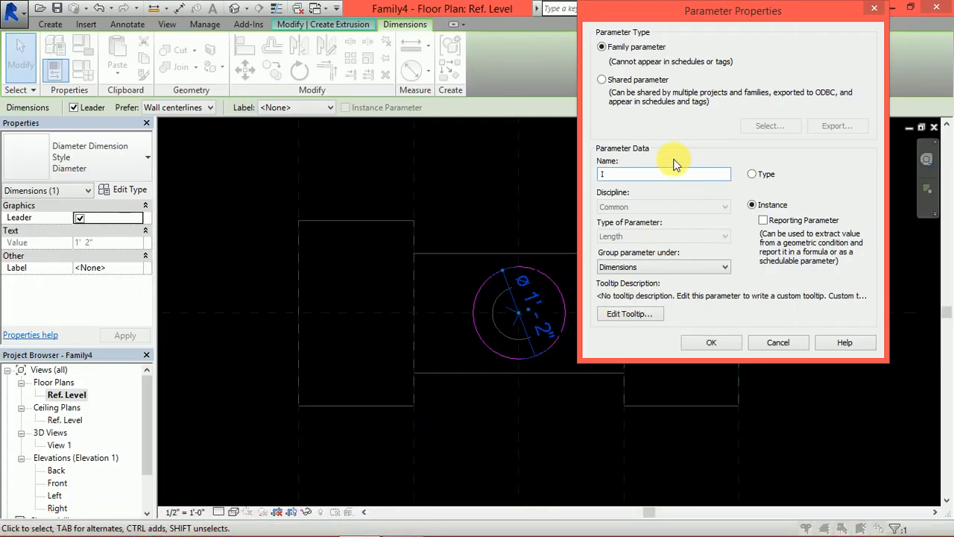
pyautogui.click(711, 343)
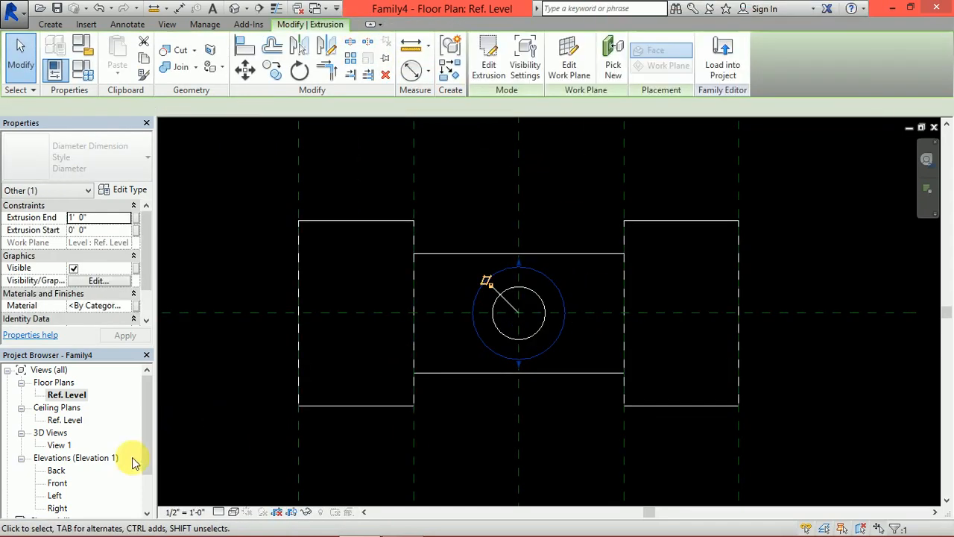
# - In Front elevation, align the stem top to the upper reference plane and dismiss the constraint error
pyautogui.doubleClick(56, 482)
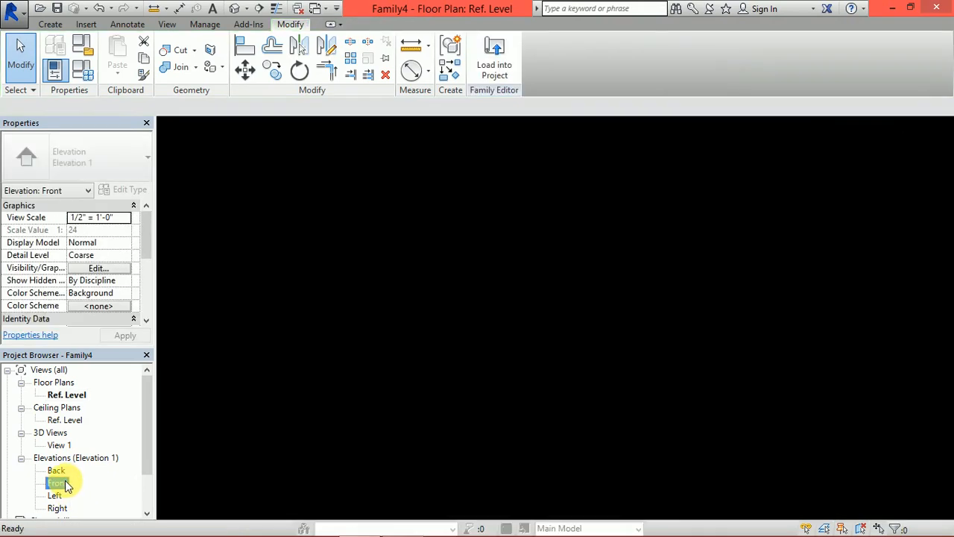
pyautogui.doubleClick(56, 483)
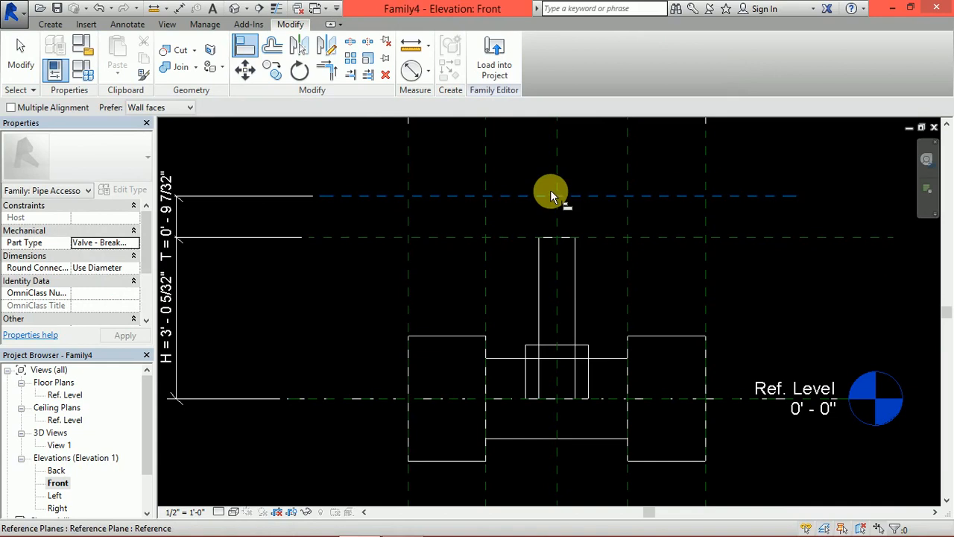
pyautogui.moveTo(552, 194); pyautogui.dragTo(560, 219)
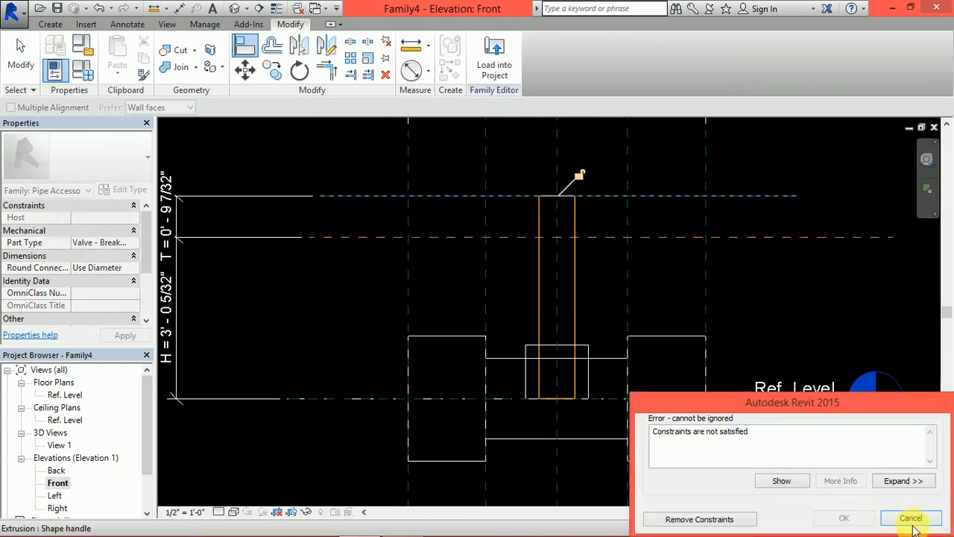
pyautogui.click(910, 519)
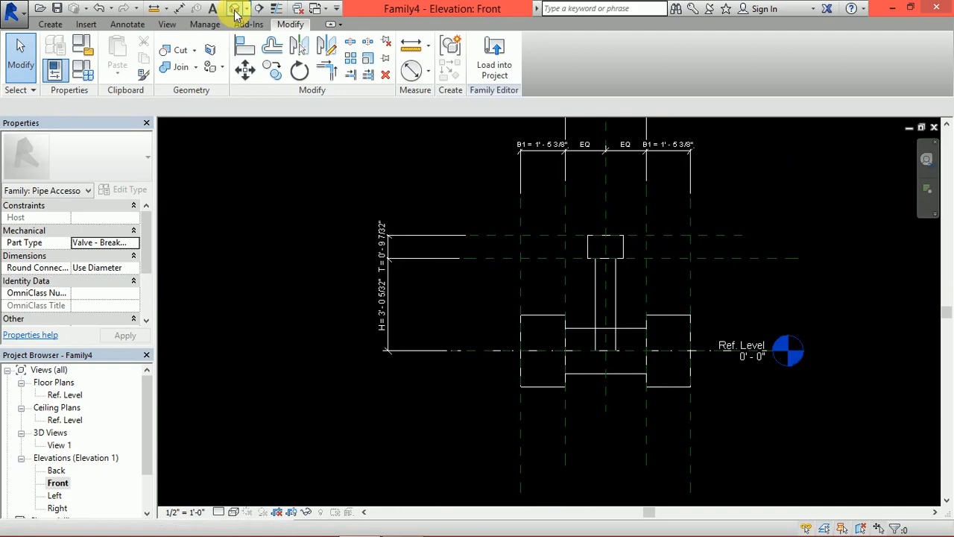
pyautogui.click(235, 8)
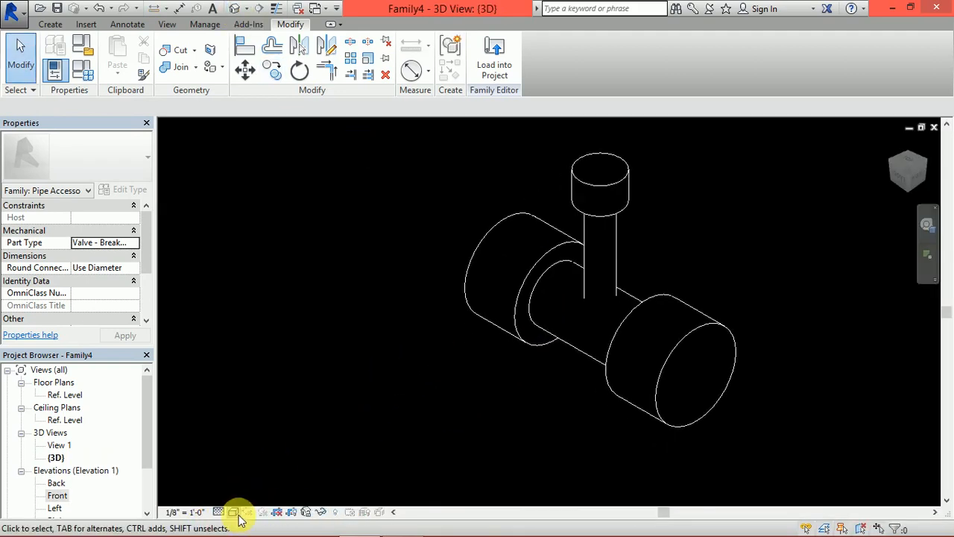
# - Set the 3D view's visual style to Shaded and start the Pipe Connector tool
pyautogui.click(234, 512)
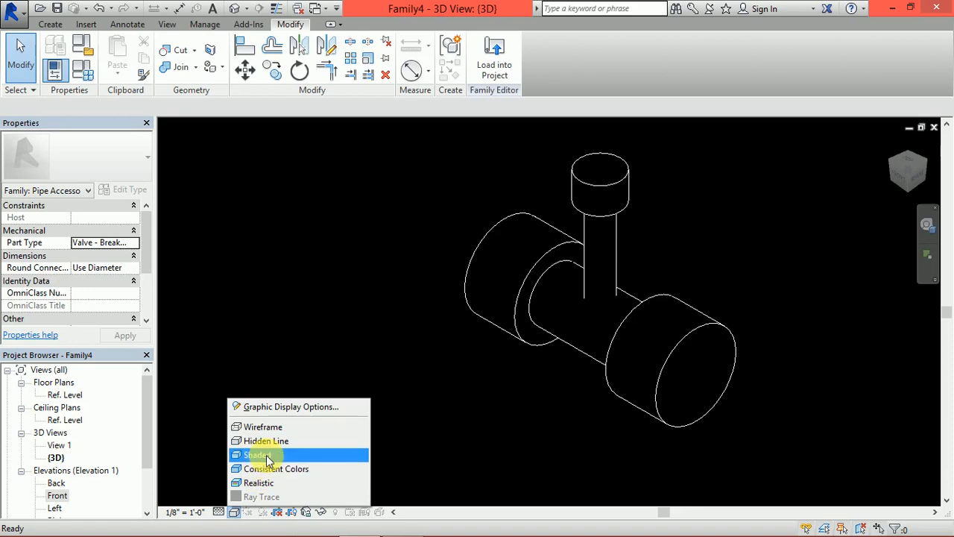
pyautogui.click(259, 454)
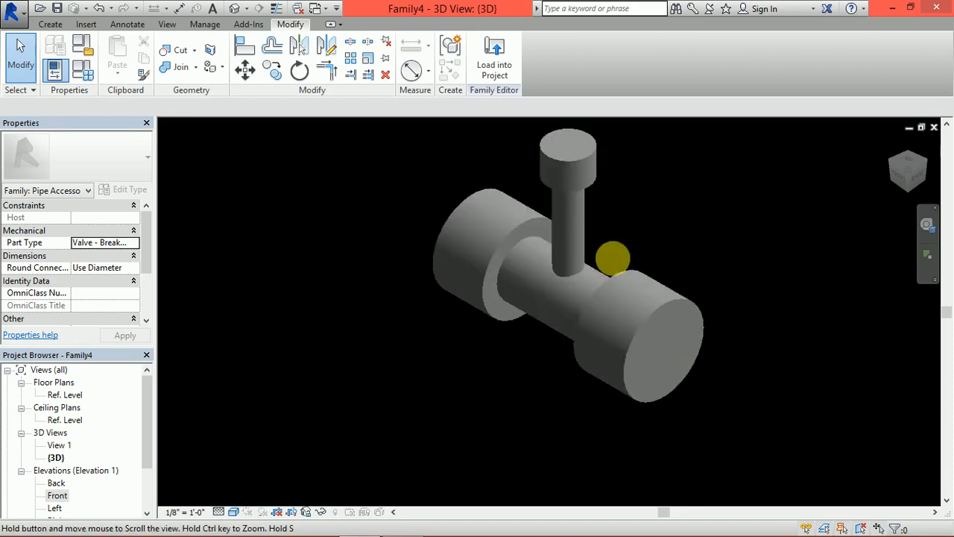
pyautogui.click(50, 24)
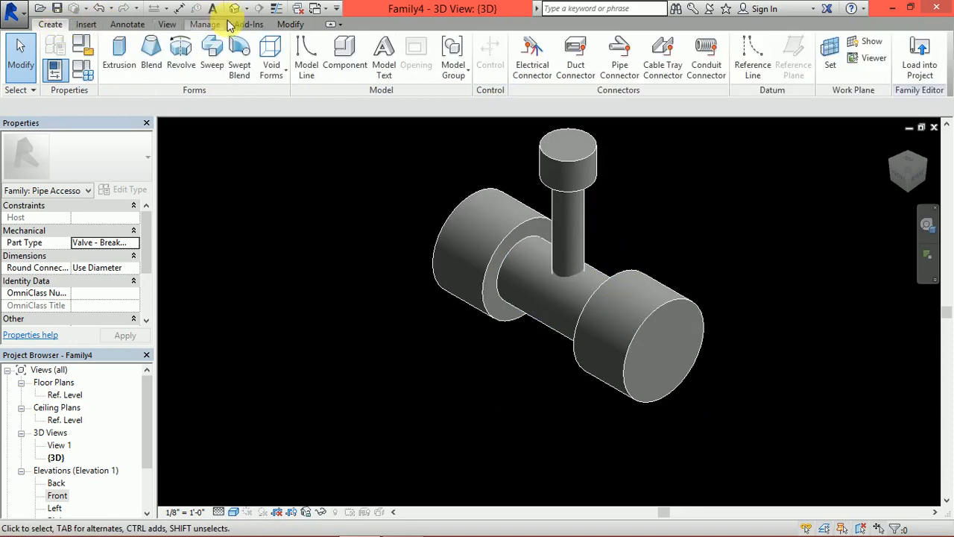
pyautogui.click(619, 56)
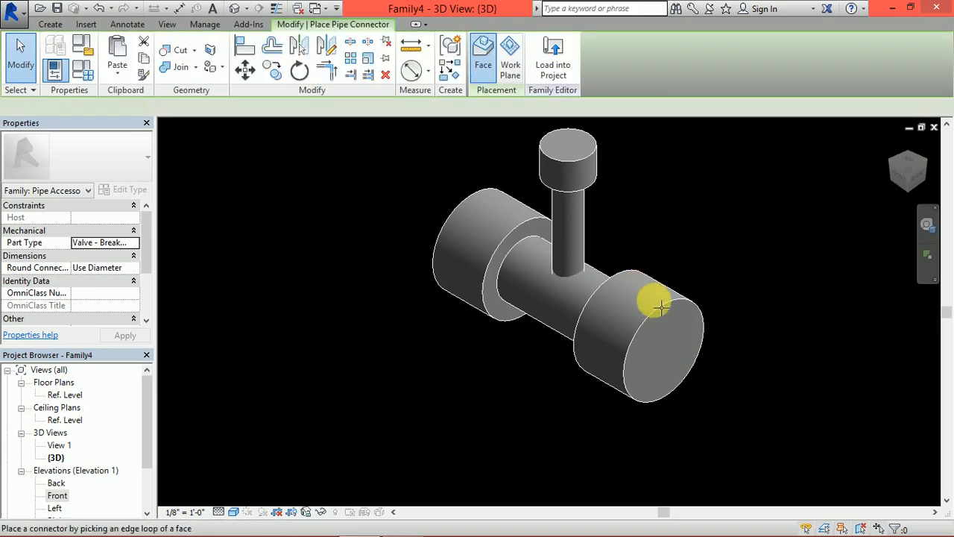
# - Place a pipe connector on the right end face and select both connectors
pyautogui.click(660, 306)
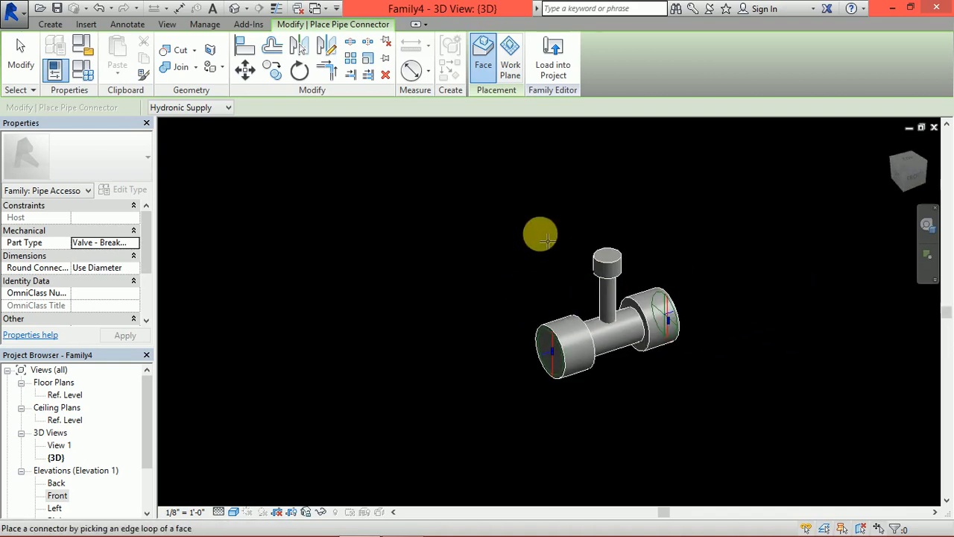
pyautogui.click(544, 362)
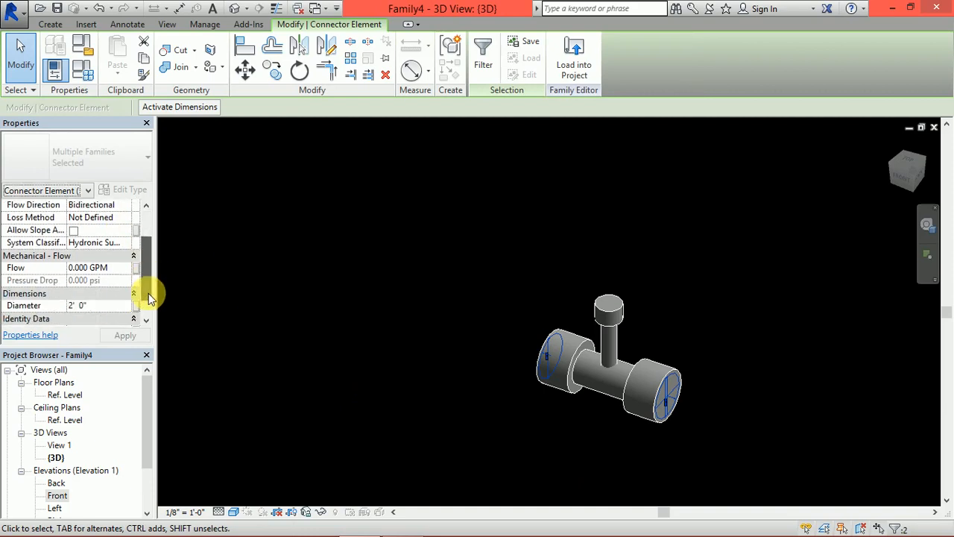
# - Associate both connectors' Diameter property with a newly created instance parameter D
pyautogui.scroll(-3)
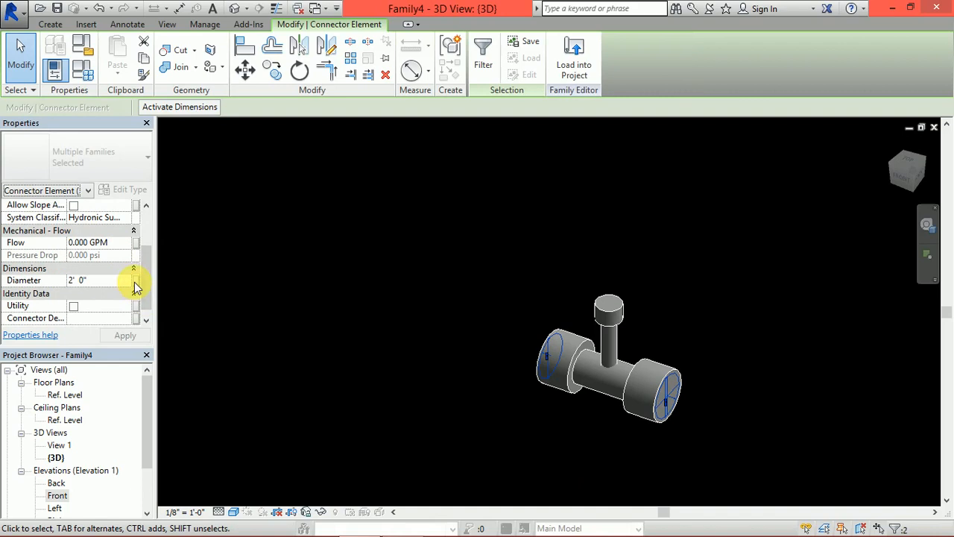
pyautogui.click(136, 280)
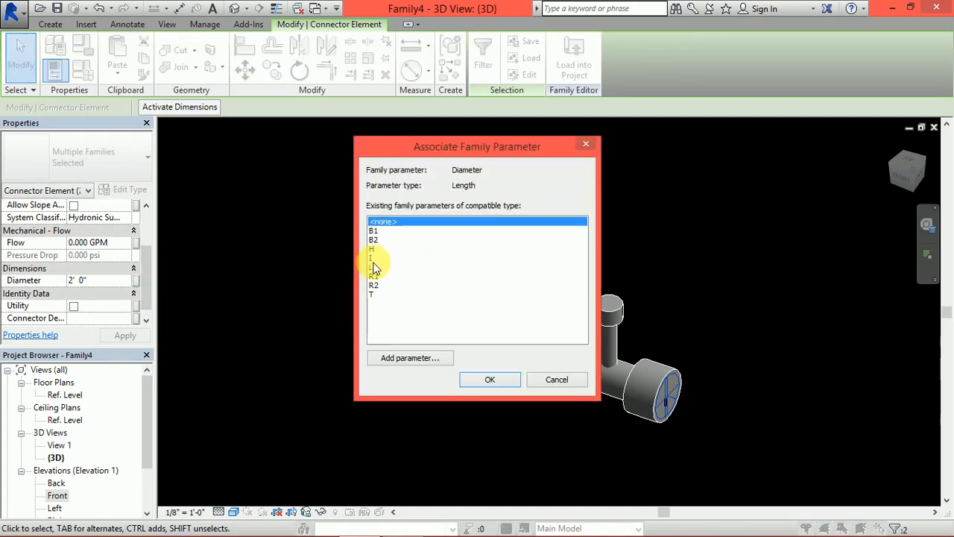
pyautogui.click(409, 358)
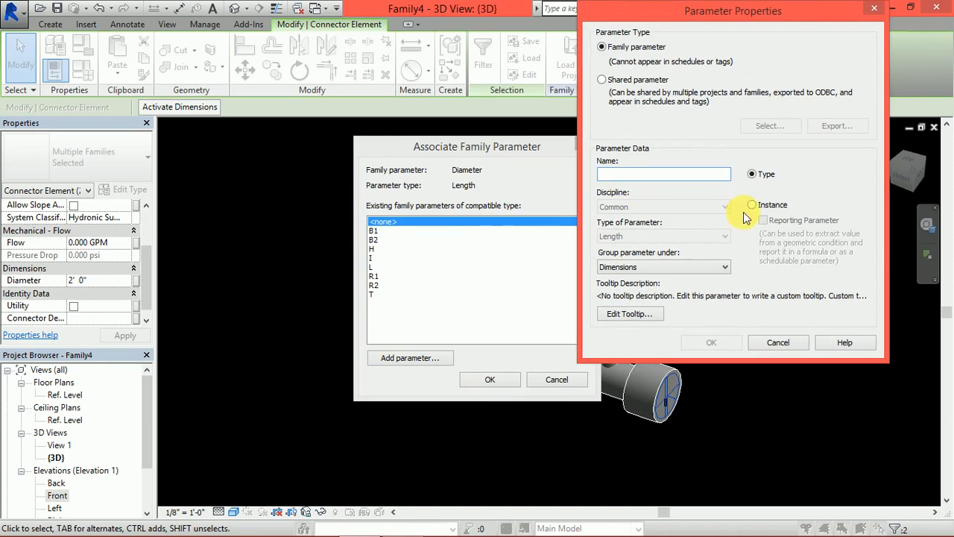
pyautogui.click(752, 204)
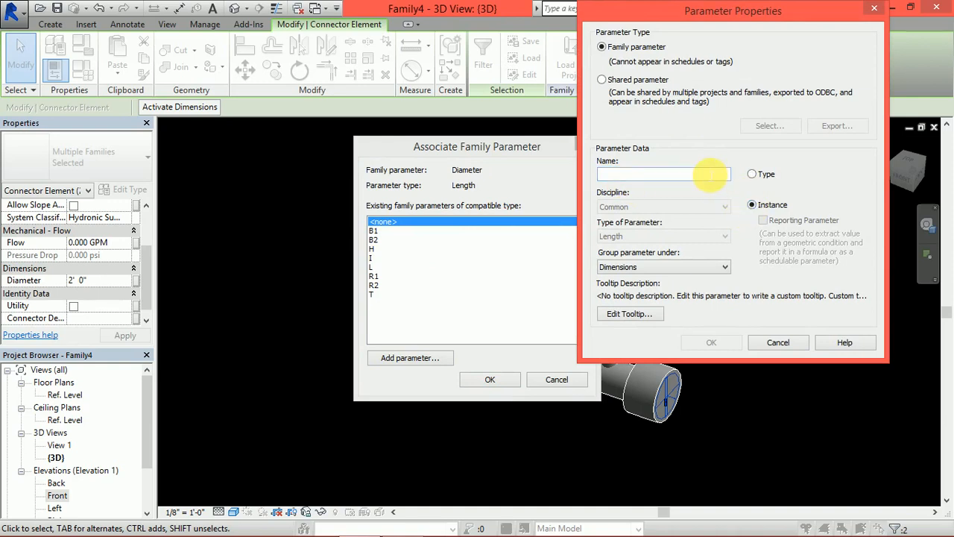
pyautogui.click(660, 173)
pyautogui.write('D')
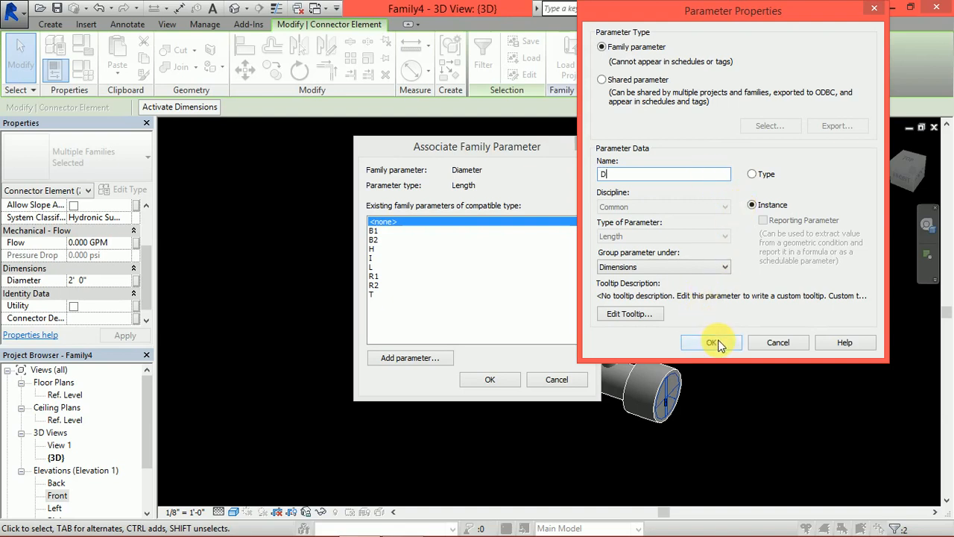
pyautogui.click(711, 342)
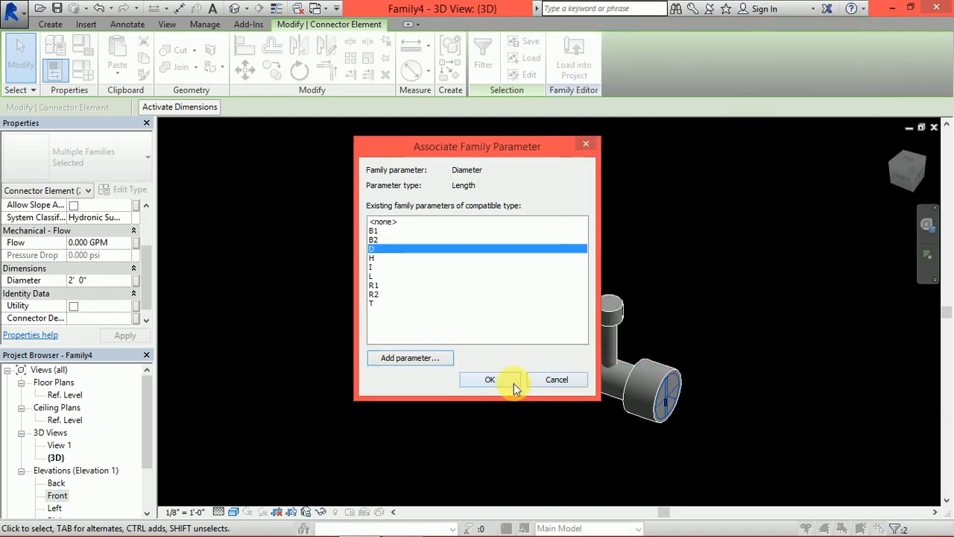
pyautogui.click(490, 380)
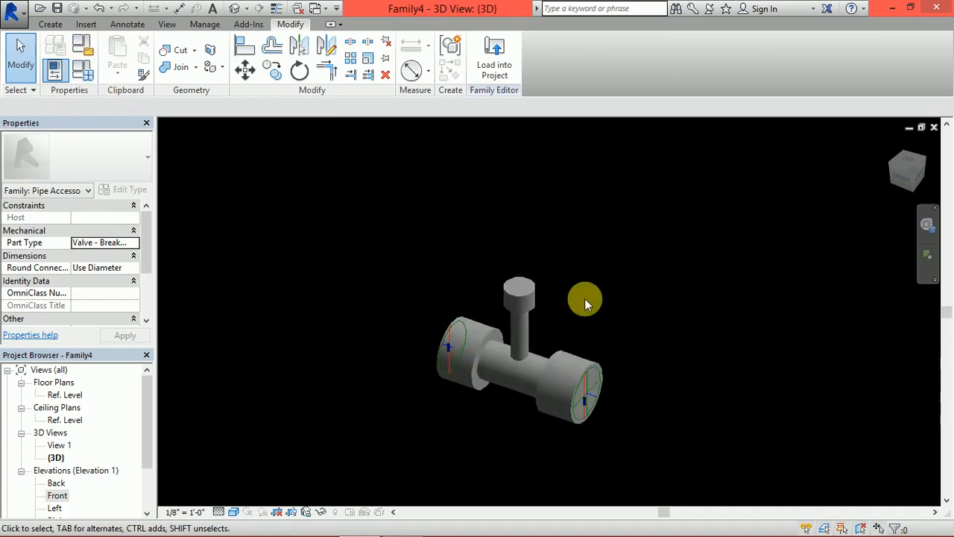
pyautogui.moveTo(574, 409)
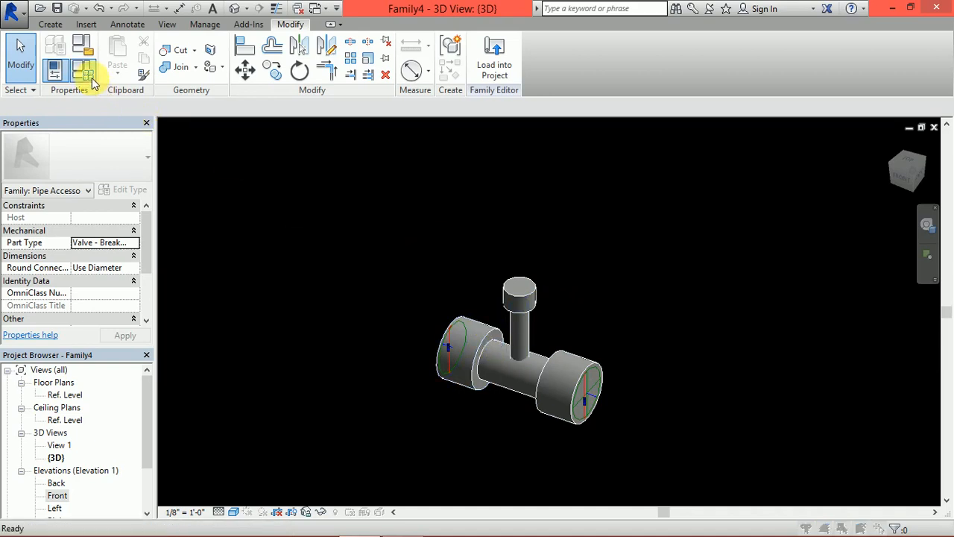
# - In Family Types, enter formulas tying R1, R2, T, B1 and B2 to D
pyautogui.click(87, 70)
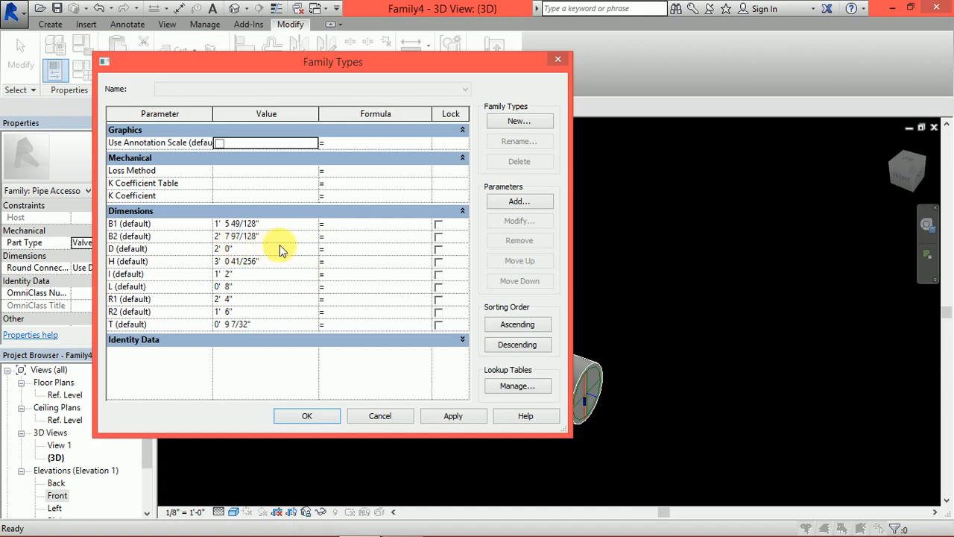
pyautogui.moveTo(333, 247)
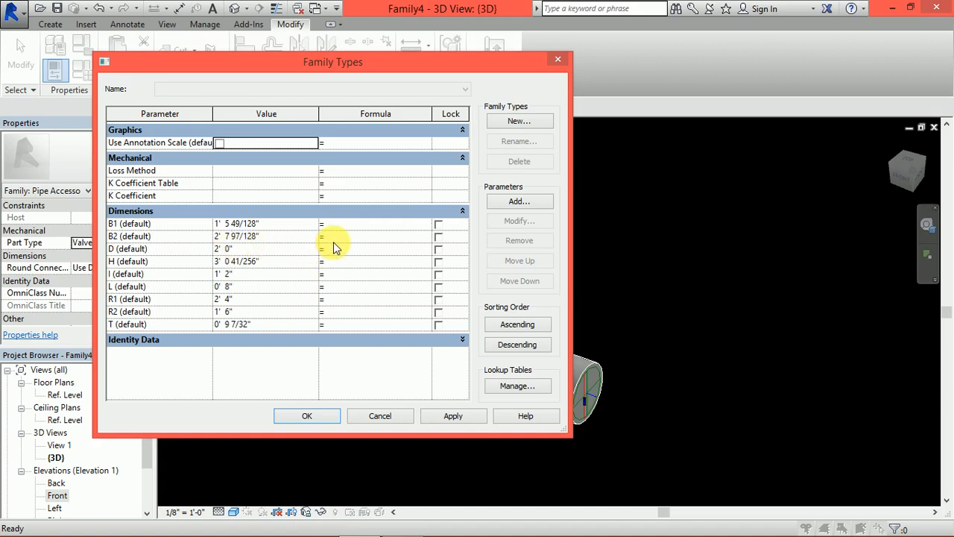
pyautogui.moveTo(362, 225)
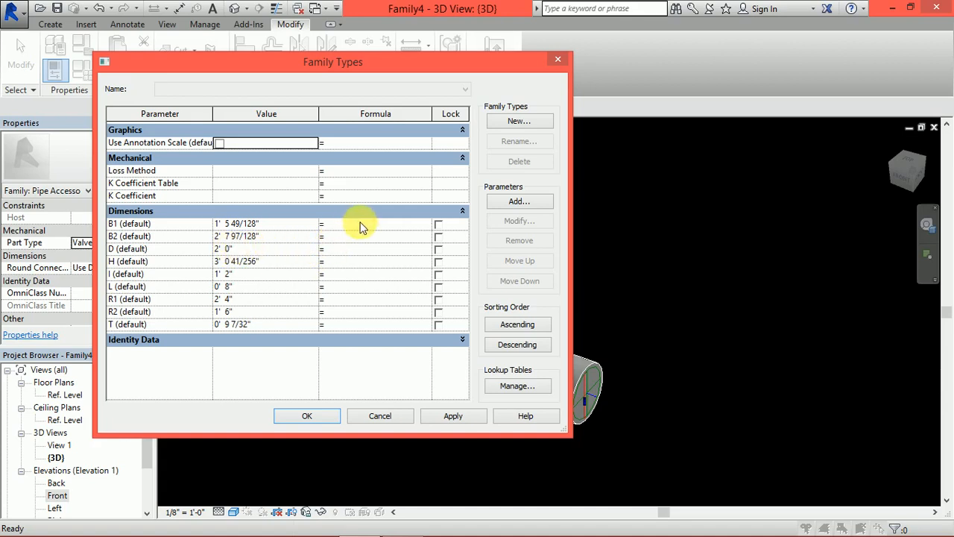
pyautogui.moveTo(262, 313)
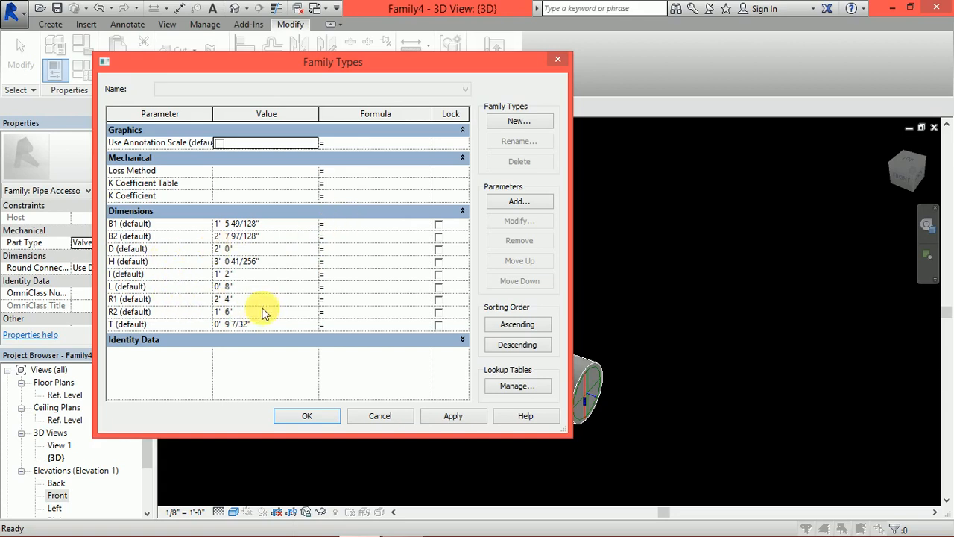
pyautogui.moveTo(343, 306)
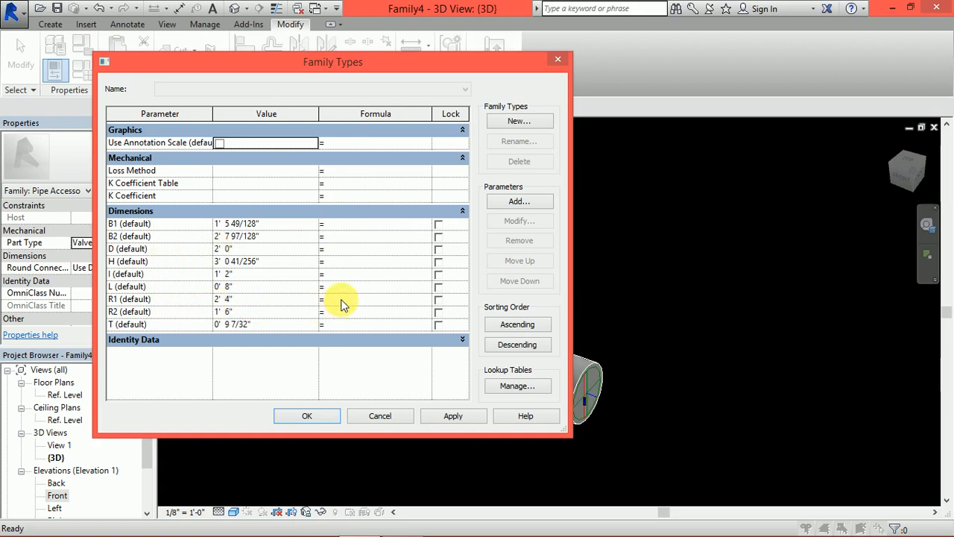
pyautogui.click(324, 299)
pyautogui.write(' D*1.25')
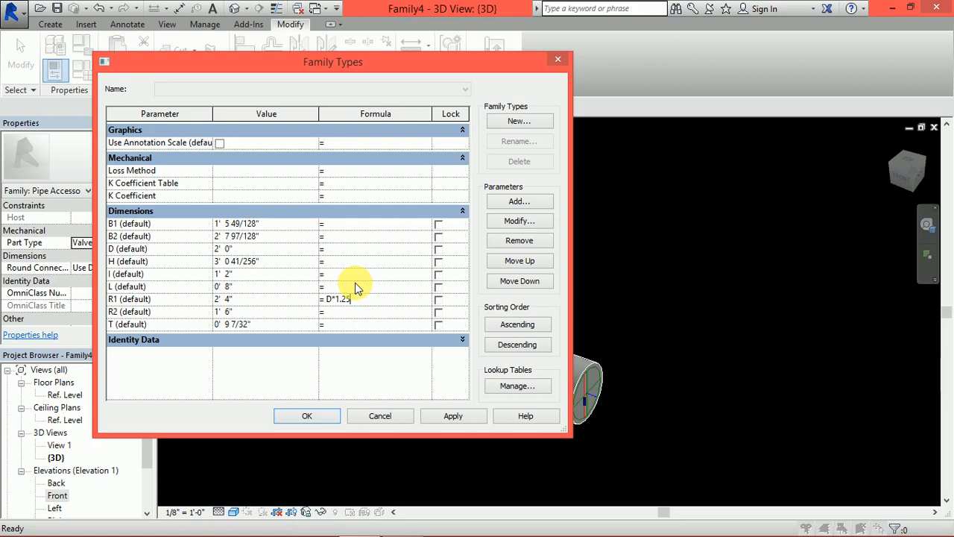
pyautogui.moveTo(362, 286)
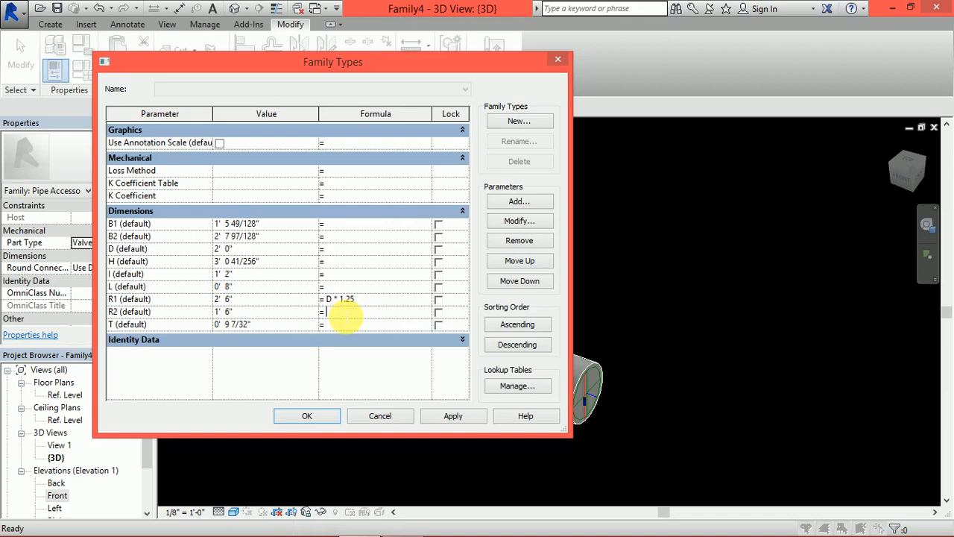
pyautogui.write('D * 1.1')
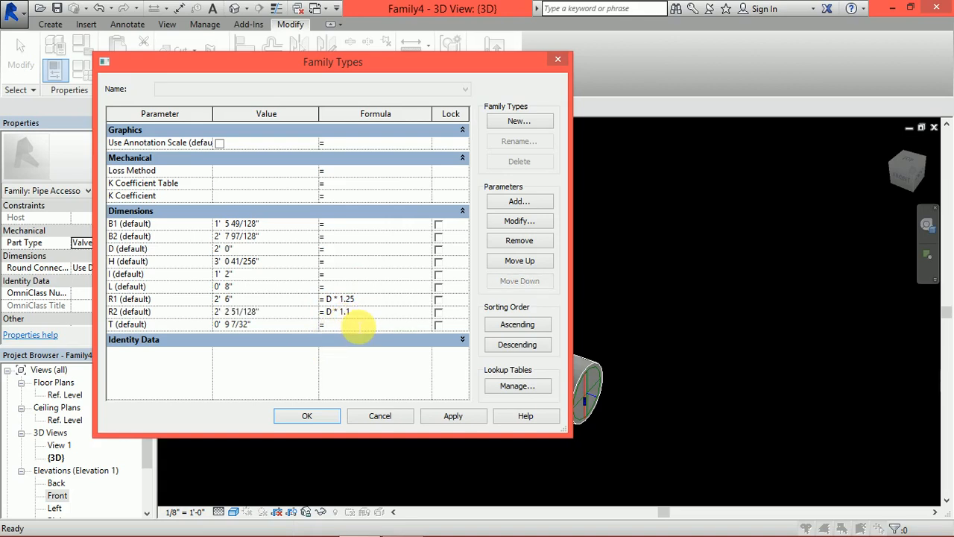
pyautogui.write('D/')
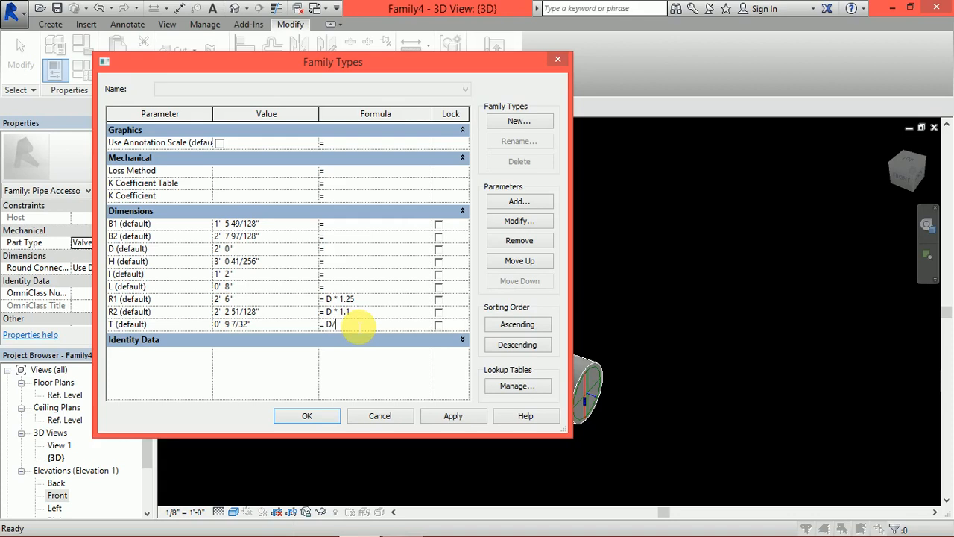
pyautogui.write('4')
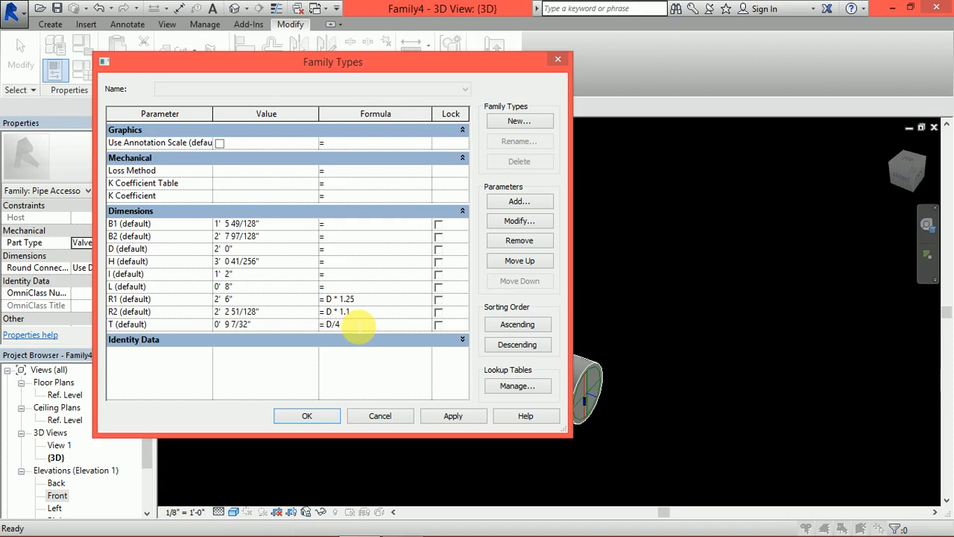
pyautogui.moveTo(347, 299)
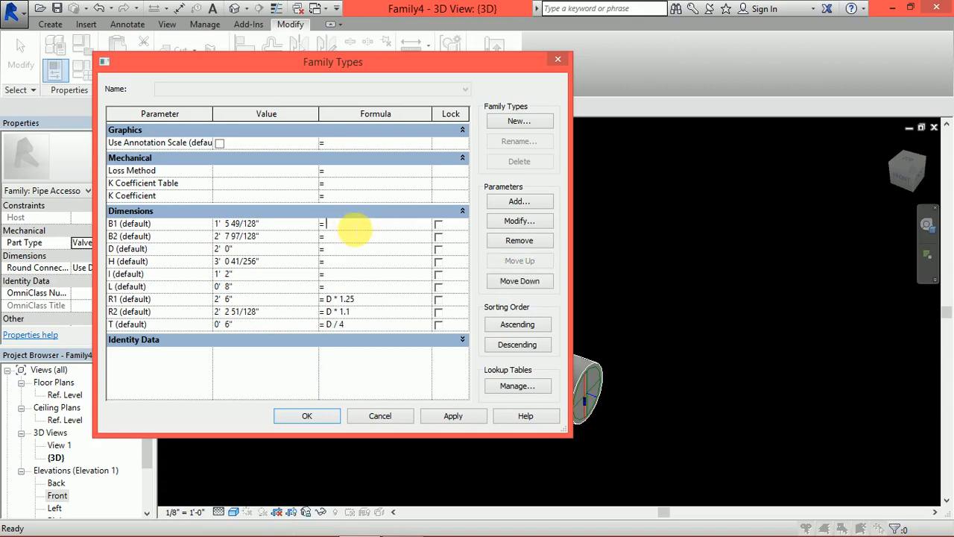
pyautogui.write('D/')
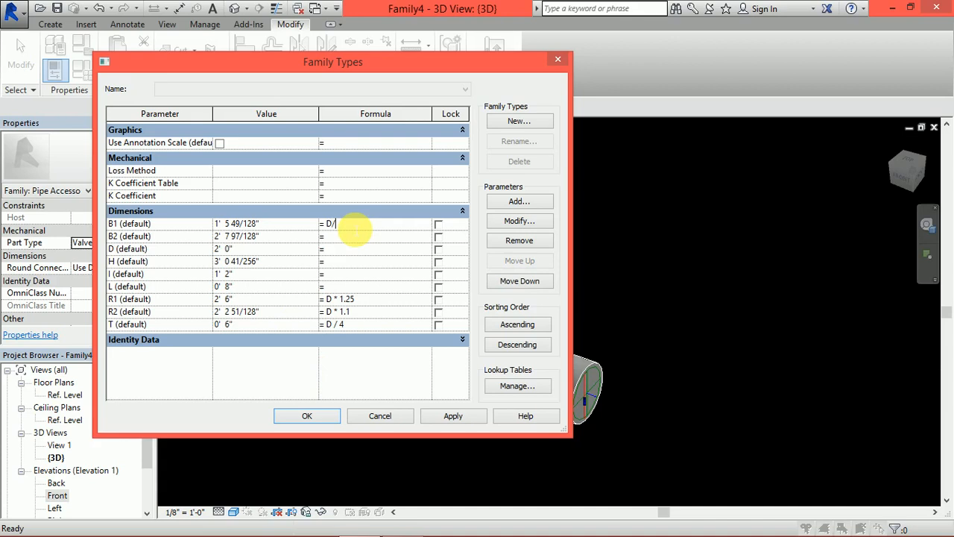
pyautogui.write('2')
pyautogui.click(375, 237)
pyautogui.write('D')
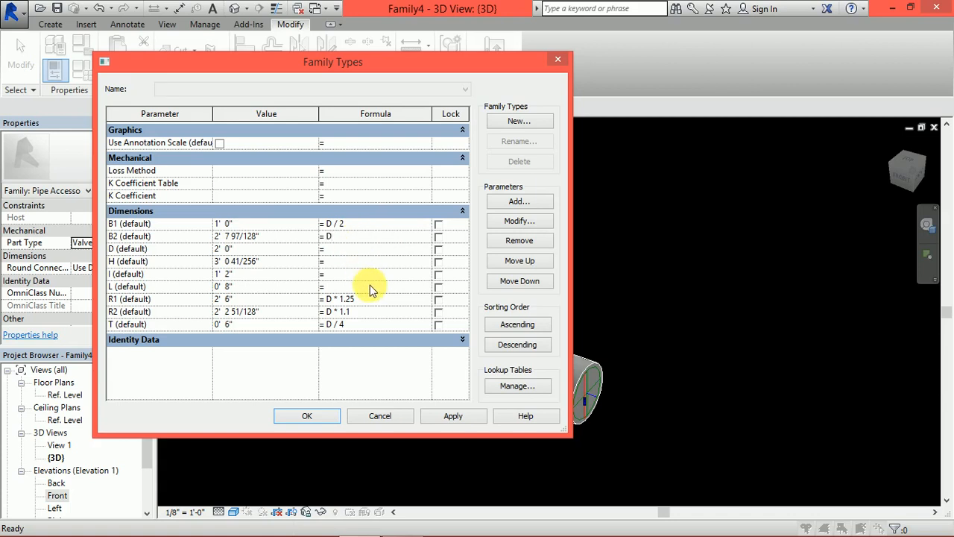
pyautogui.moveTo(343, 257)
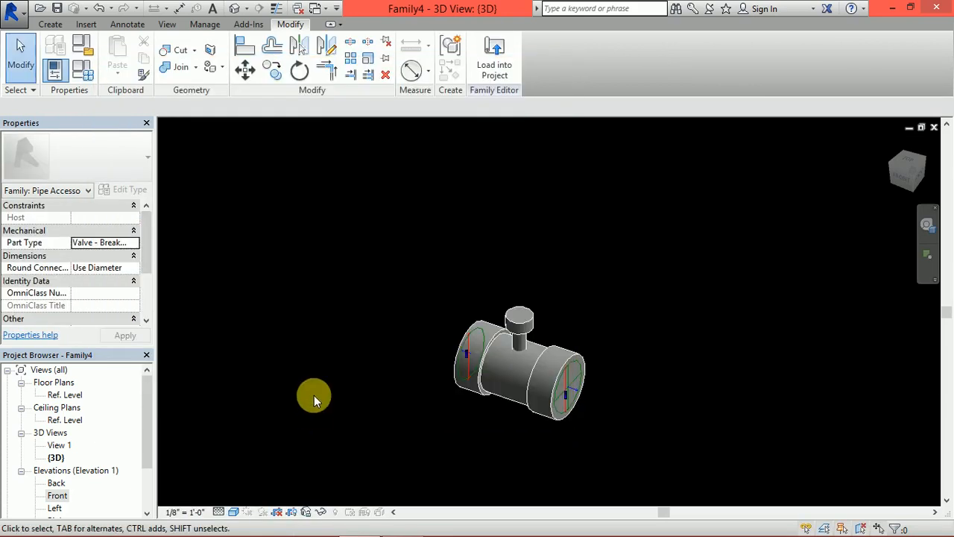
pyautogui.moveTo(241, 352)
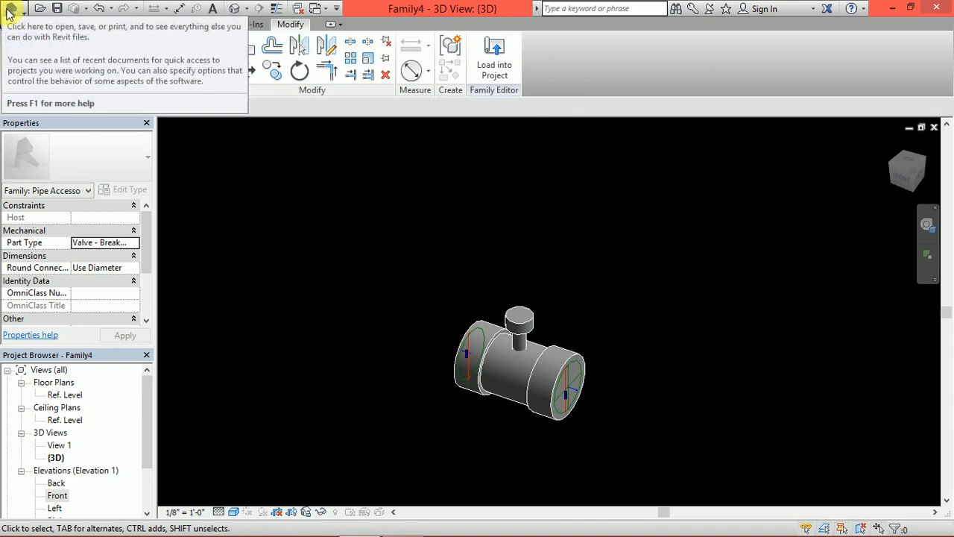
# - Create a new project, Project1, from the Application menu using Imperial units
pyautogui.click(13, 9)
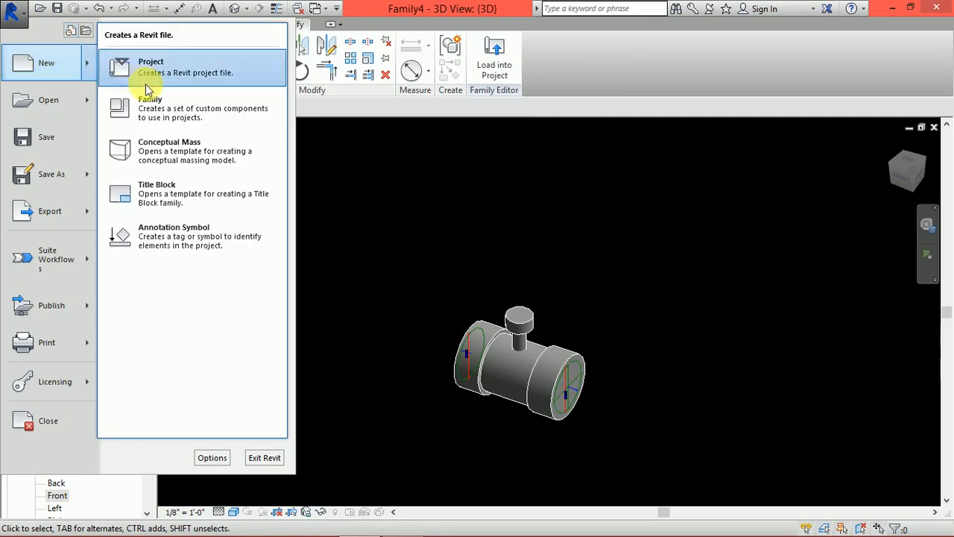
pyautogui.click(151, 61)
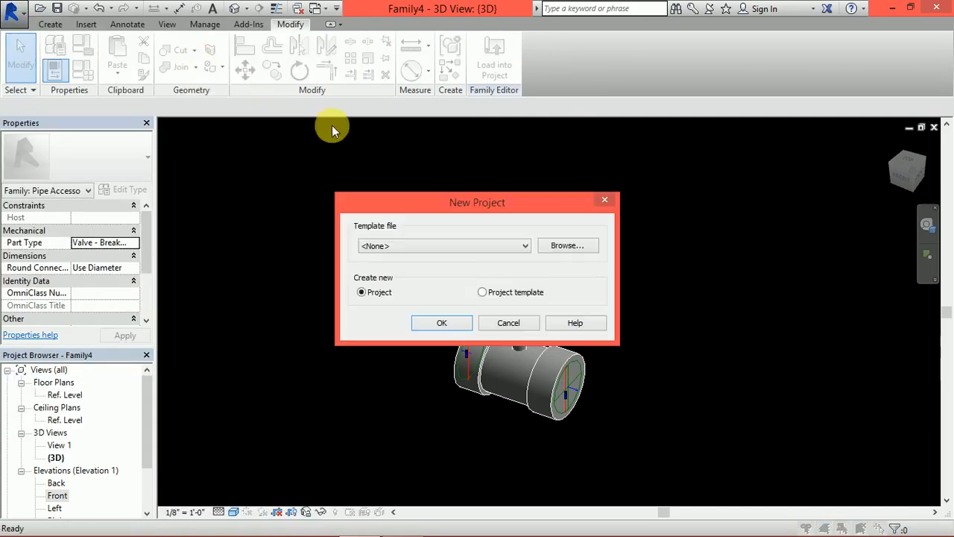
pyautogui.click(442, 323)
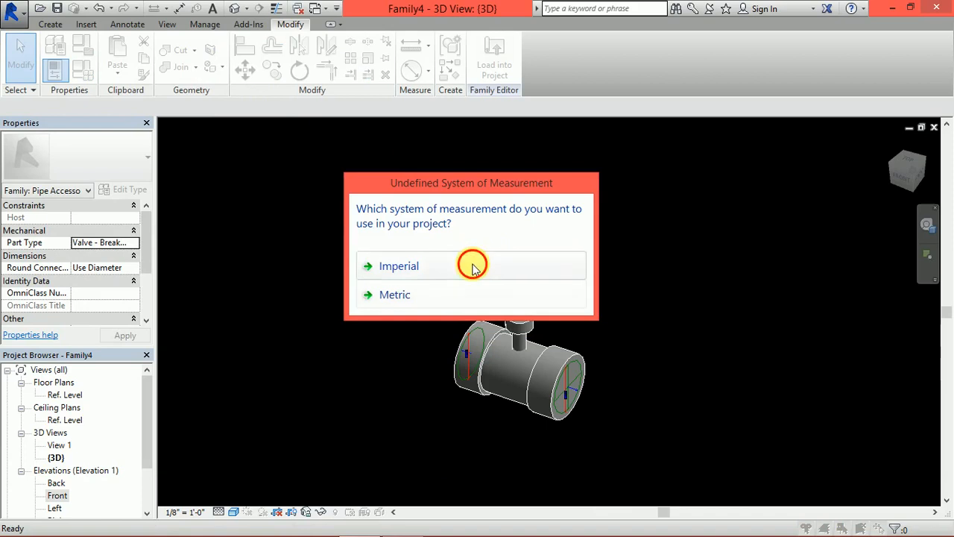
pyautogui.click(399, 266)
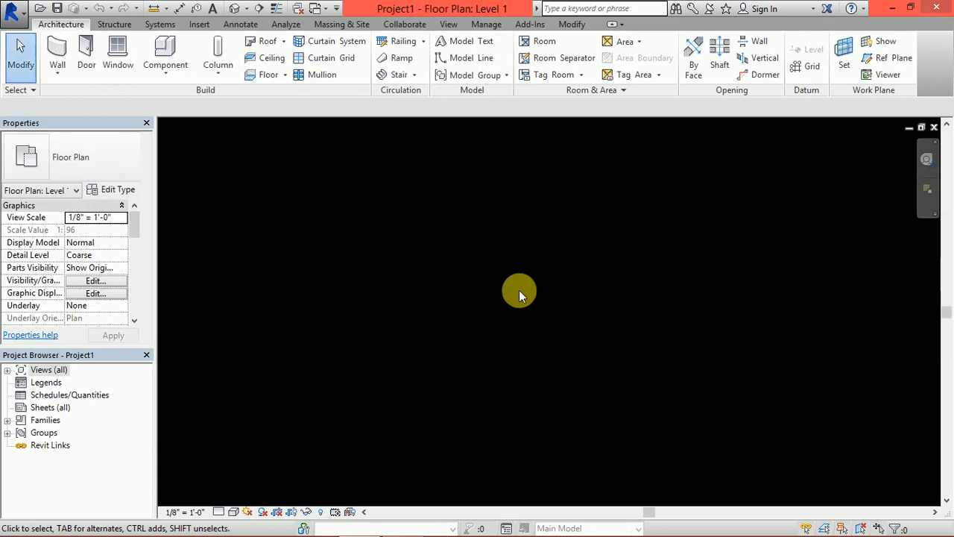
pyautogui.moveTo(488, 289)
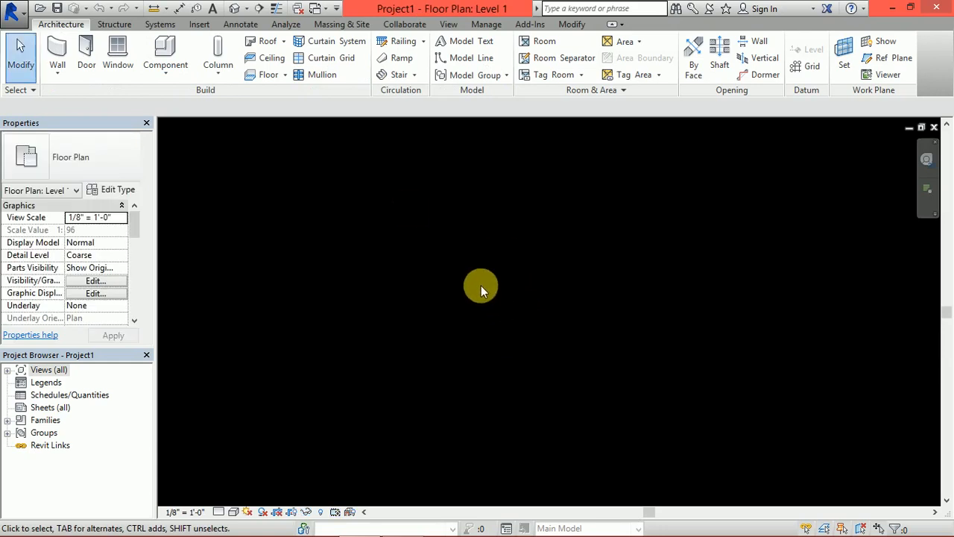
pyautogui.moveTo(251, 373)
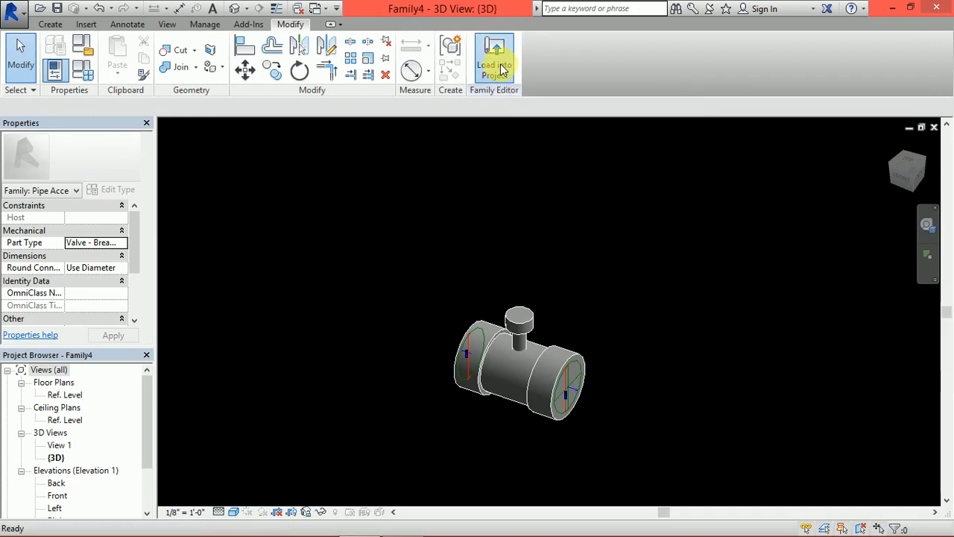
# - Load the valve family, place one valve on Level 1, and draw a pipe from its right connector
pyautogui.click(495, 60)
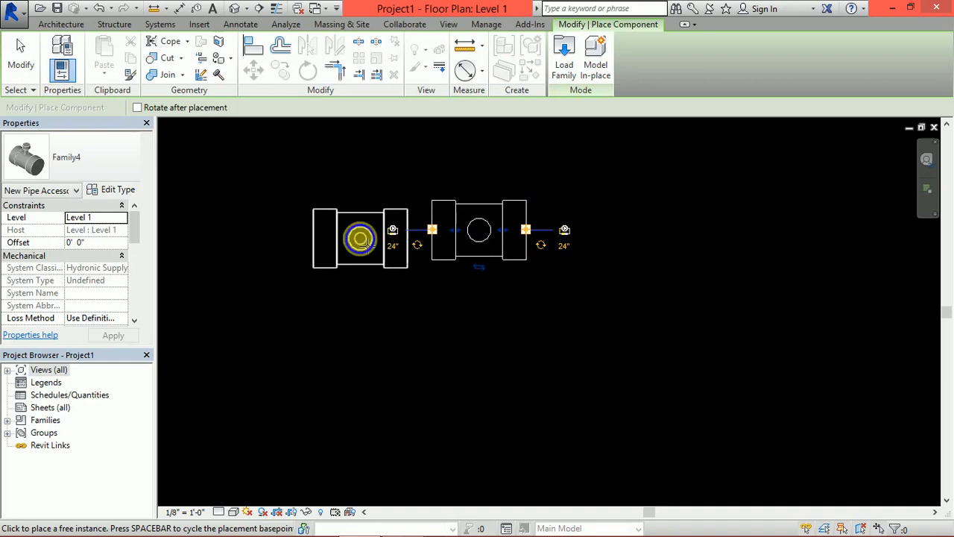
pyautogui.rightClick(291, 298)
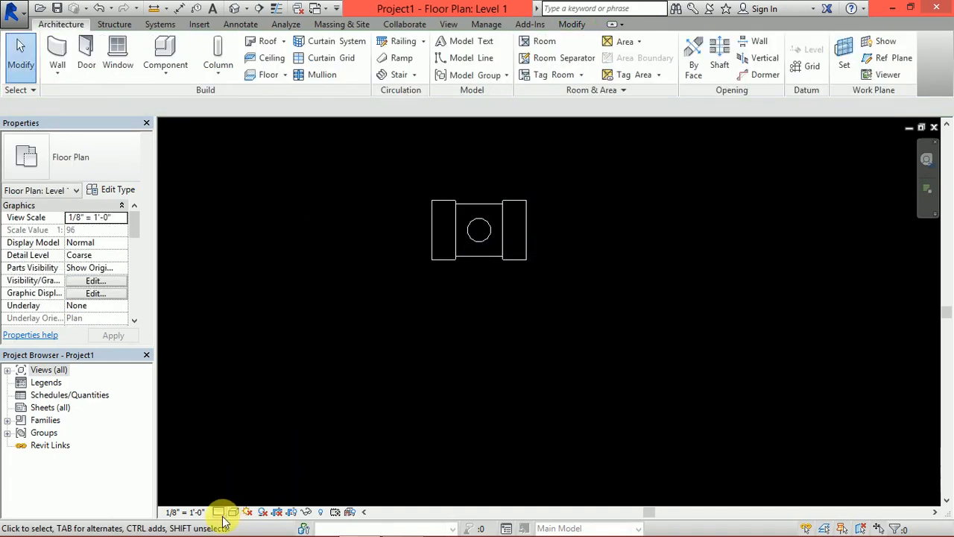
pyautogui.click(219, 511)
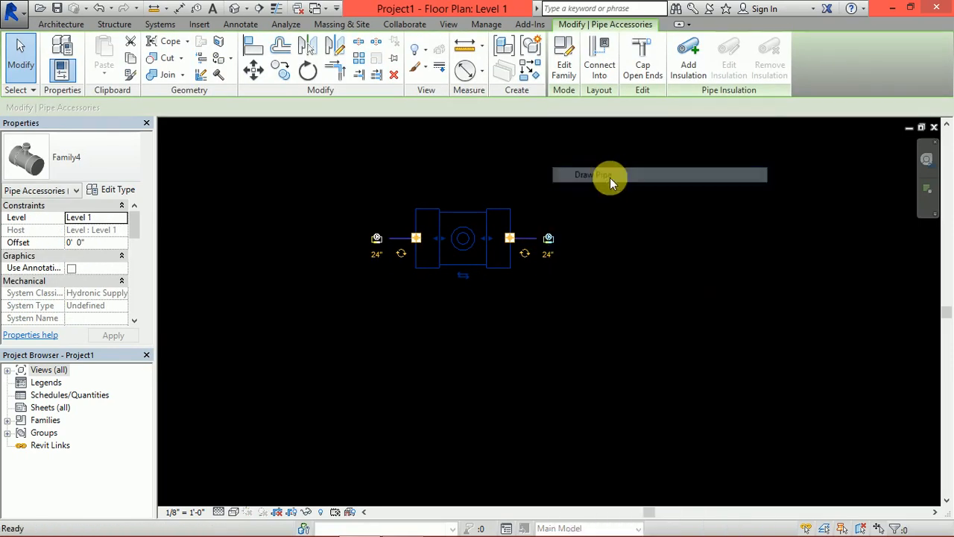
pyautogui.click(596, 175)
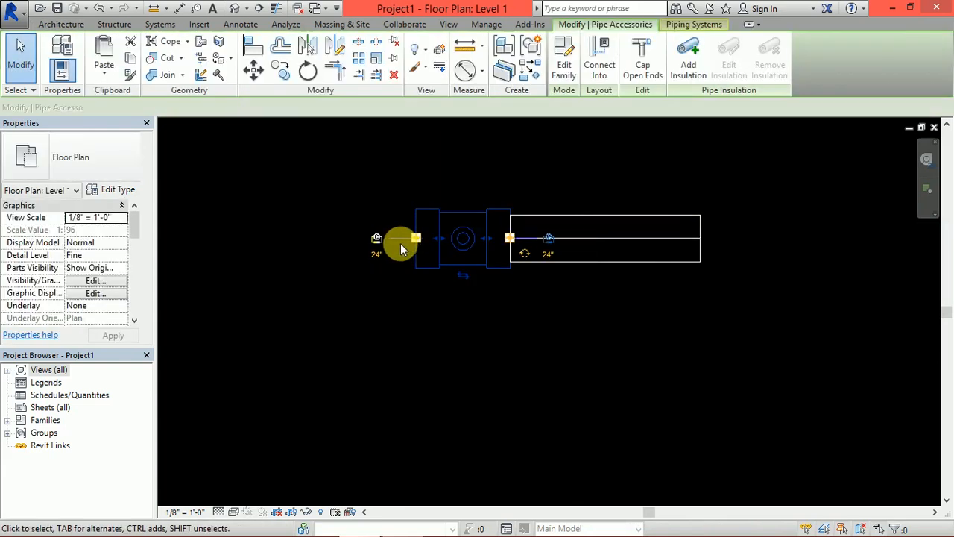
# - Draw a pipe from the valve's left connector
pyautogui.rightClick(400, 238)
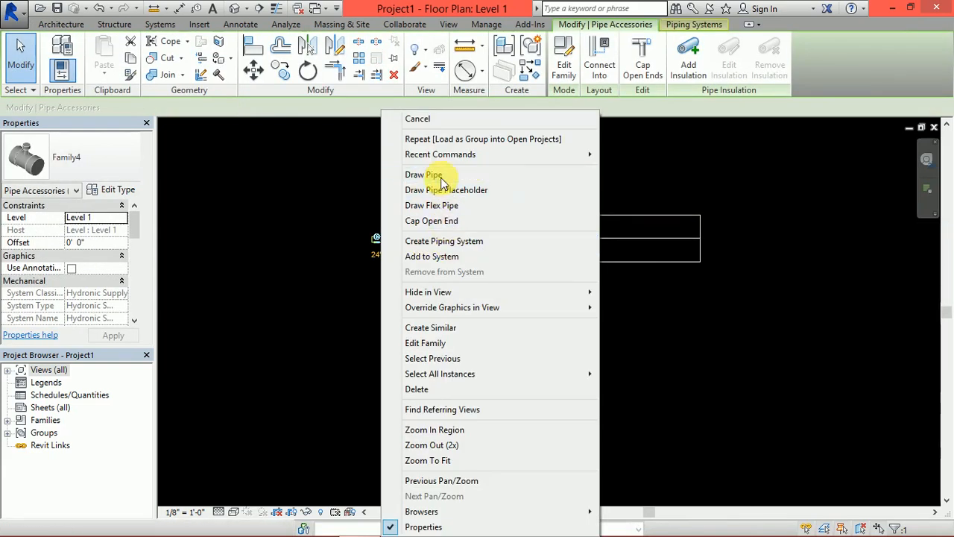
pyautogui.click(423, 175)
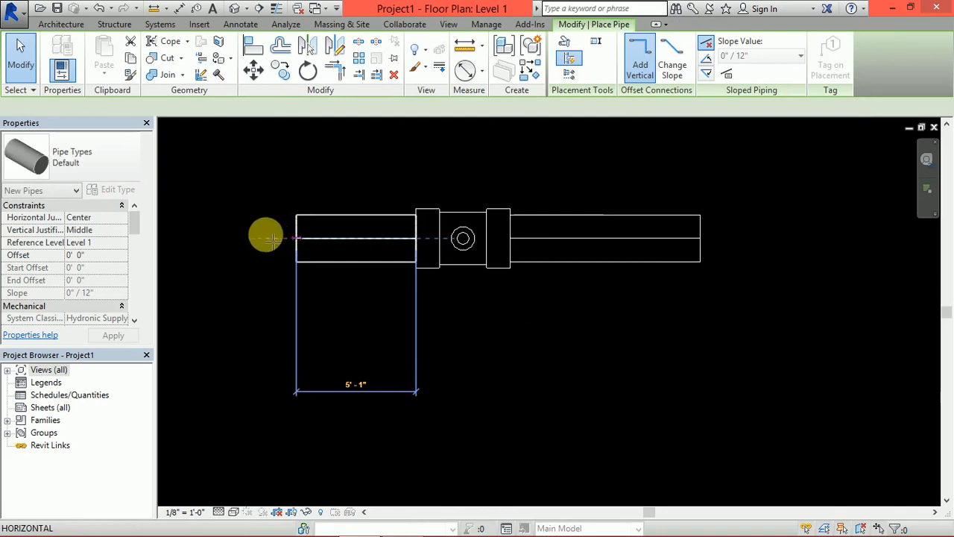
pyautogui.rightClick(269, 238)
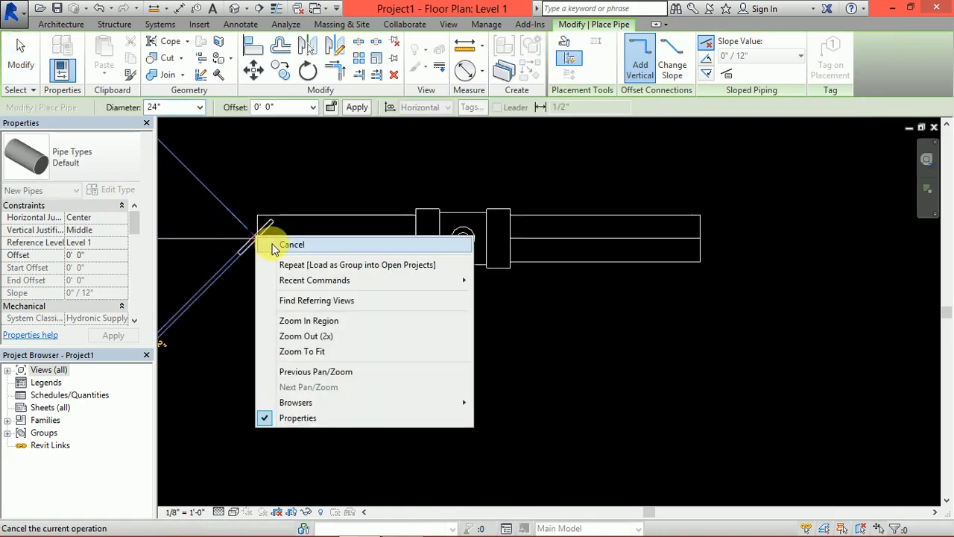
pyautogui.click(292, 245)
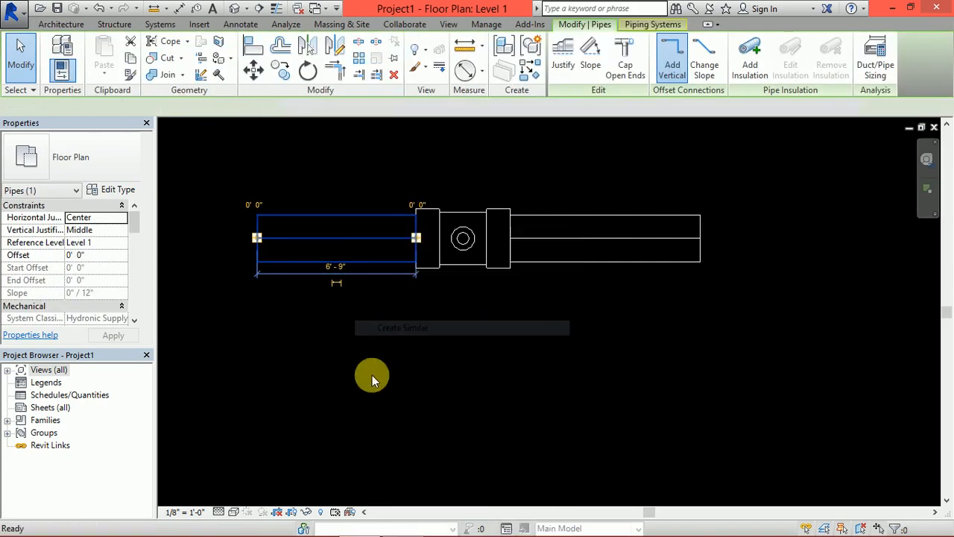
# - Draw three separate pipes below the valve with Create Similar
pyautogui.click(403, 327)
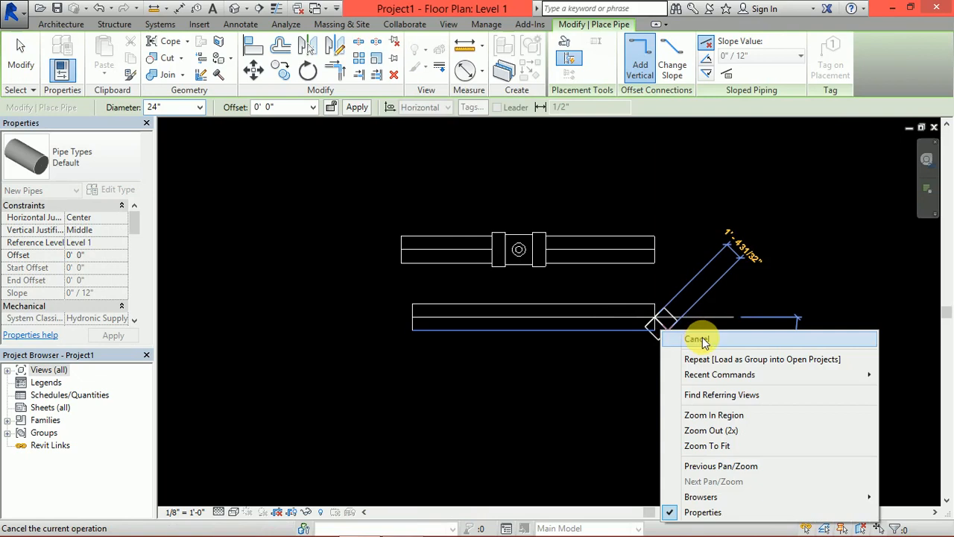
pyautogui.click(696, 340)
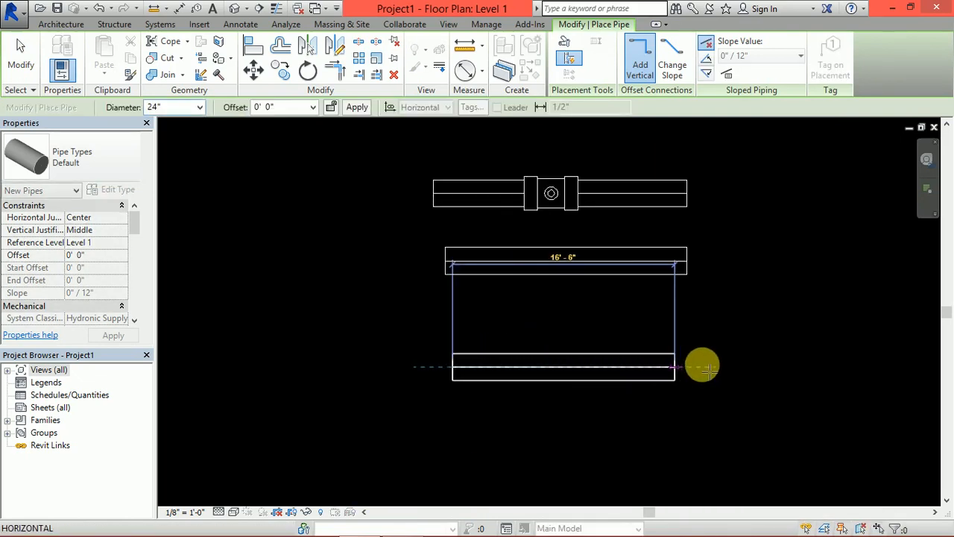
pyautogui.moveTo(701, 366); pyautogui.dragTo(649, 358)
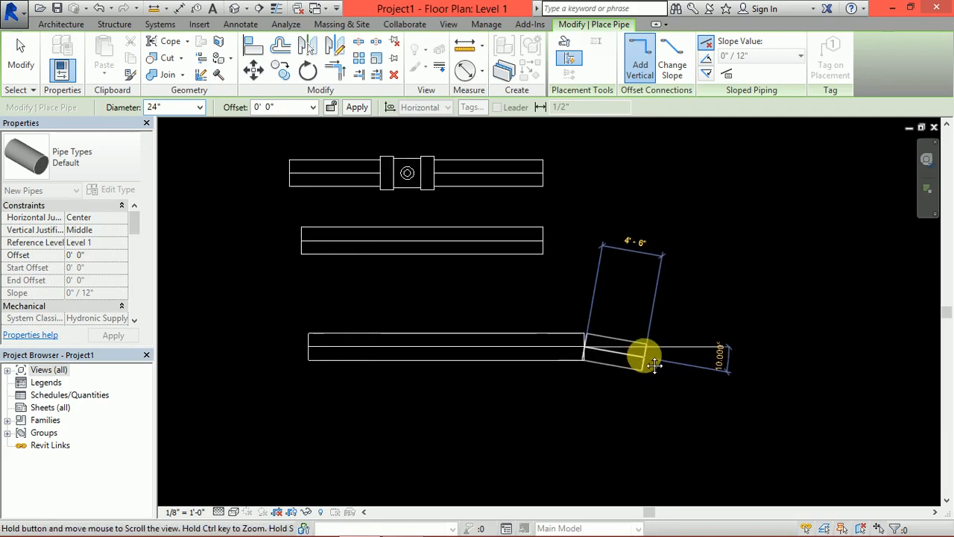
pyautogui.rightClick(652, 365)
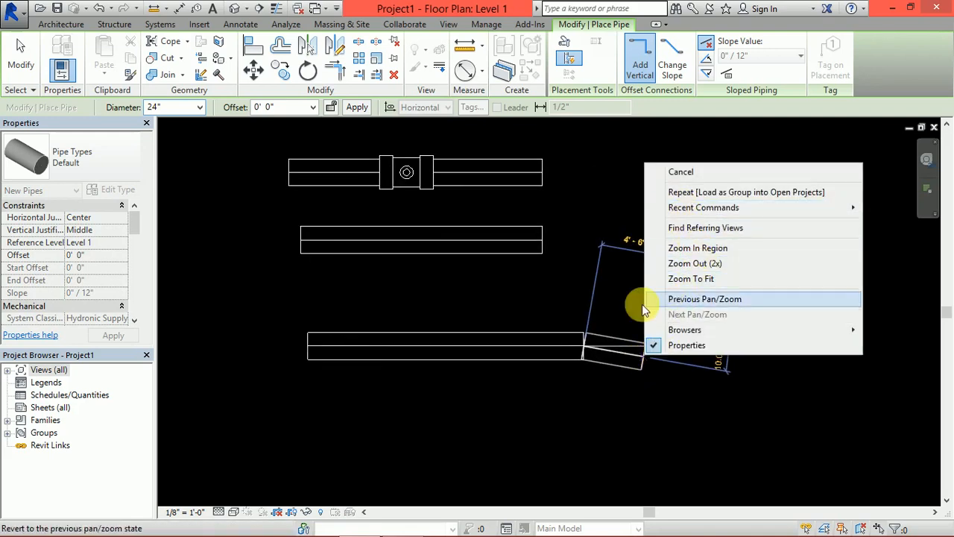
pyautogui.click(705, 299)
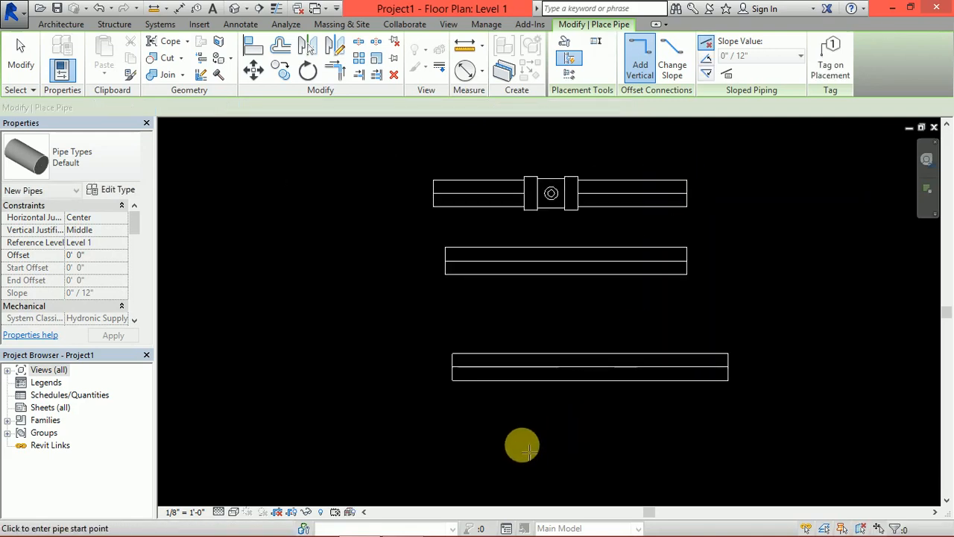
pyautogui.click(522, 447)
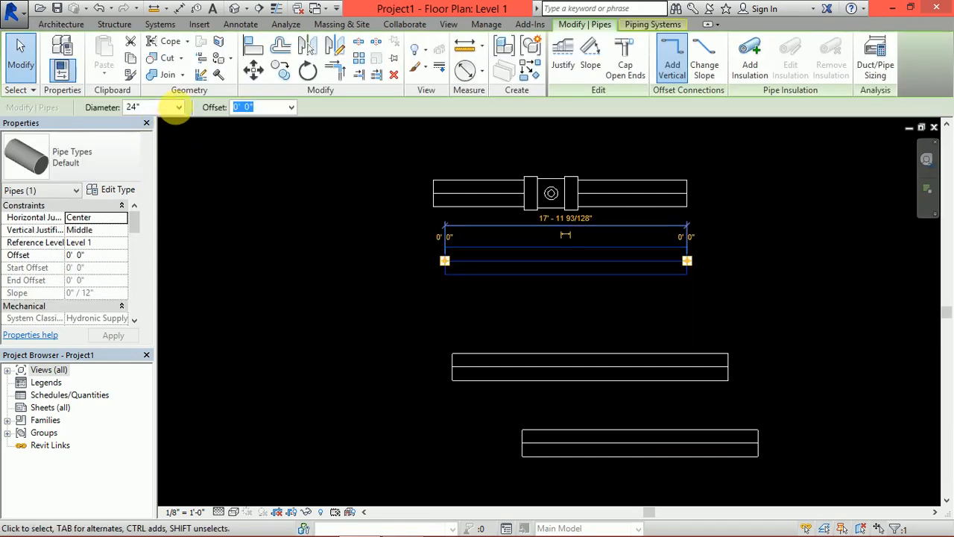
# - Resize one of the lower pipes to a 12-inch diameter in the Options Bar
pyautogui.click(178, 106)
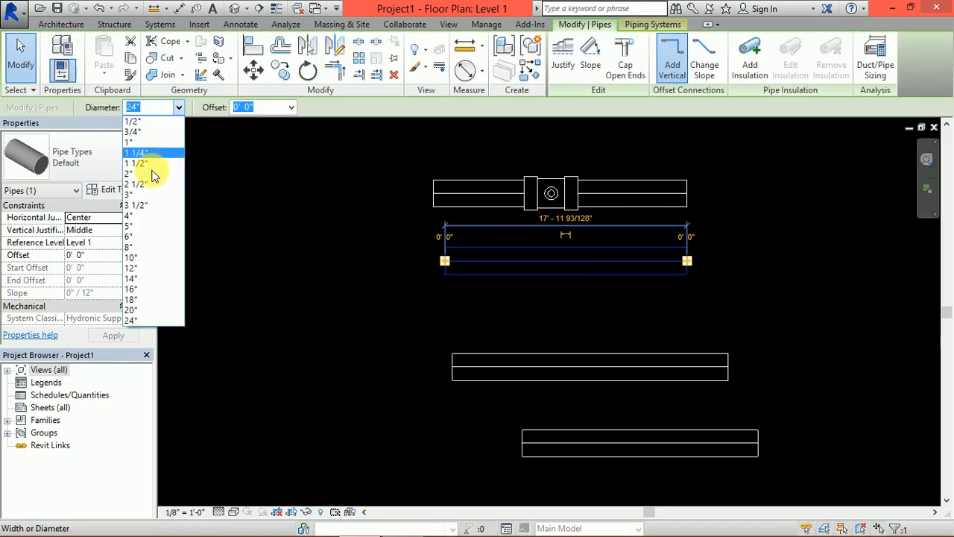
pyautogui.click(131, 269)
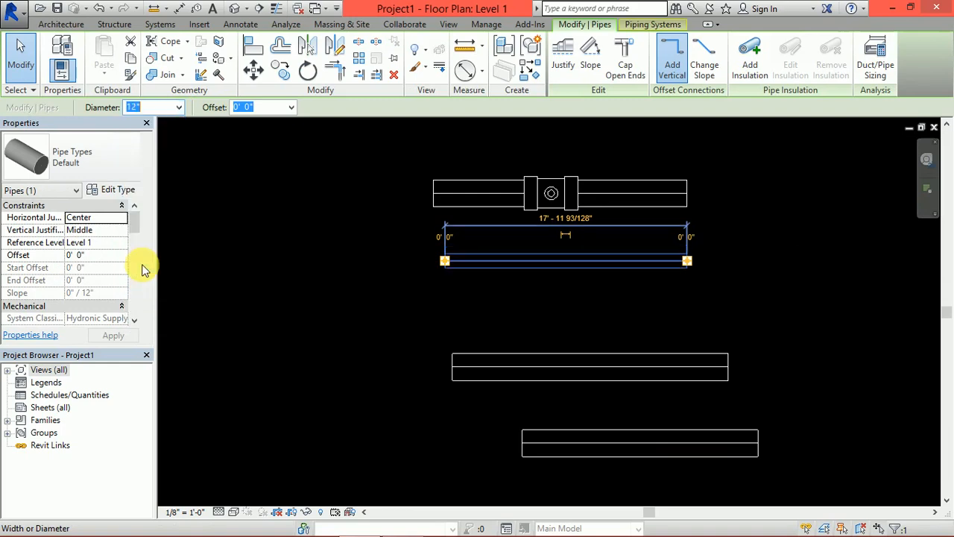
pyautogui.write('24')
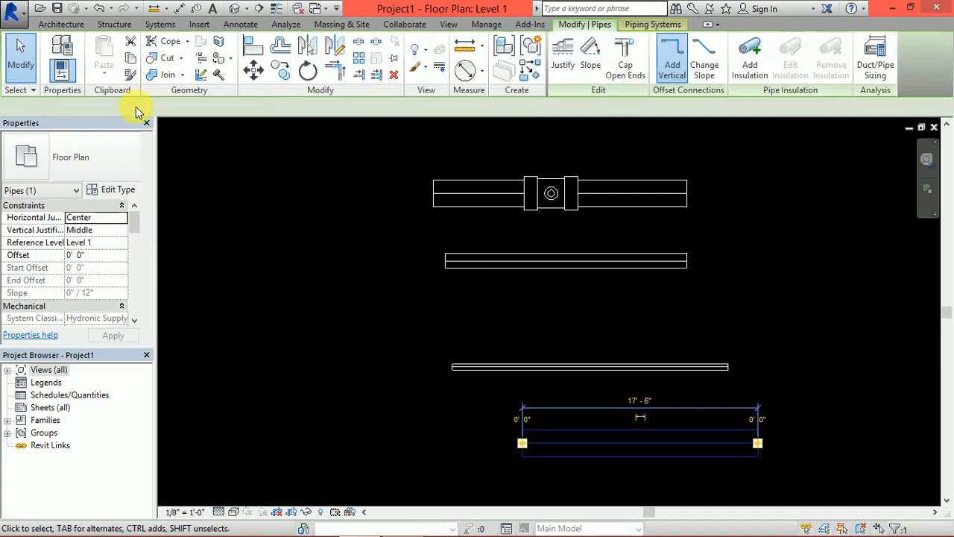
pyautogui.click(177, 106)
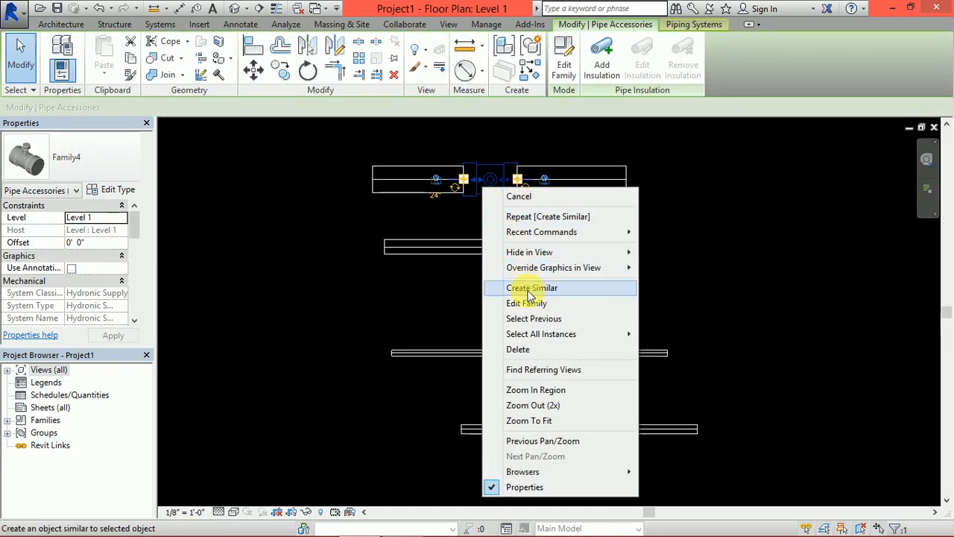
# - Insert valve copies inline on the smaller lower pipes, then cancel placement
pyautogui.click(531, 288)
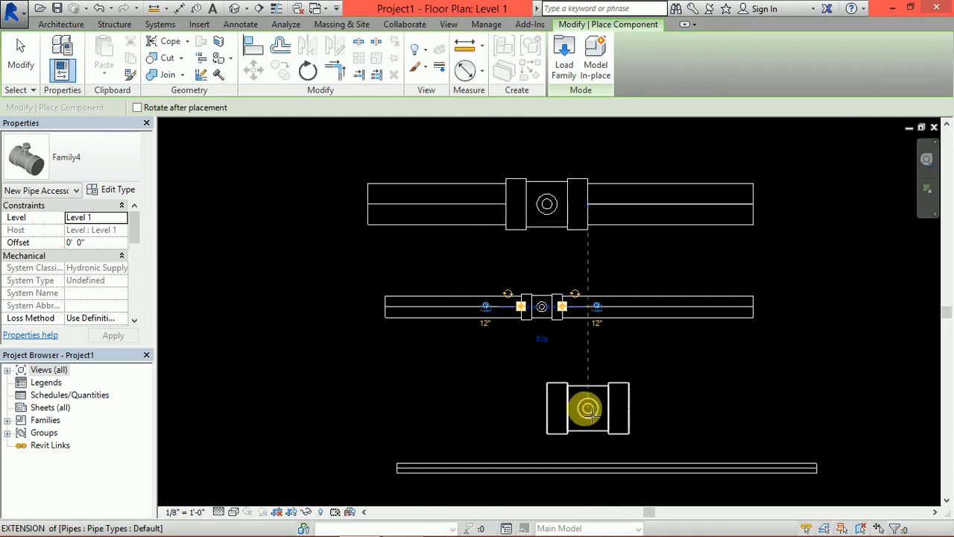
pyautogui.moveTo(570, 243)
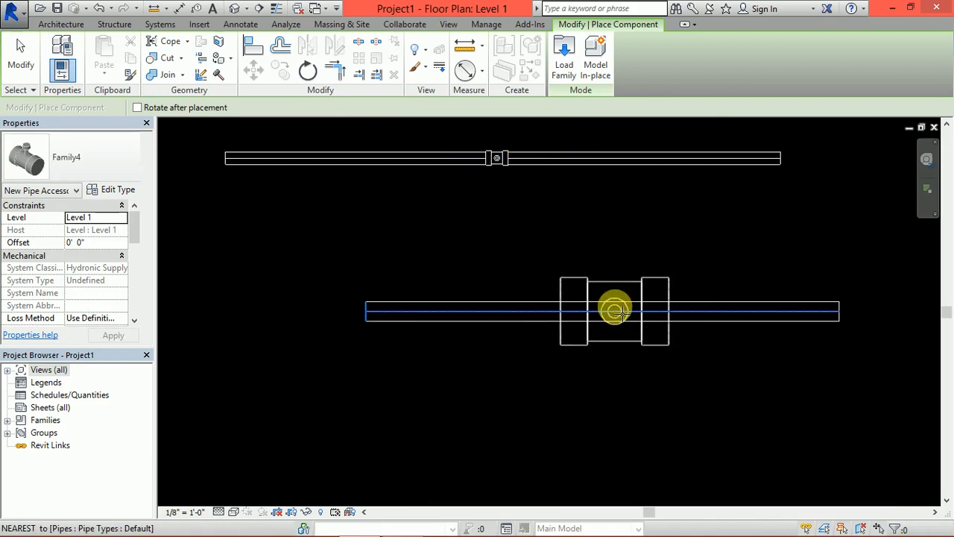
pyautogui.rightClick(615, 311)
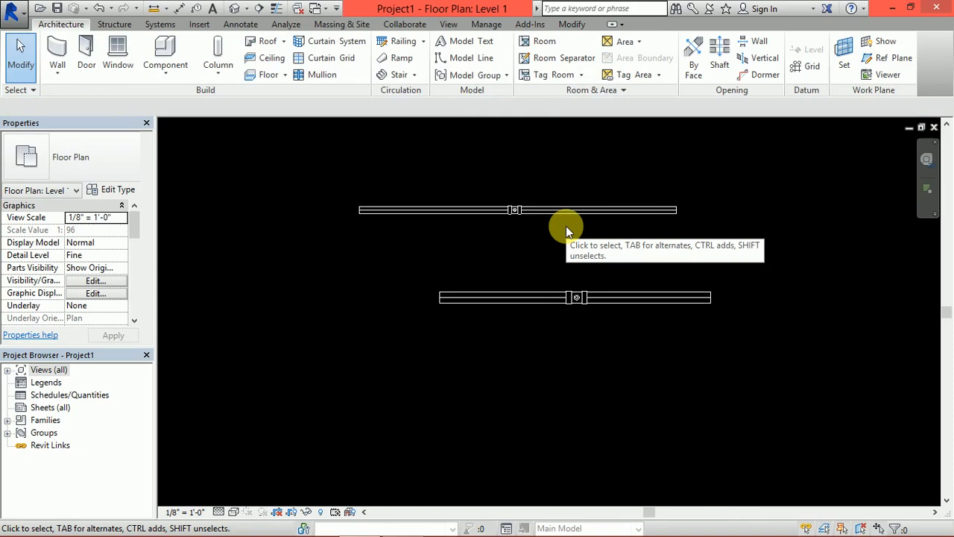
pyautogui.moveTo(7, 268)
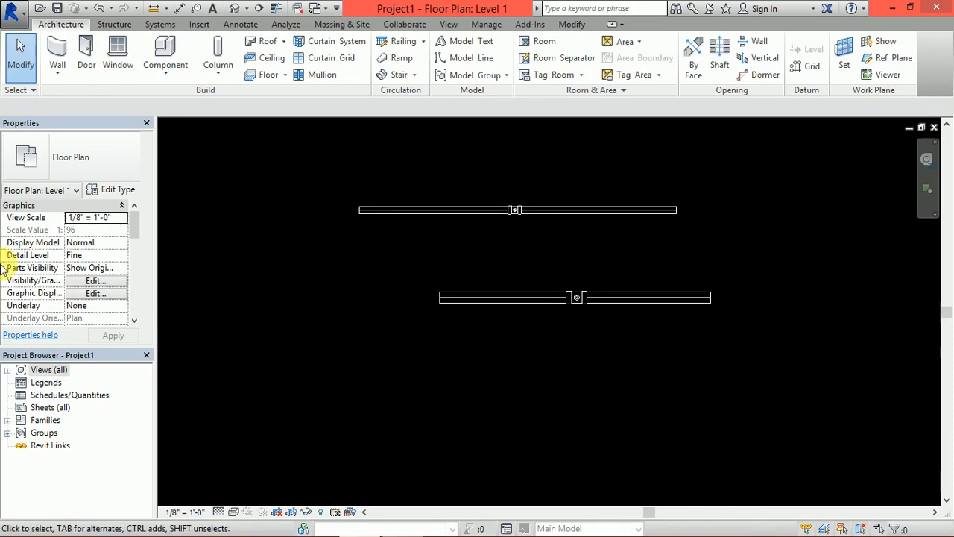
pyautogui.moveTo(634, 75)
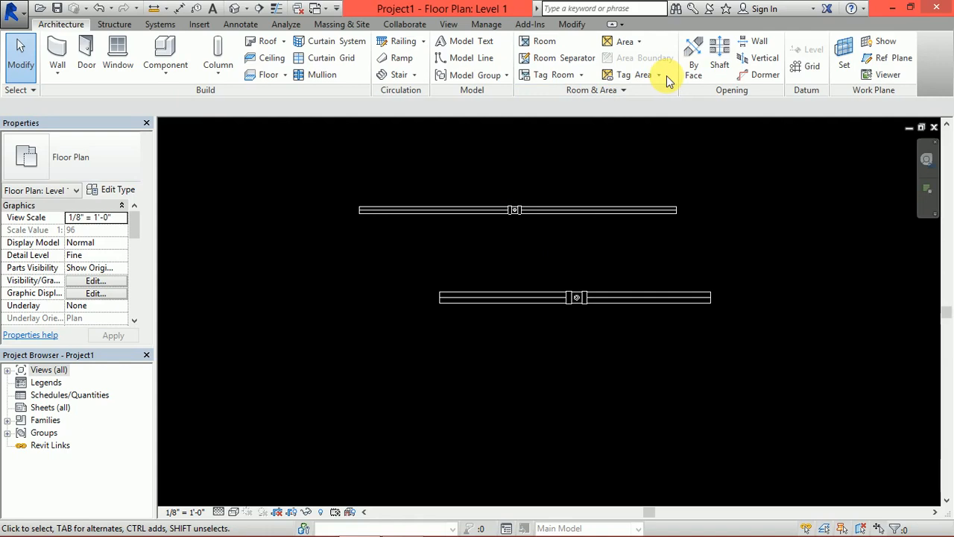
pyautogui.moveTo(768, 121)
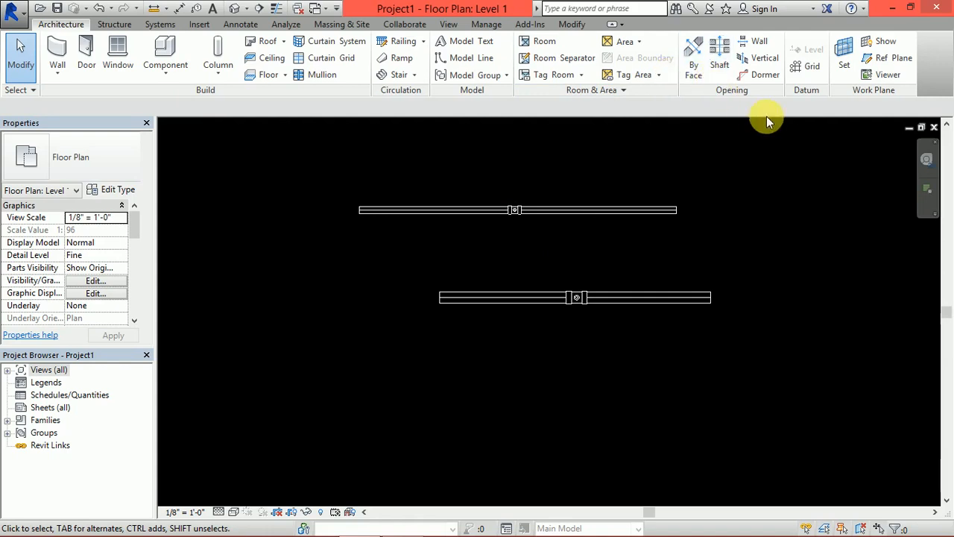
pyautogui.moveTo(766, 75)
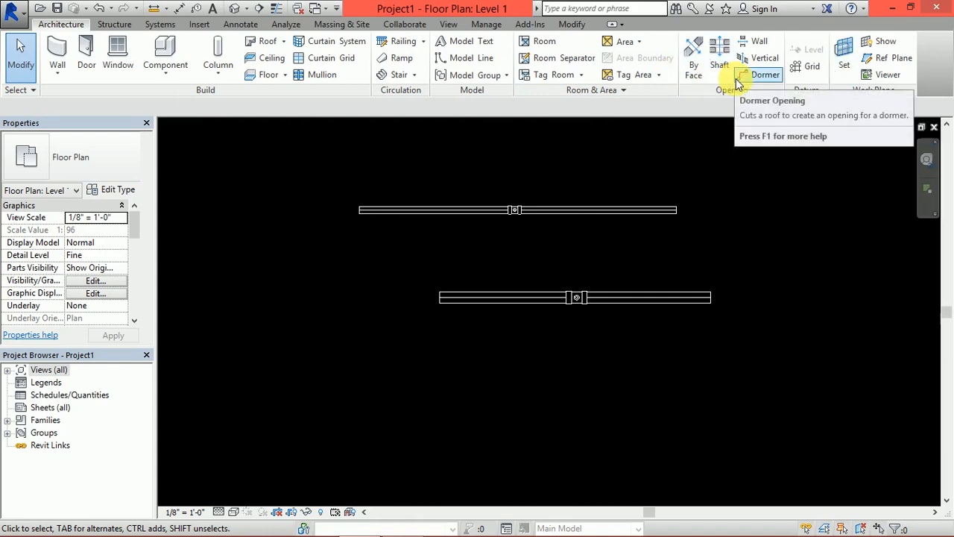